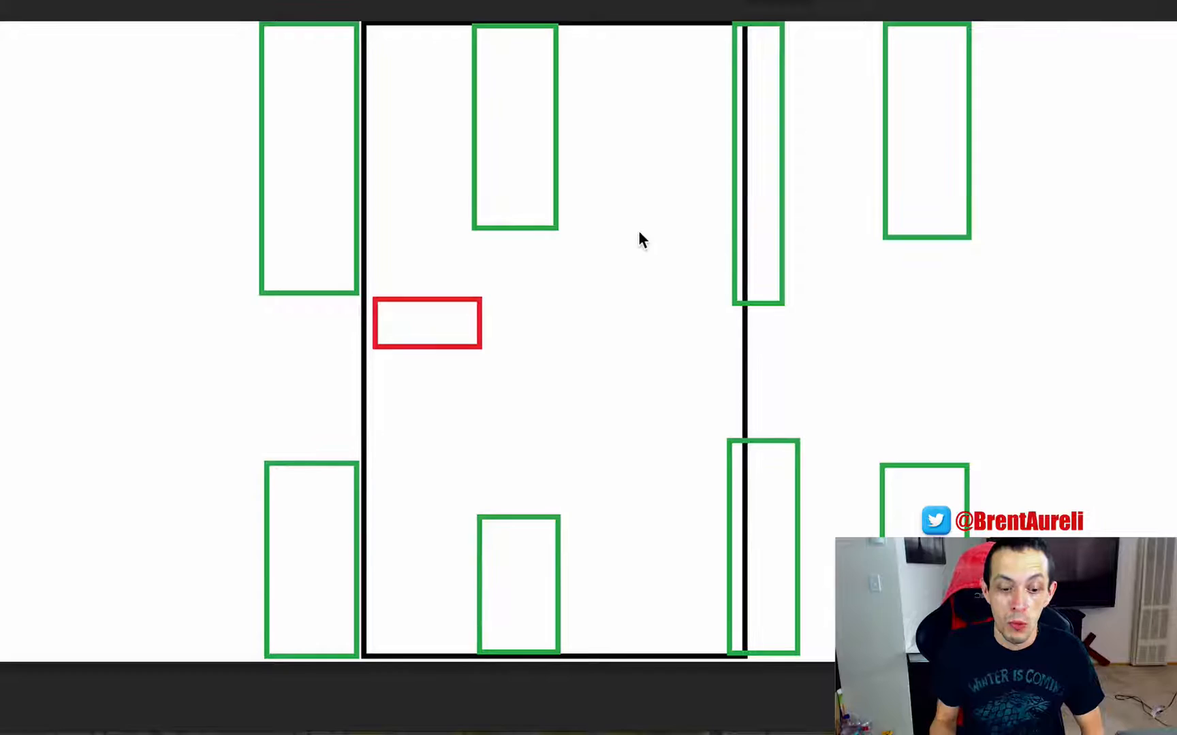
mouse_move(463, 310)
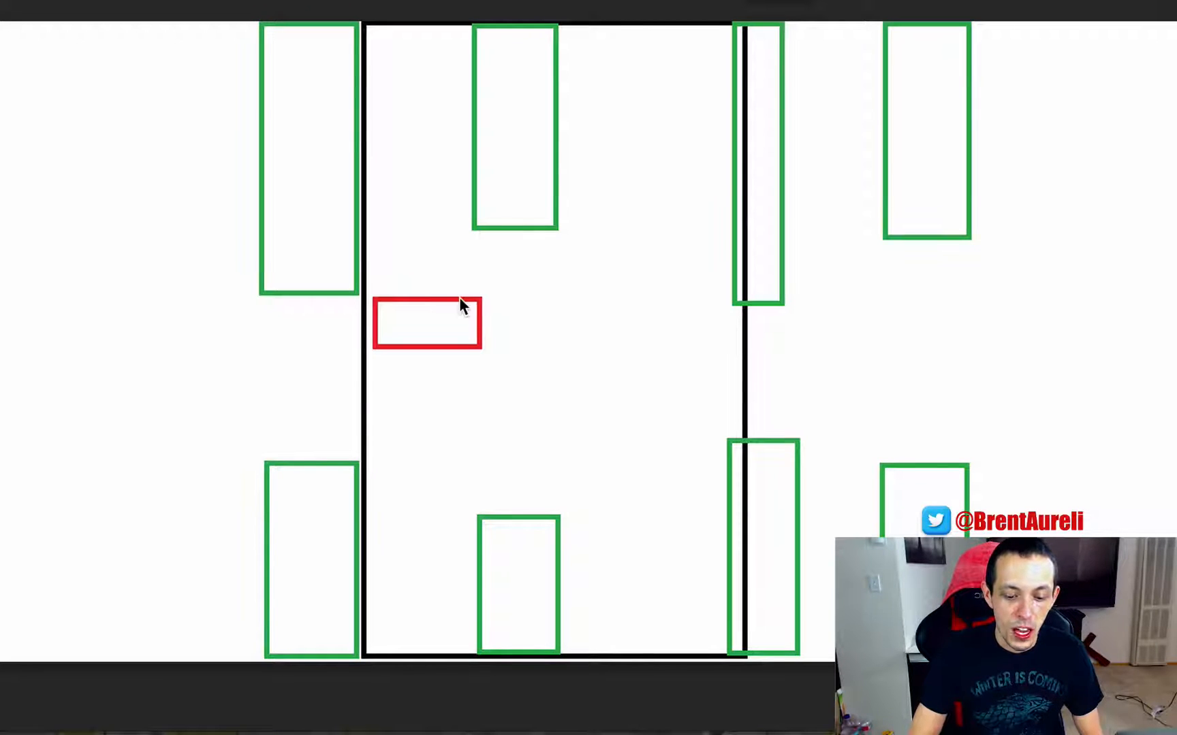
mouse_move(540, 222)
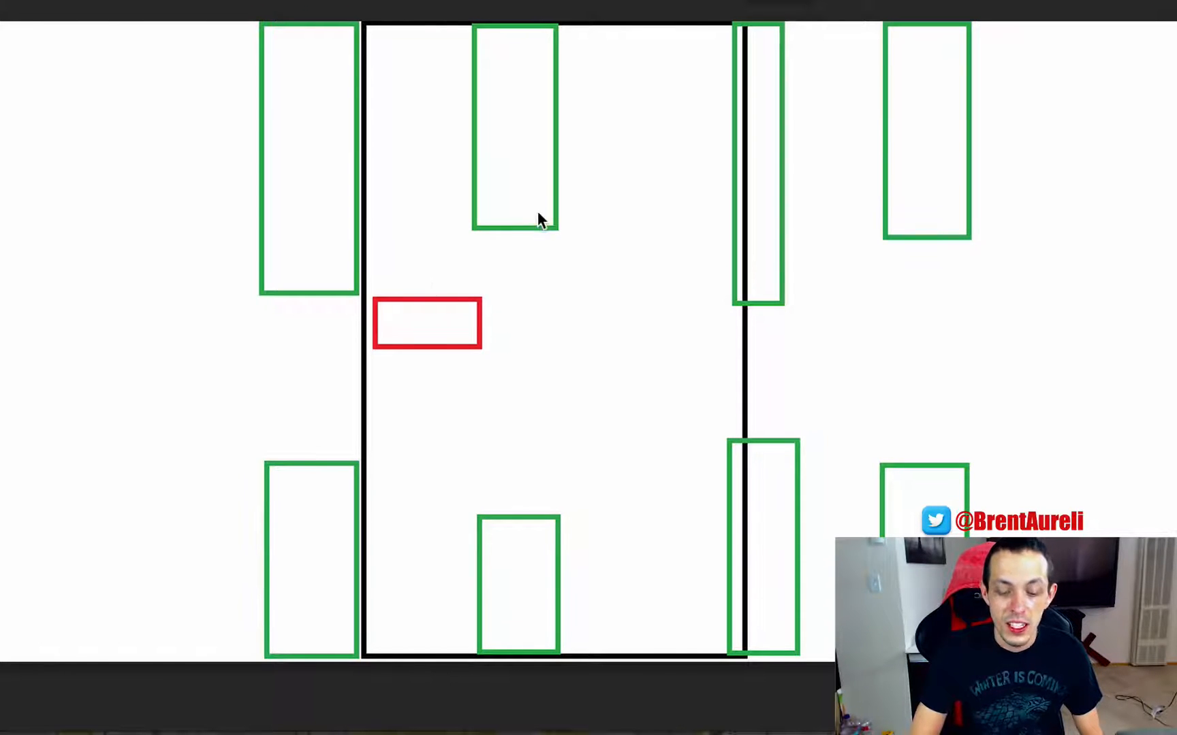
mouse_move(537, 246)
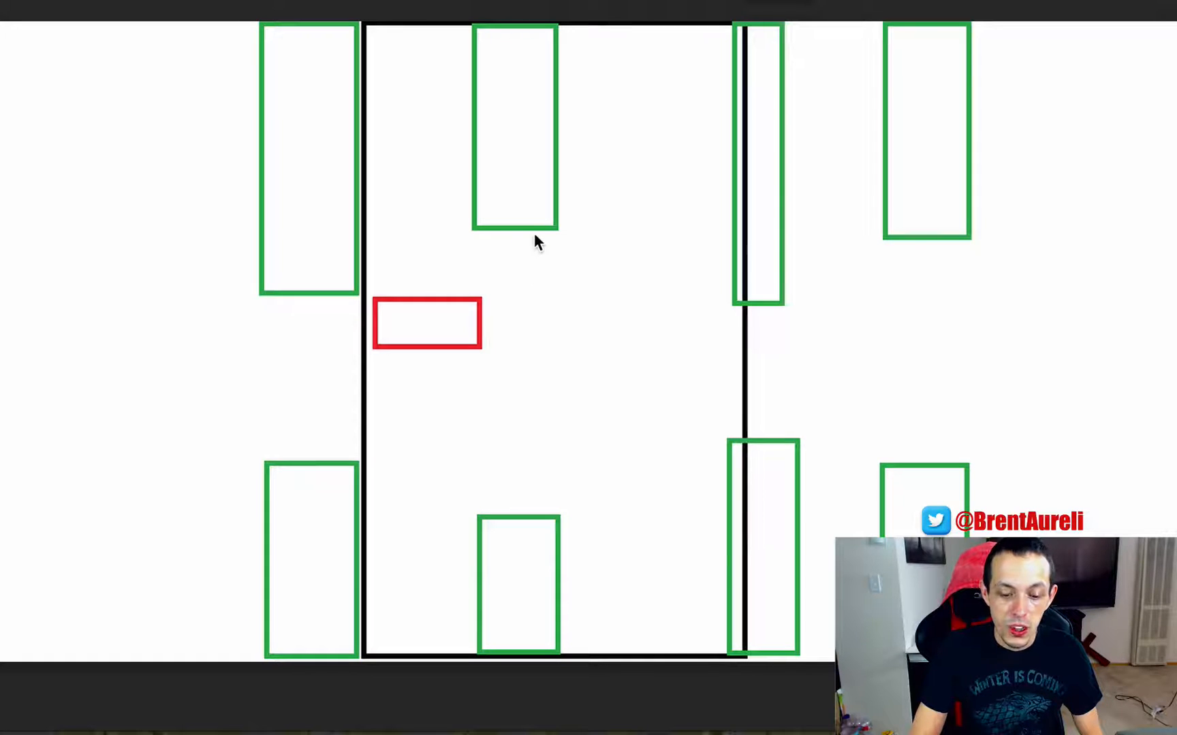
mouse_move(289, 310)
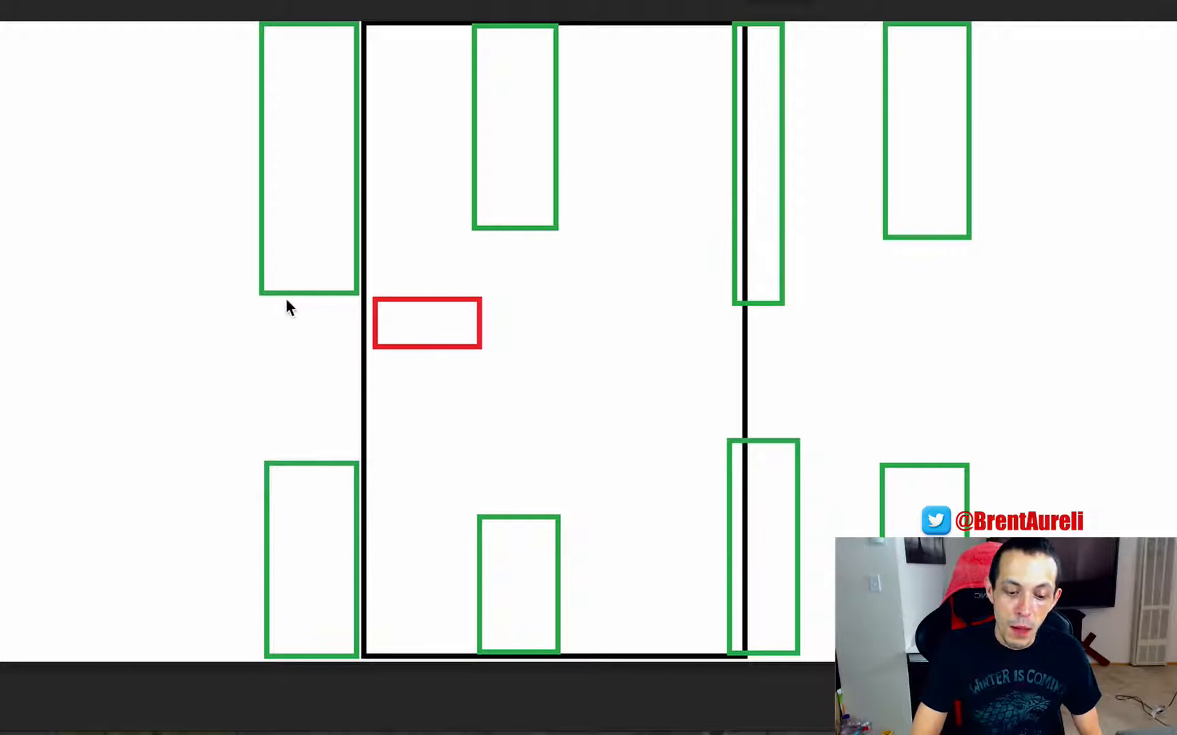
mouse_move(775, 270)
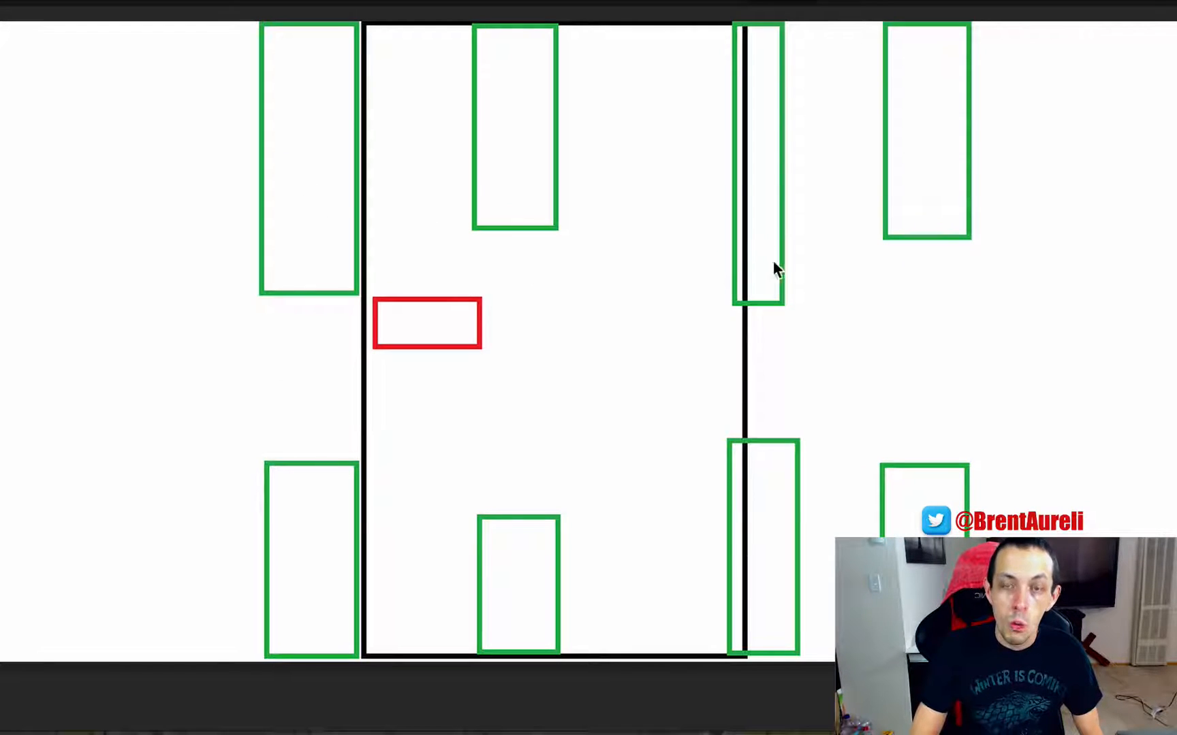
mouse_move(423, 301)
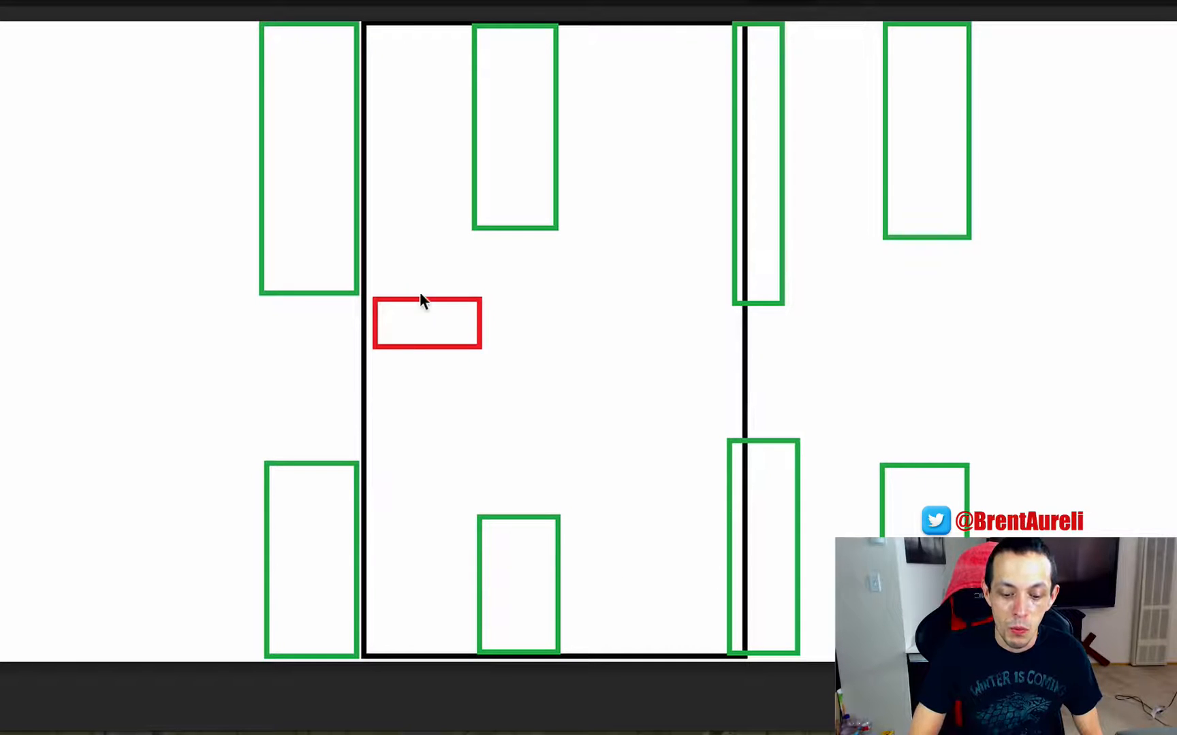
mouse_move(935, 156)
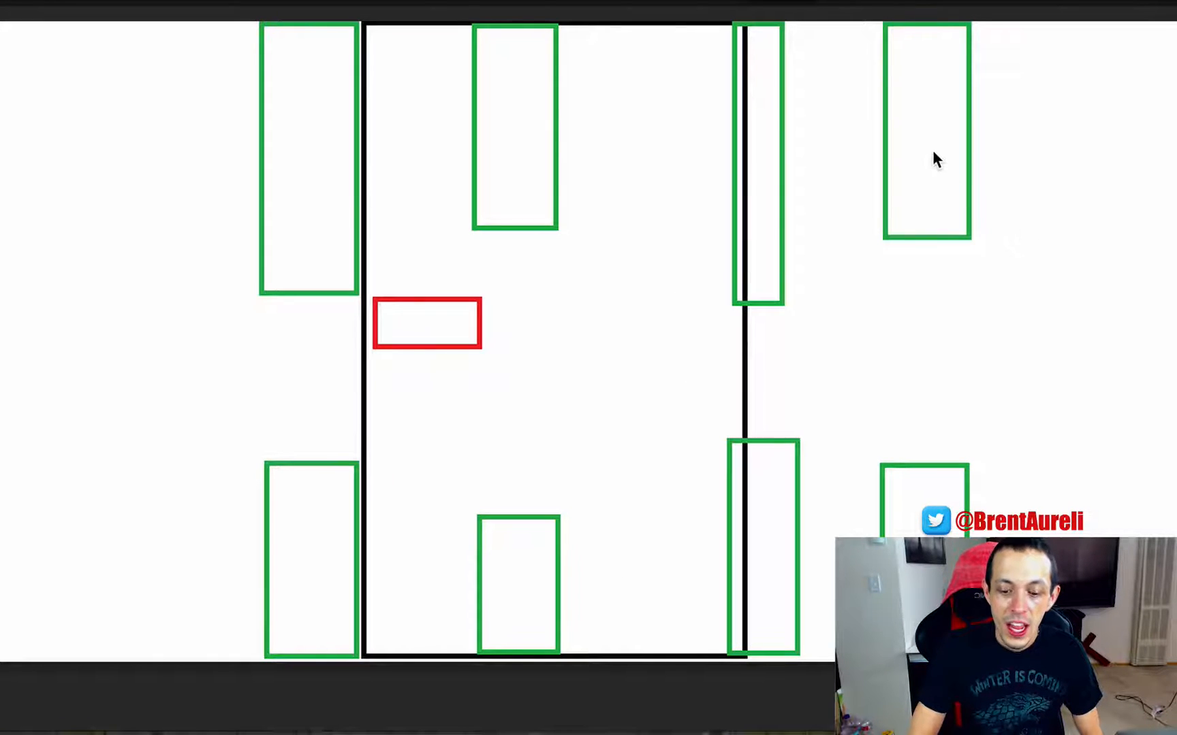
mouse_move(591, 183)
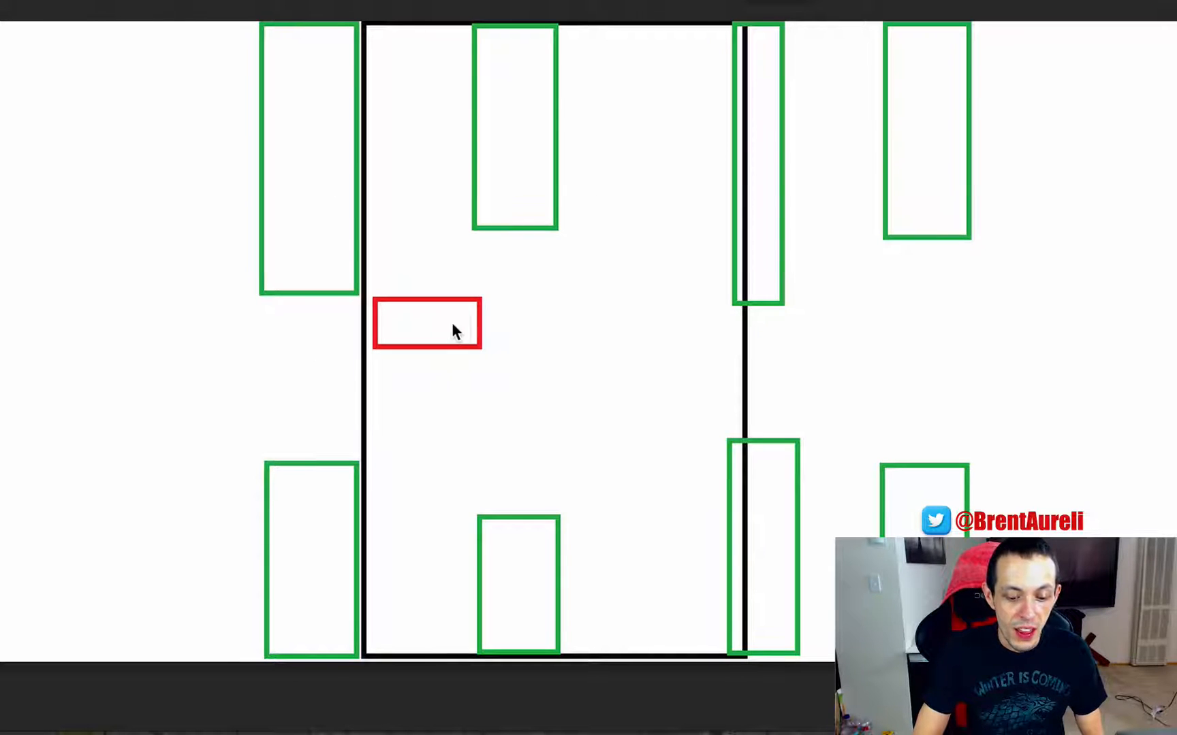
mouse_move(334, 276)
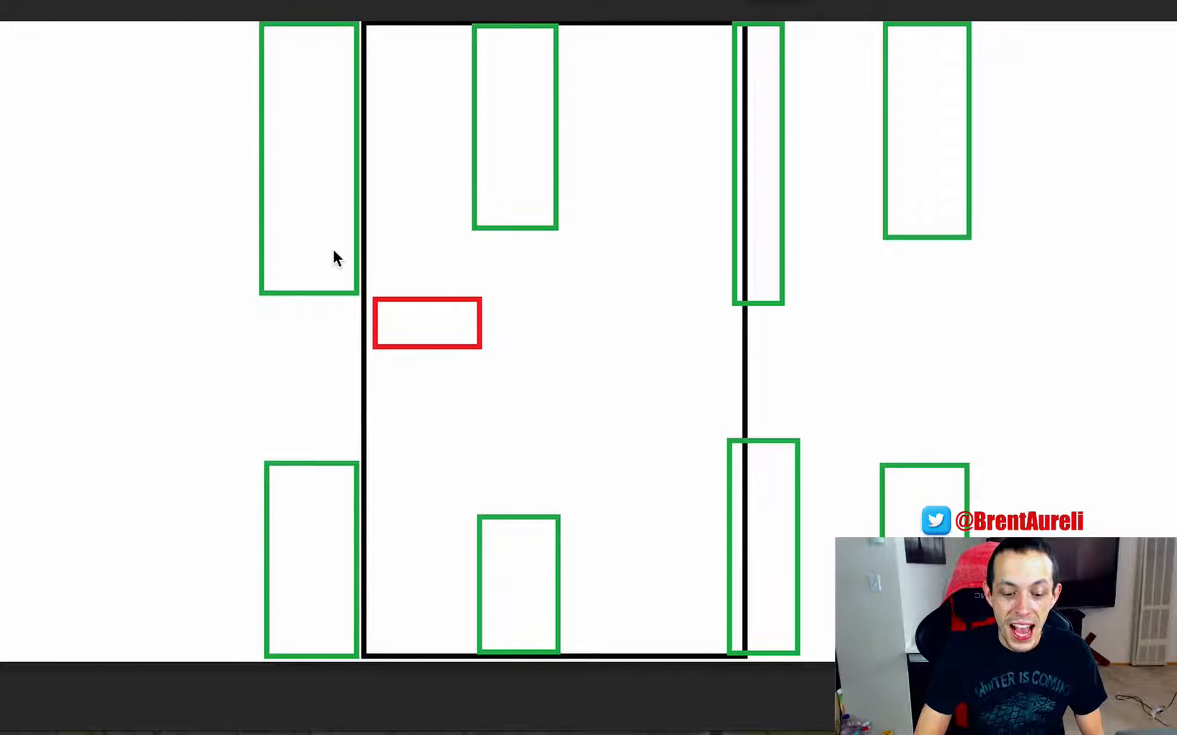
mouse_move(307, 348)
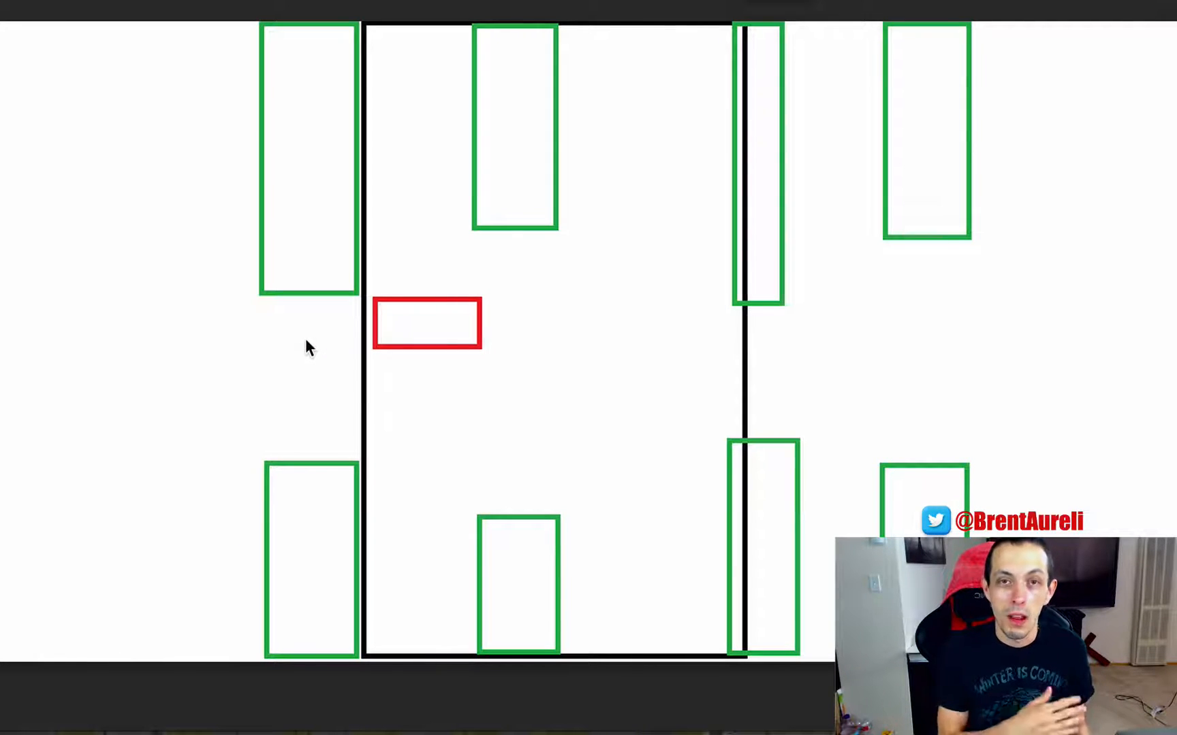
mouse_move(307, 272)
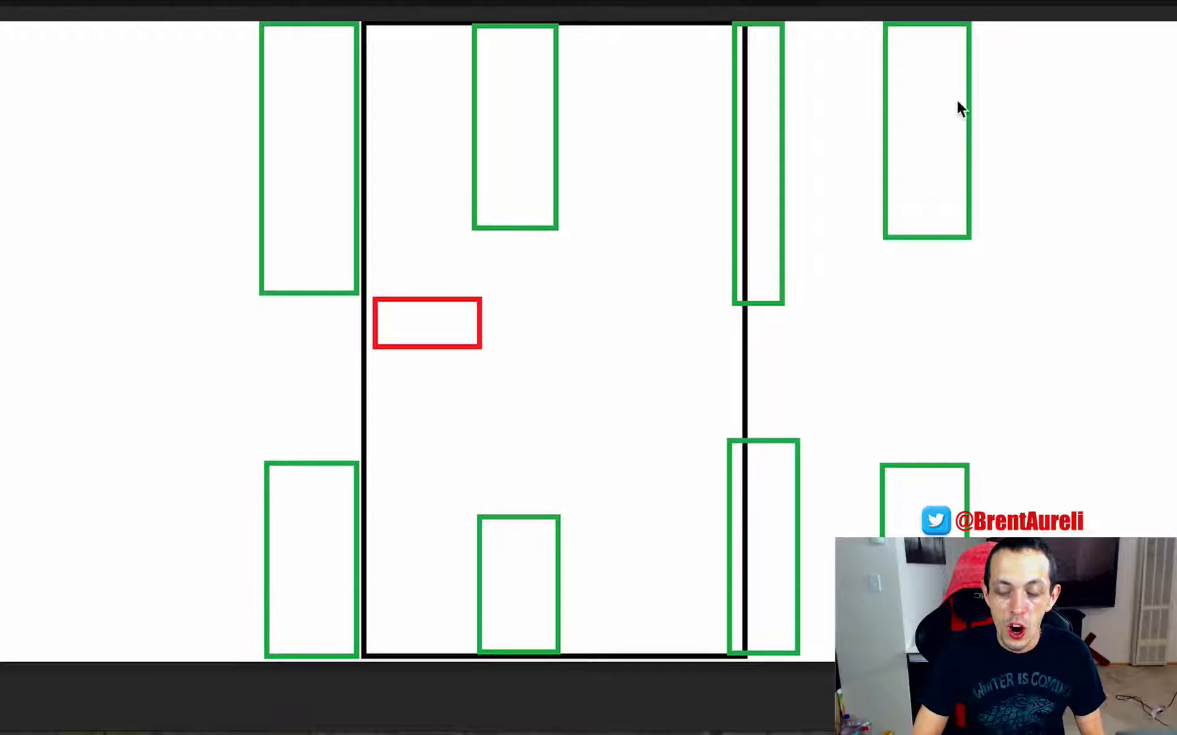
mouse_move(1094, 101)
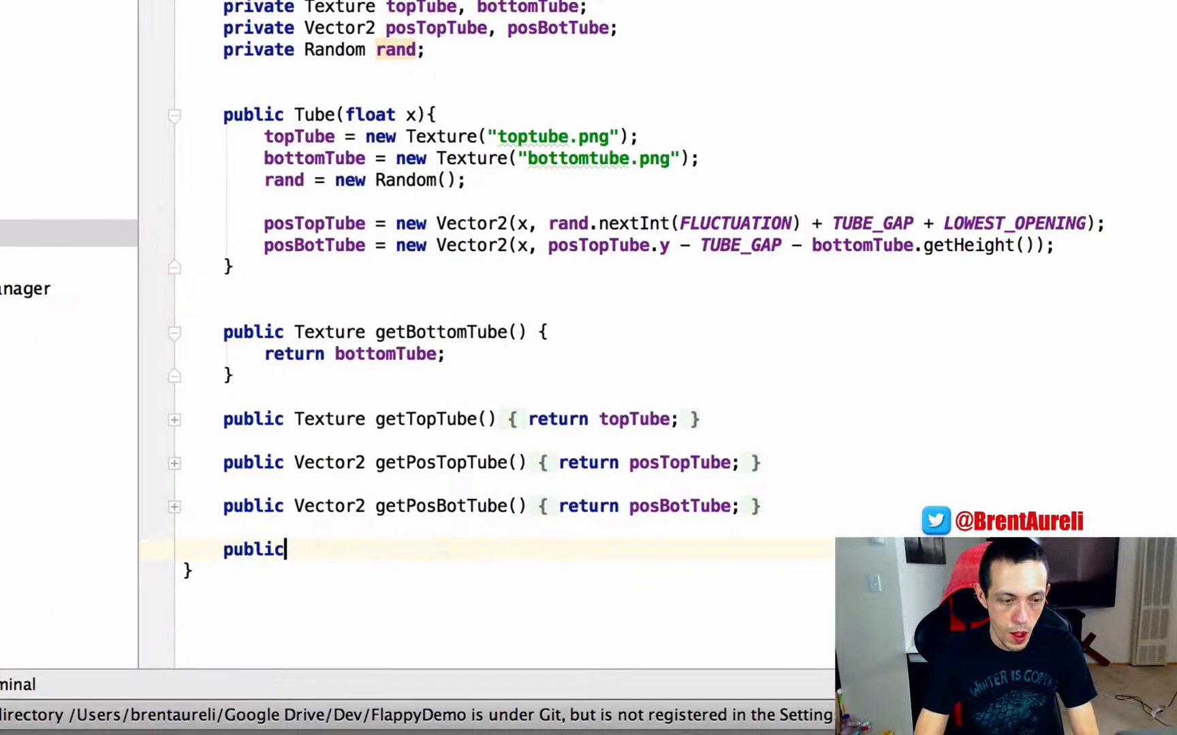
Start reposition(int x) setting posTopTube to x with rand.nextInt(FLUCTUATION) + TUBE_GAP offset
type("void reposition(int")
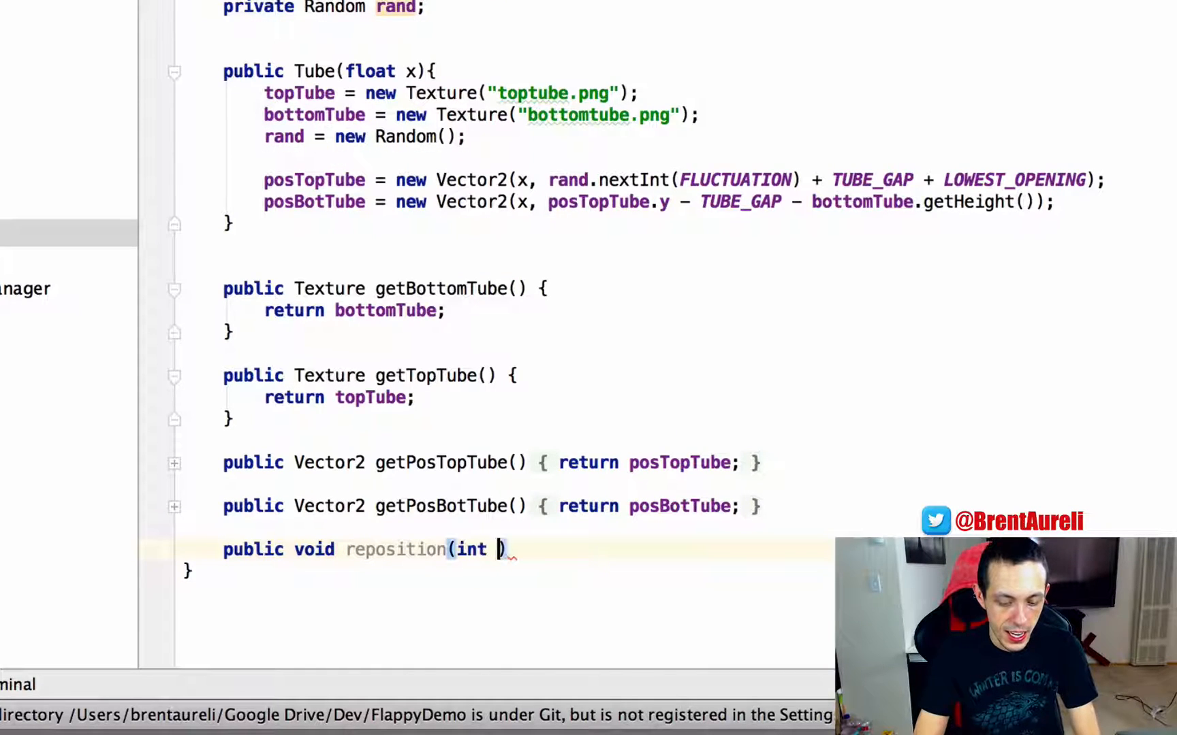
type("x){")
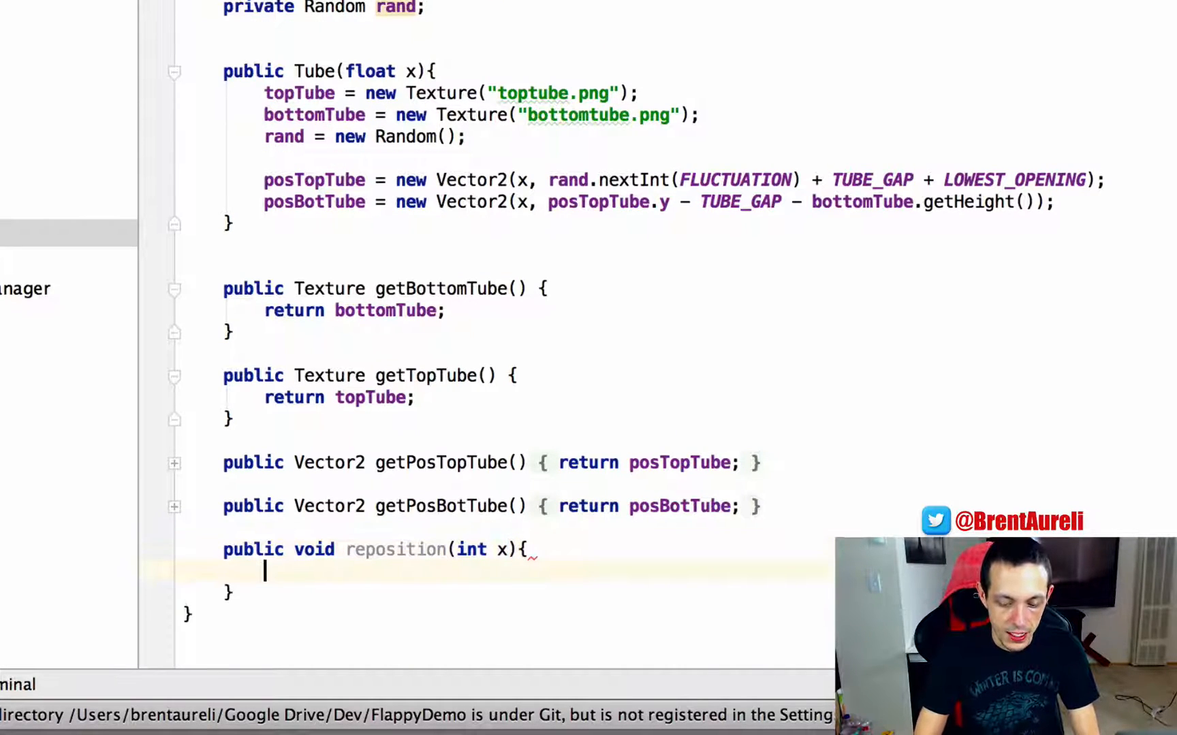
type("p")
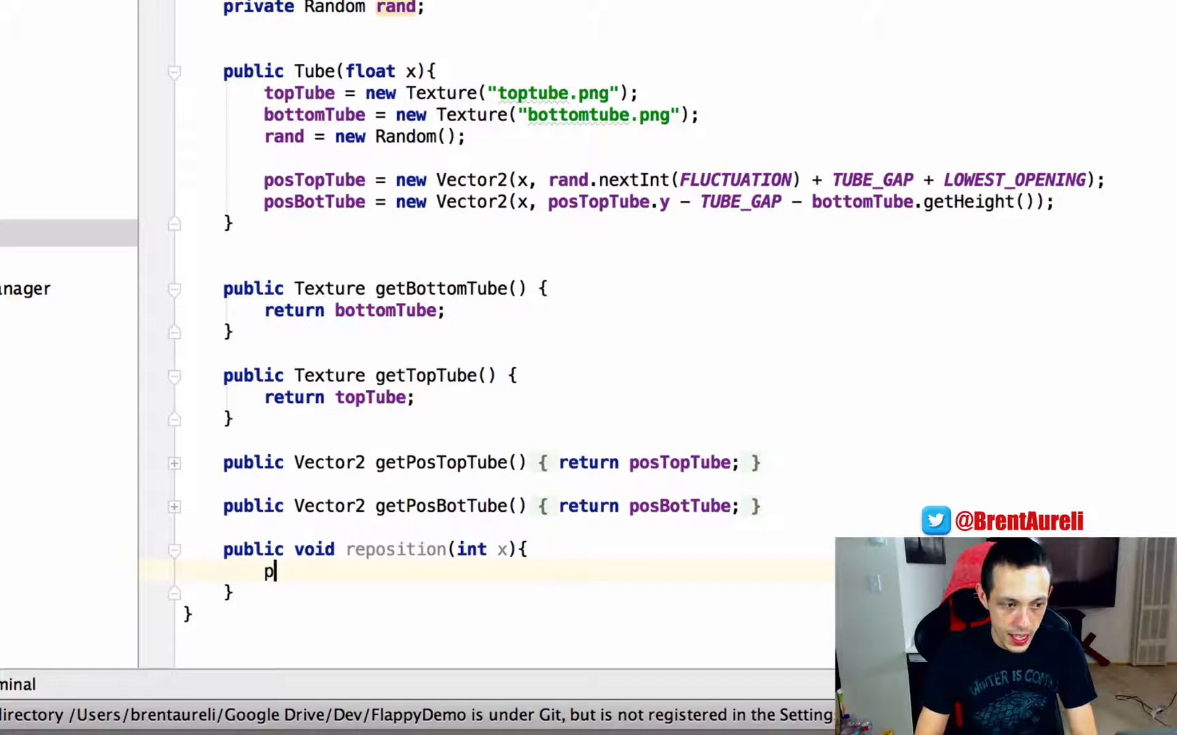
type("osTopTube.se")
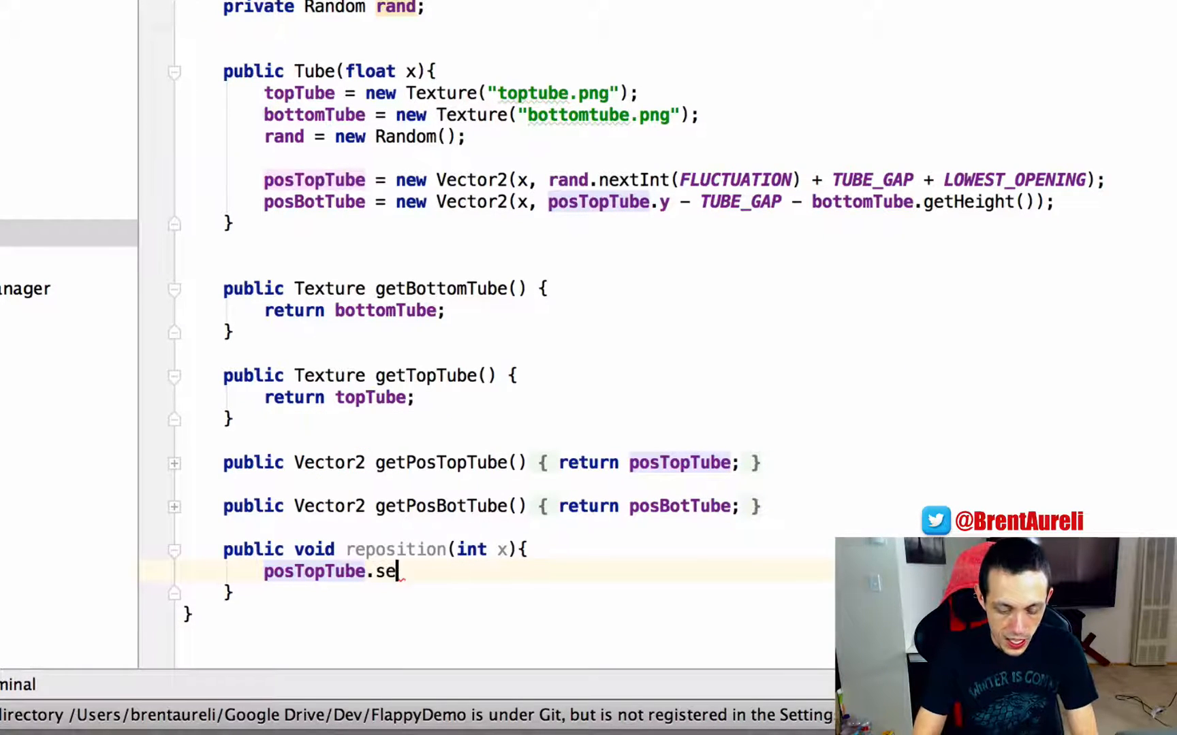
type("t()")
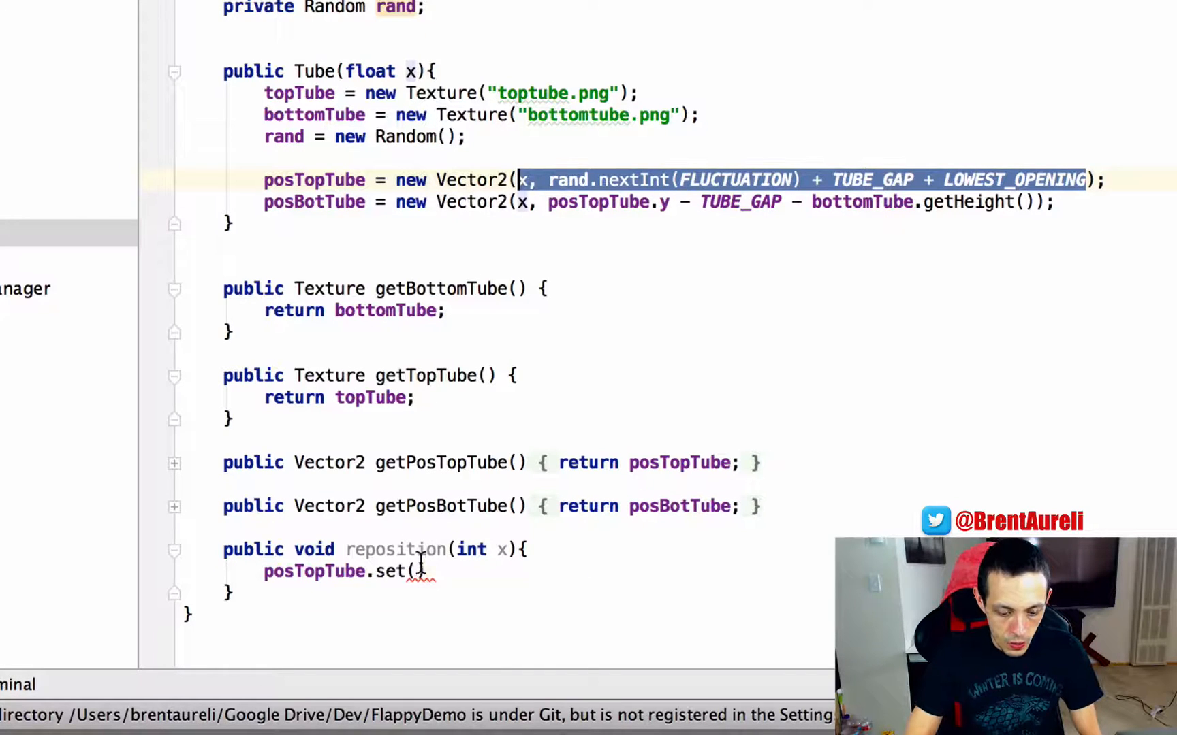
type("x, rand.nextInt(FLUCTUATION) + TUBE_GAP +")
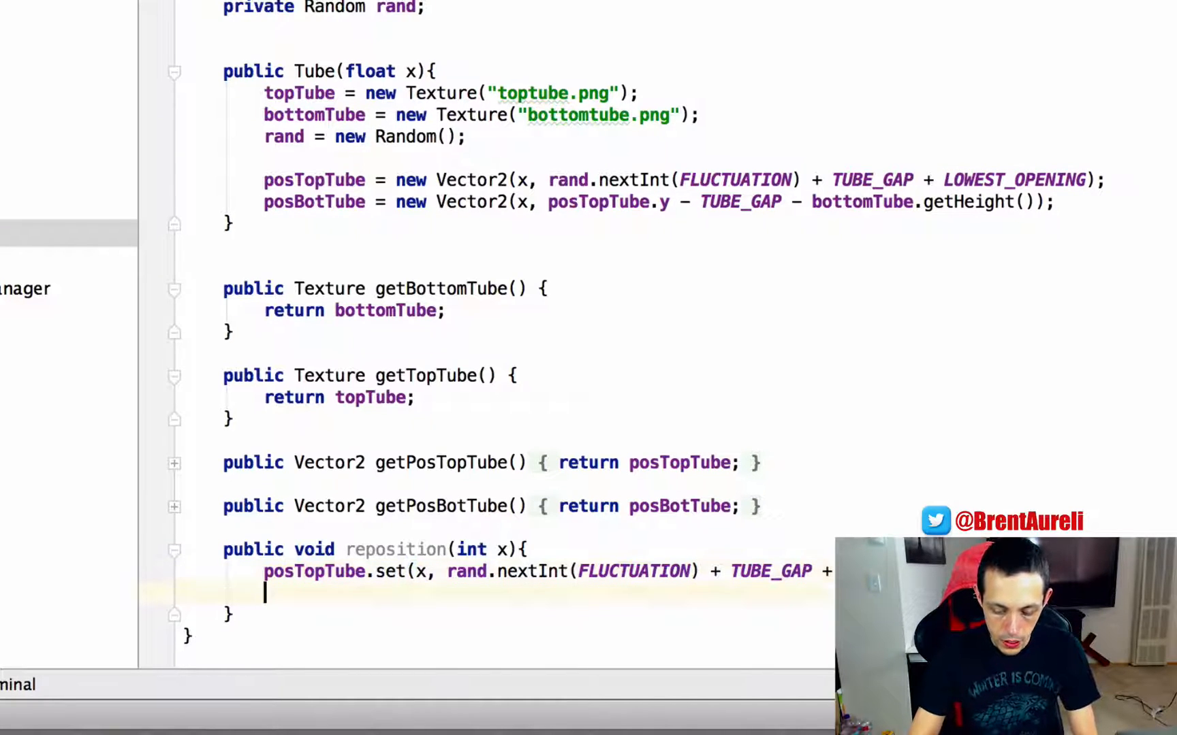
Set posBotTube in reposition by copying the constructor's bottom tube arguments
type("posBotTube.se")
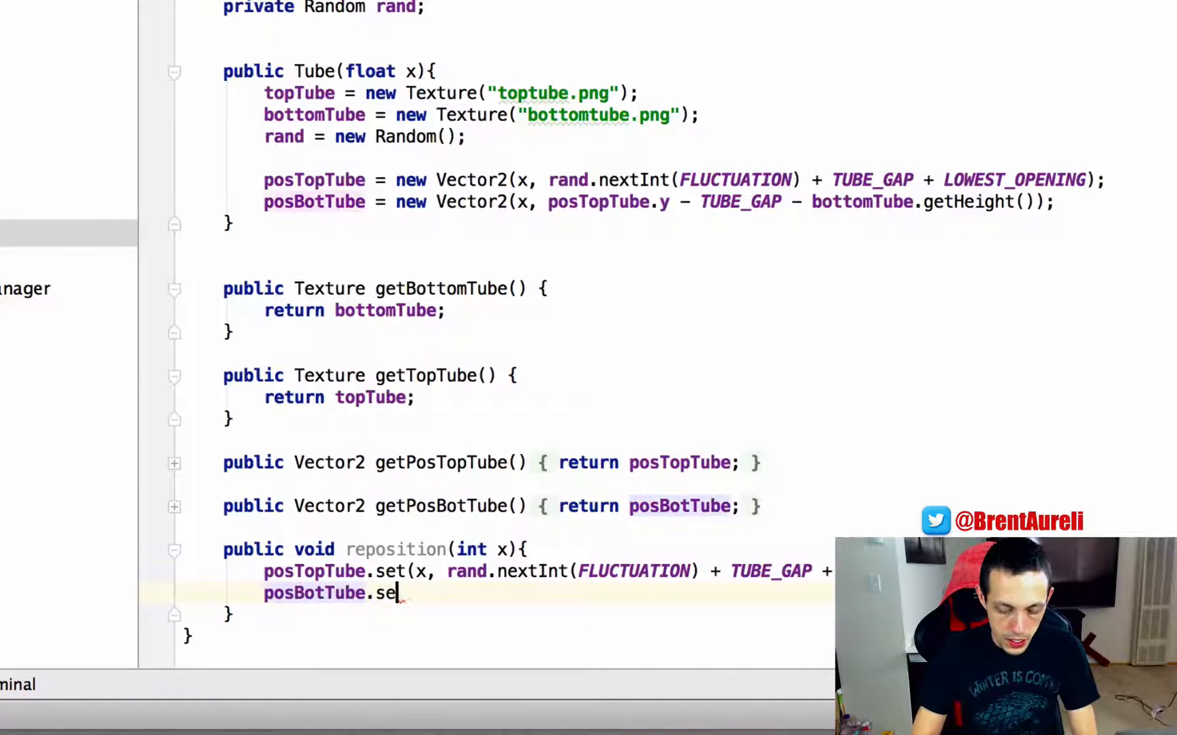
type("t()")
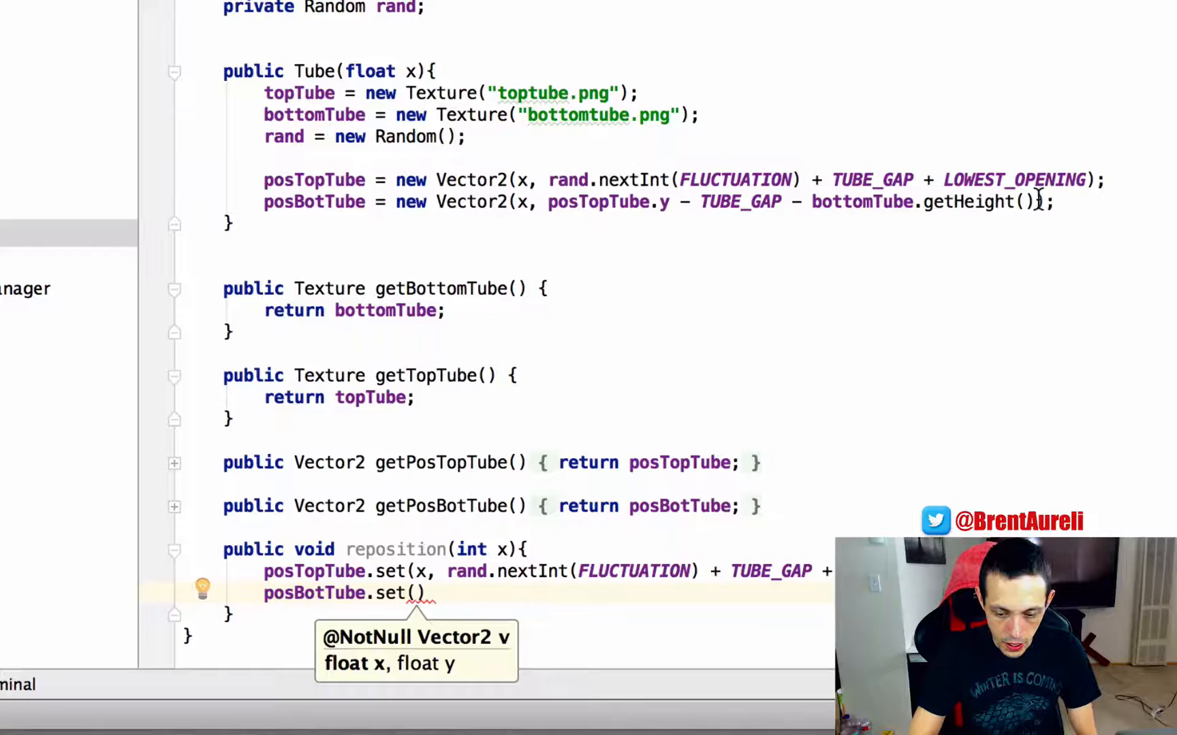
left_click_drag(543, 201, 1034, 202)
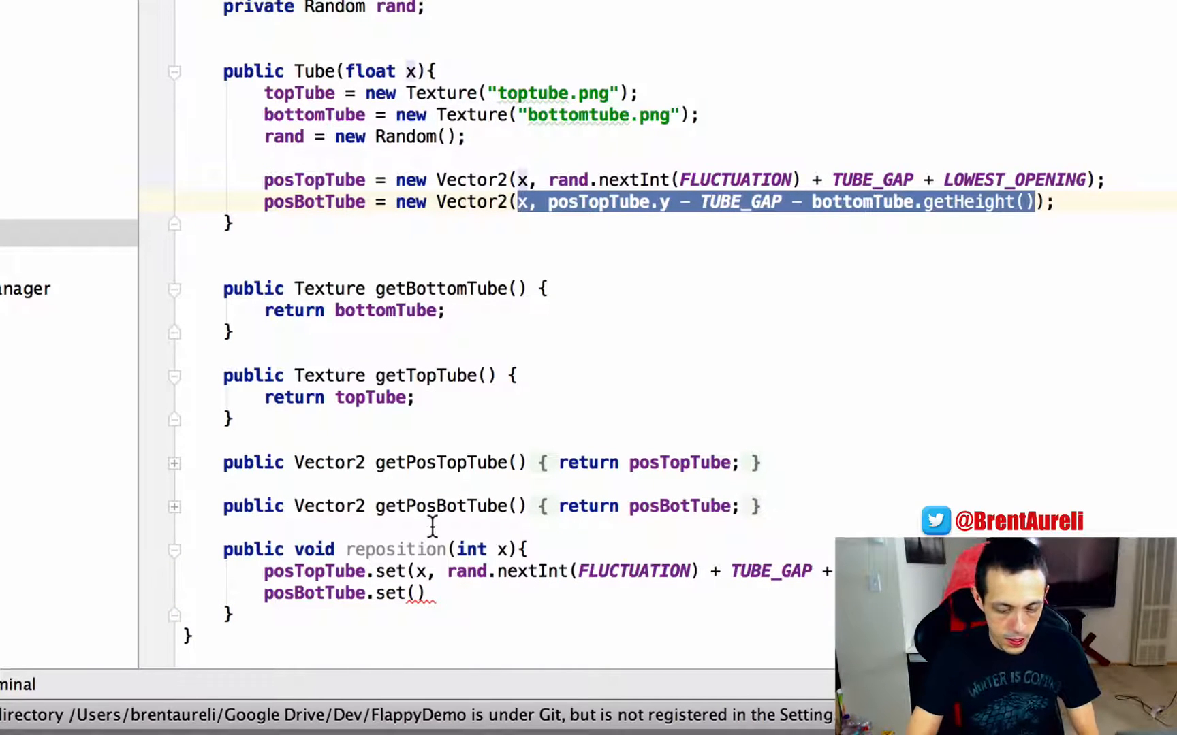
left_click(414, 593)
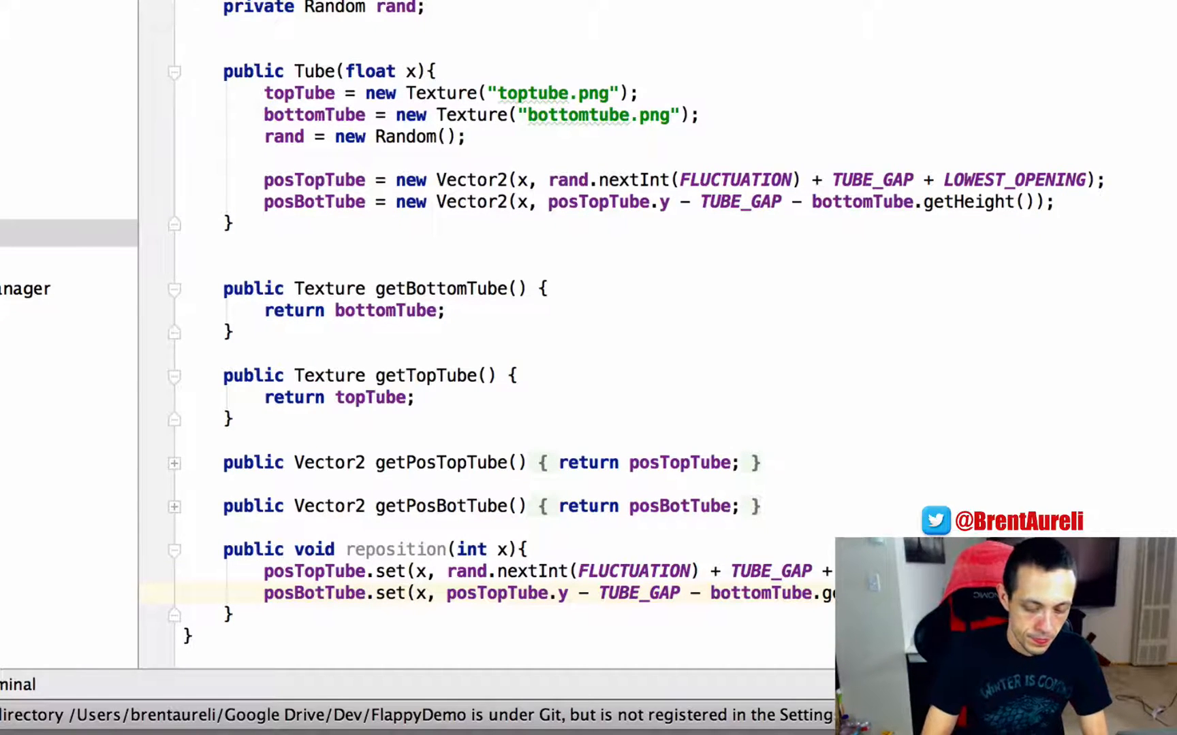
left_click(491, 101)
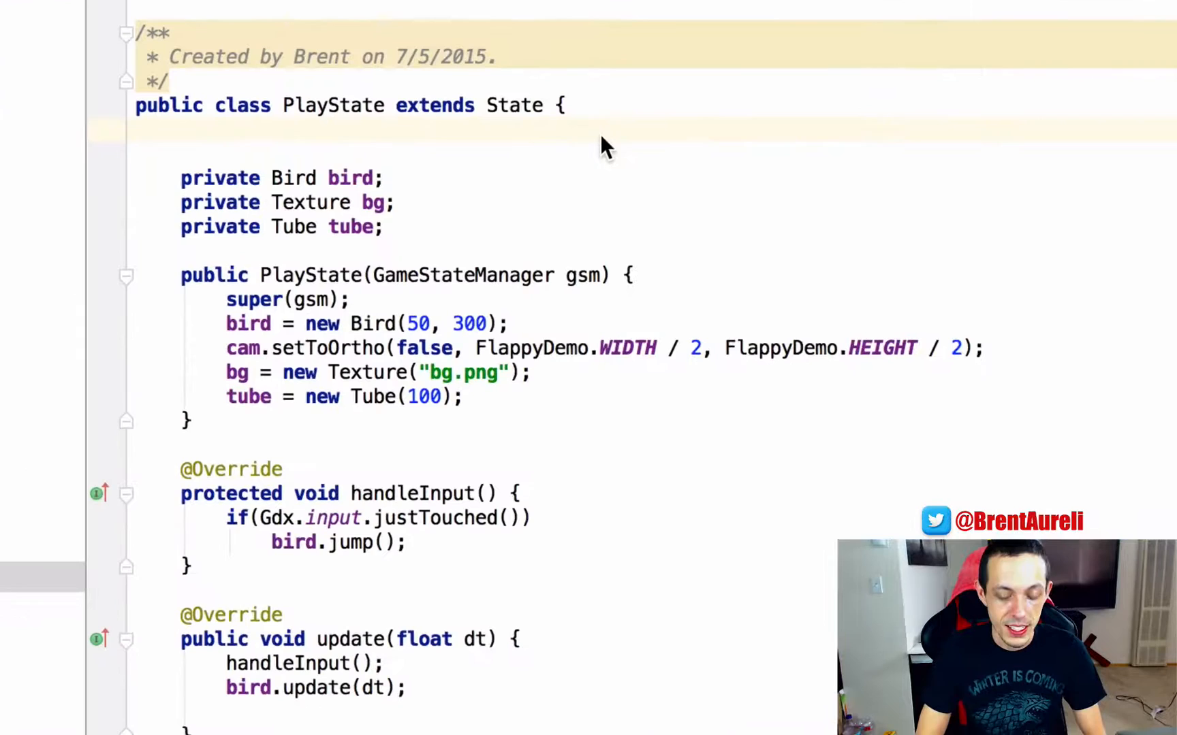
Declare private static final int TUBE_SPACING = 125 in PlayState
type("private s")
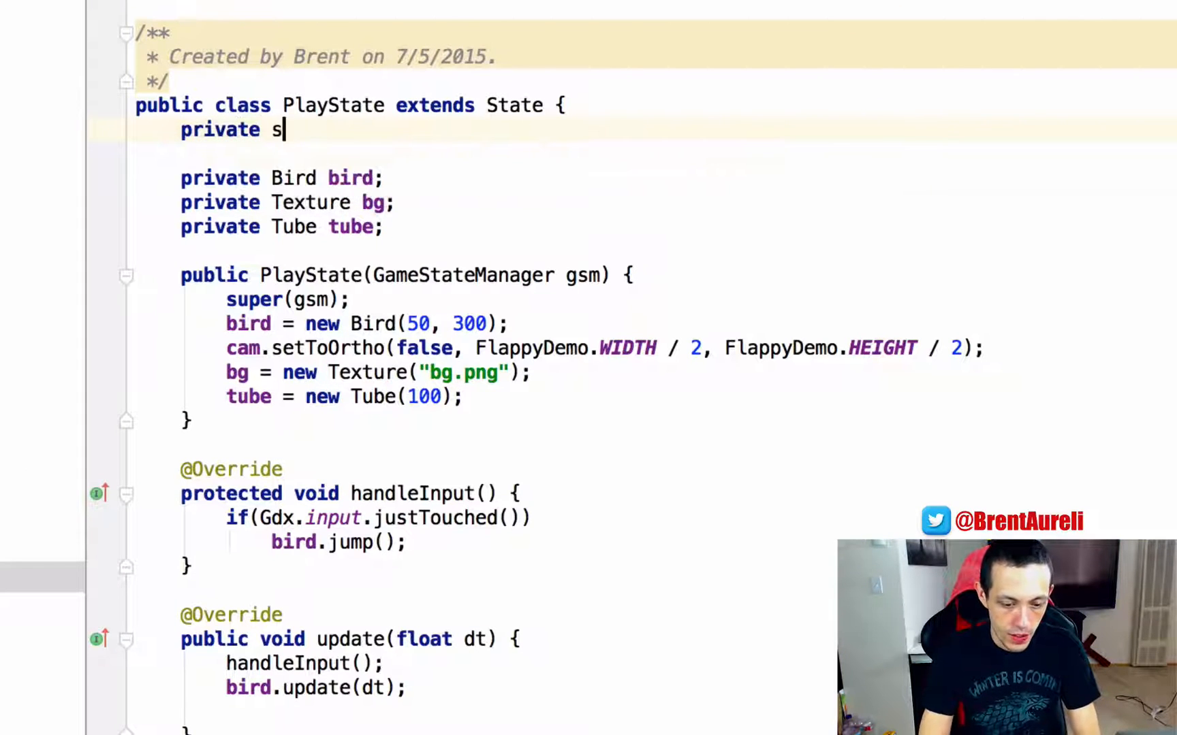
type("tatic final")
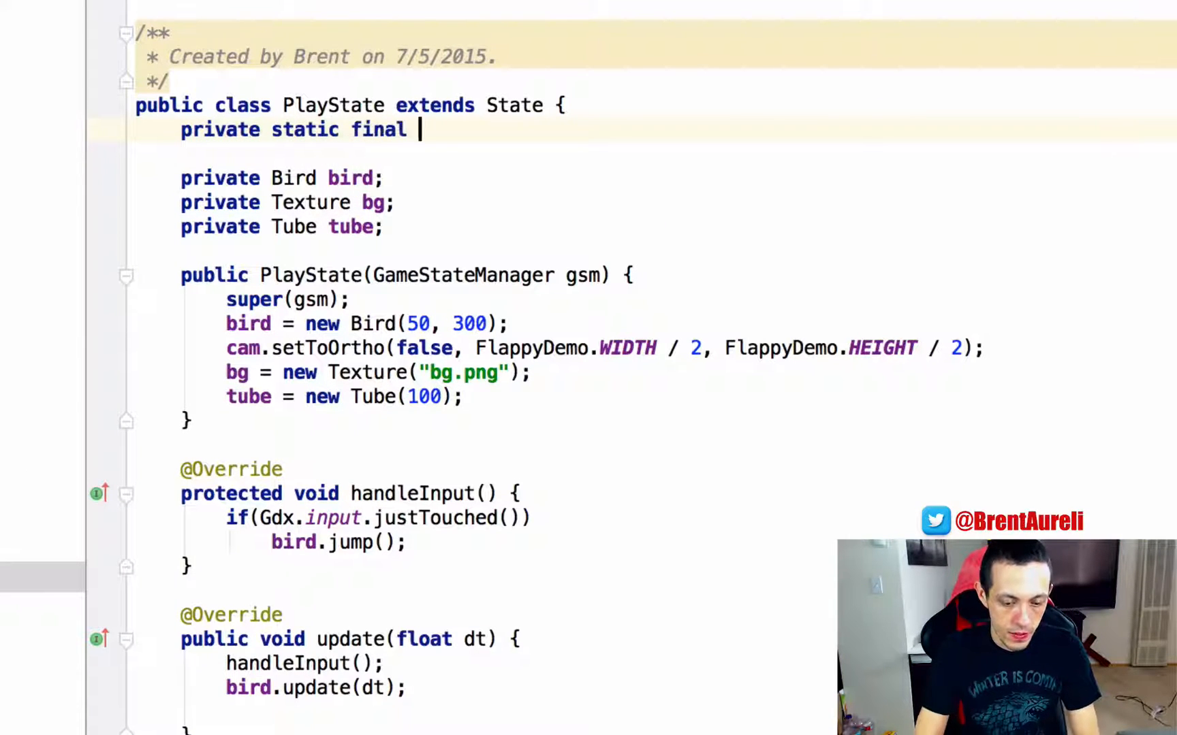
type("int TUBE")
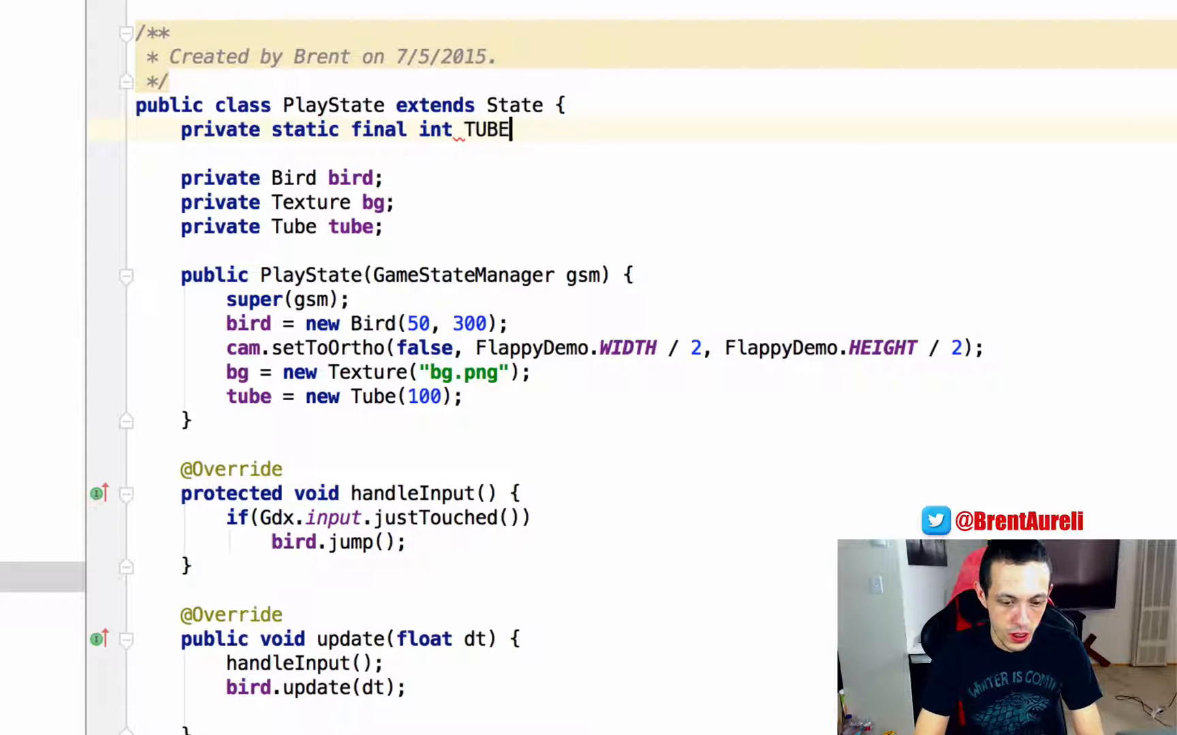
type("_SPACING")
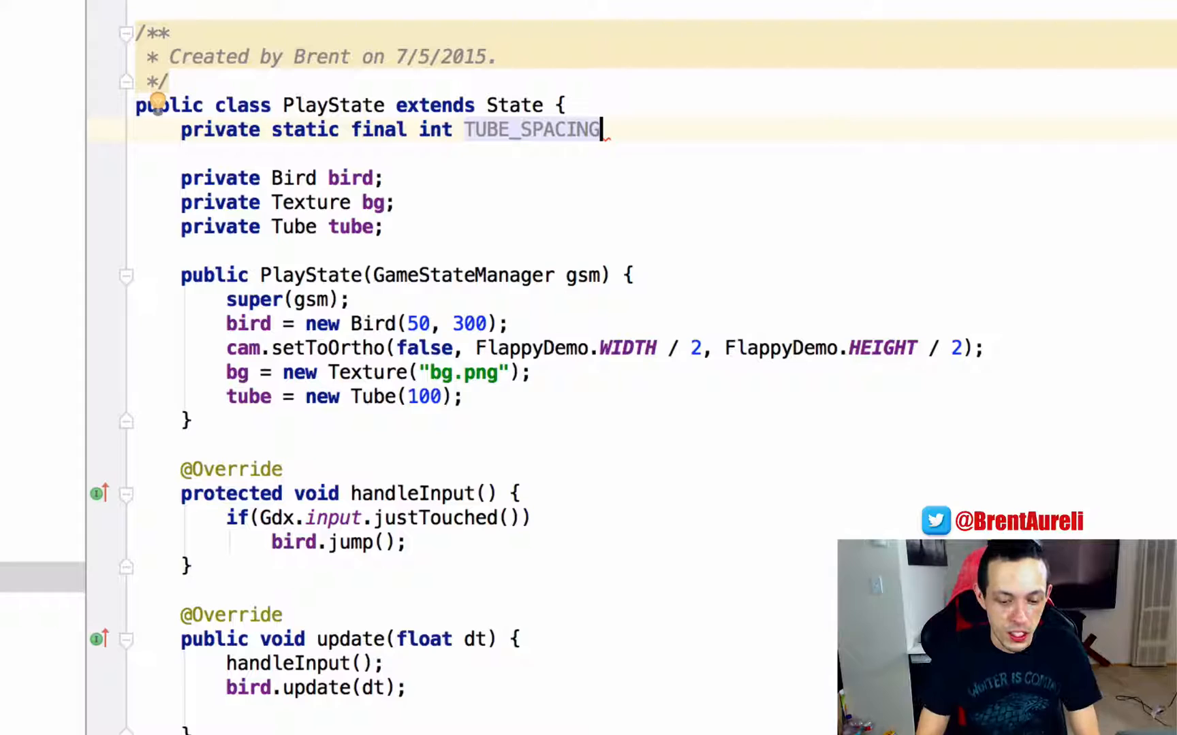
type("= 125;")
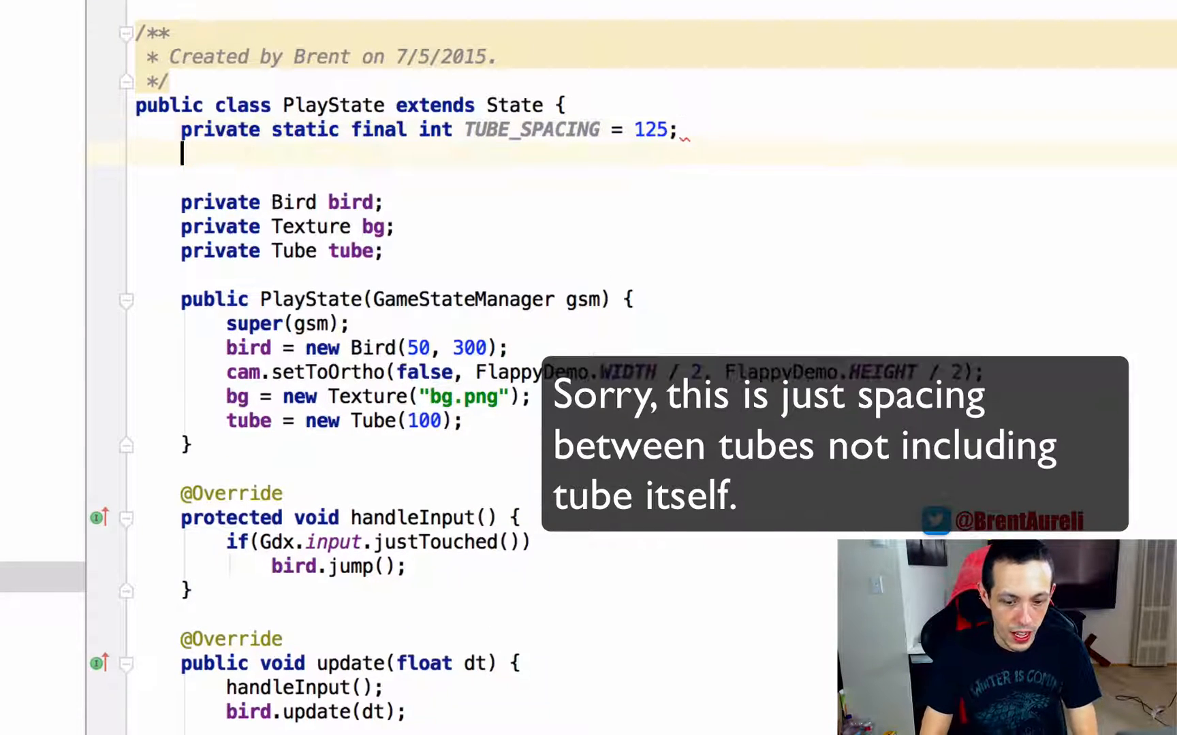
Declare private static final int TUBE_COUNT = 4 beneath TUBE_SPACING
type("private static final int")
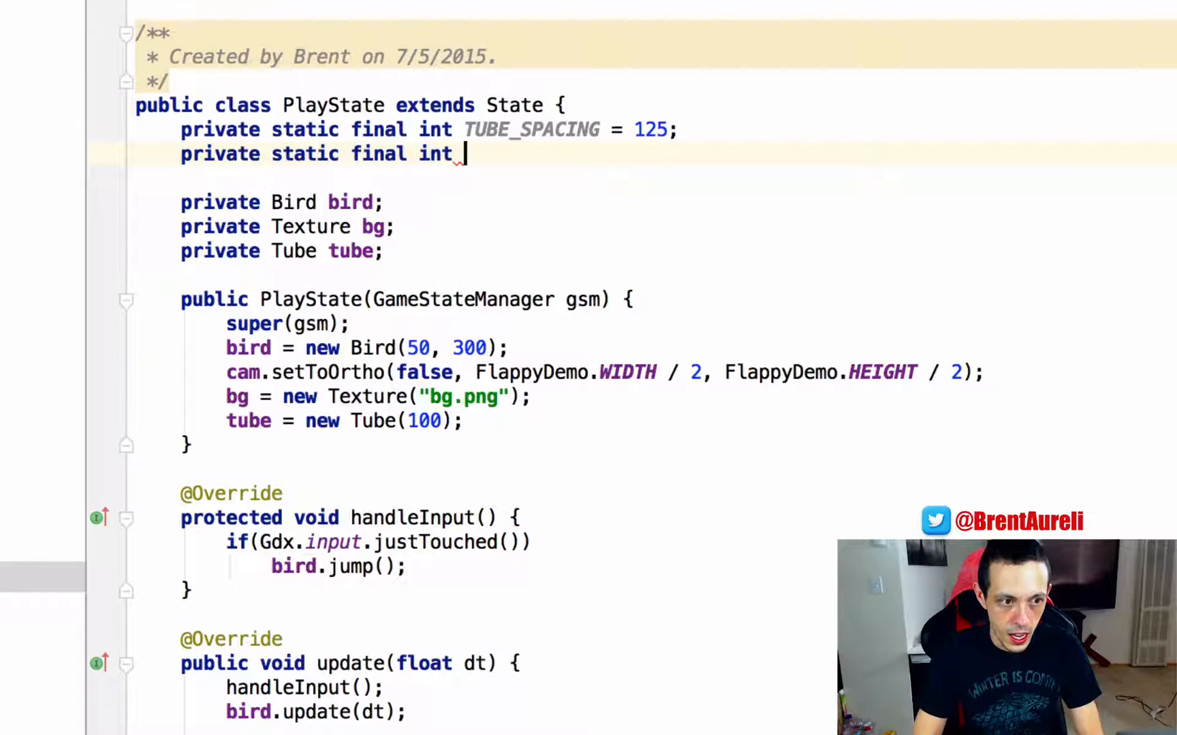
type("TUBE_CO")
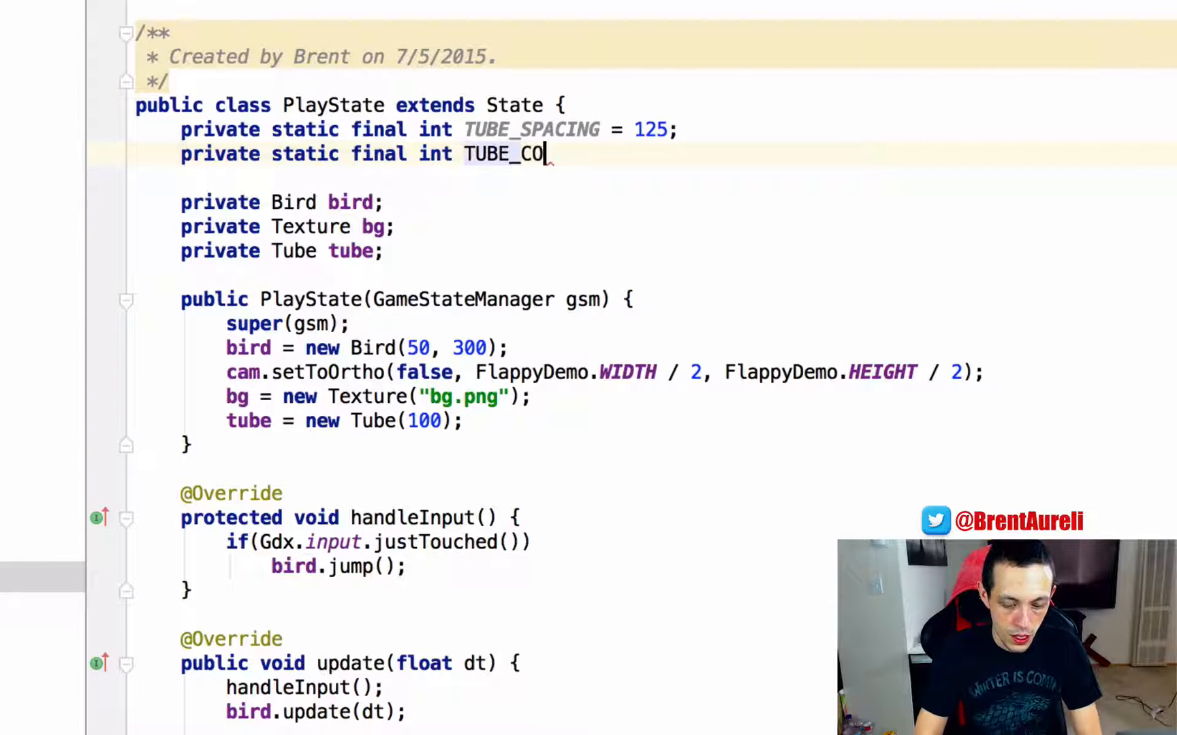
type("UNT;")
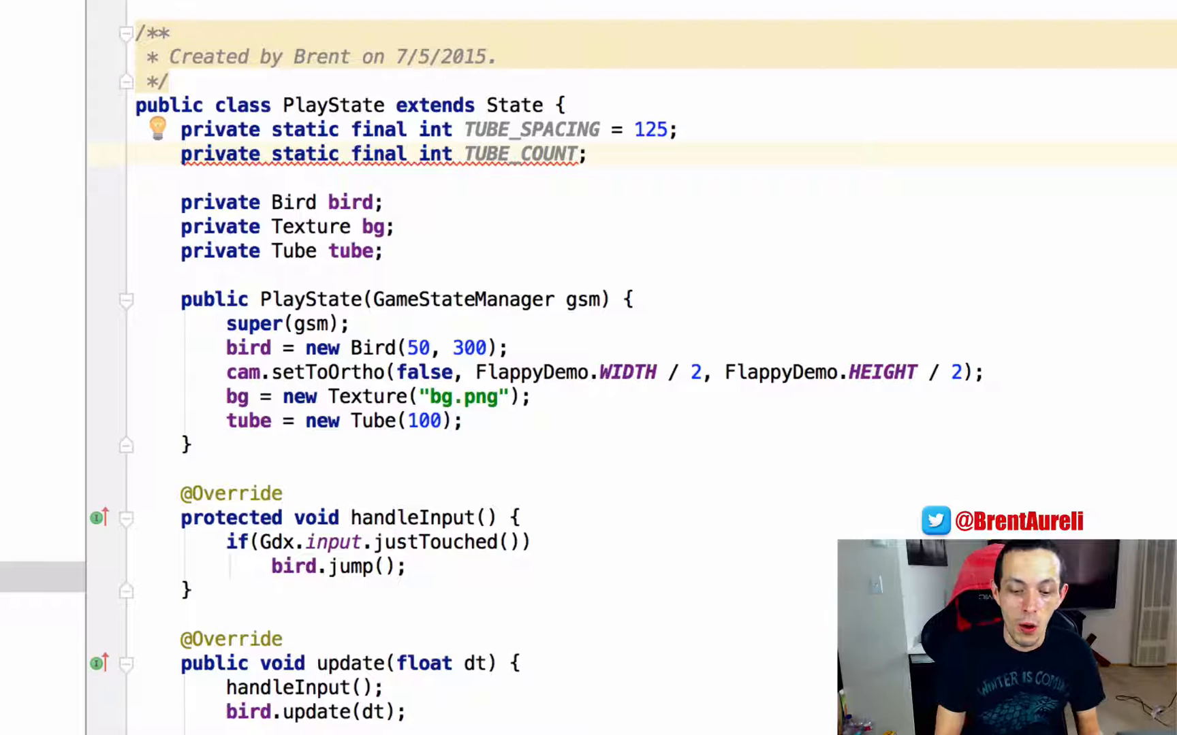
type("=")
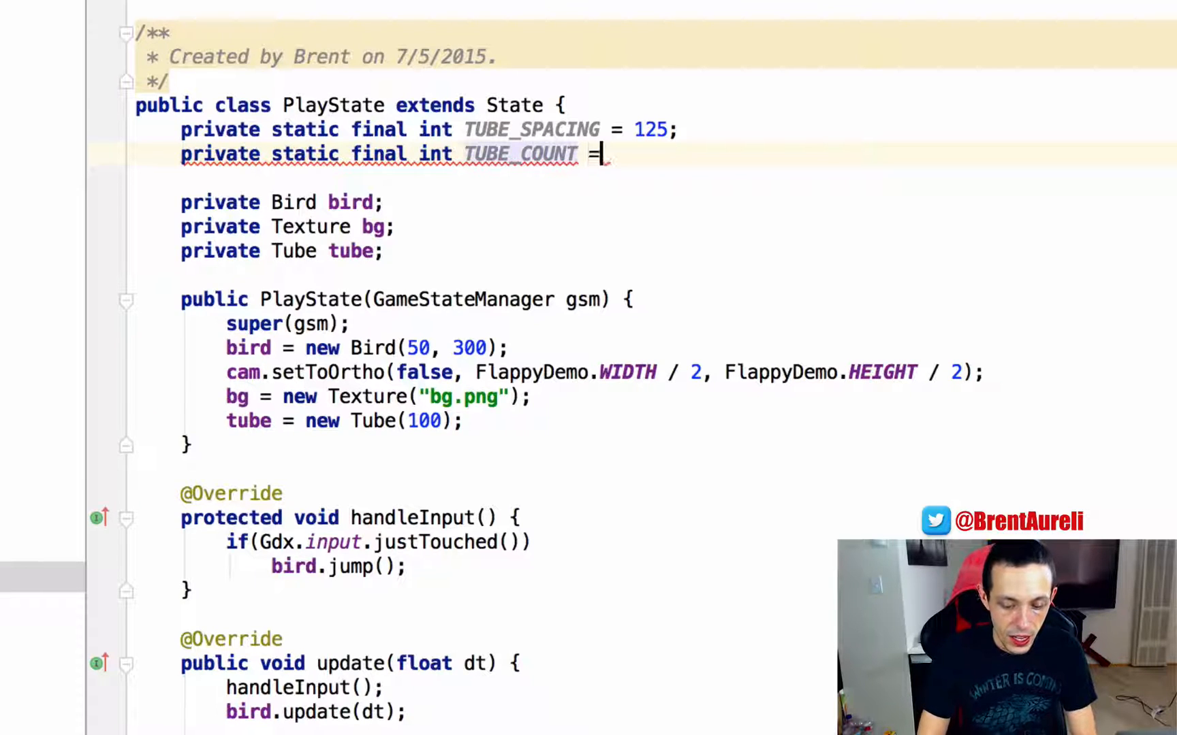
type("4;")
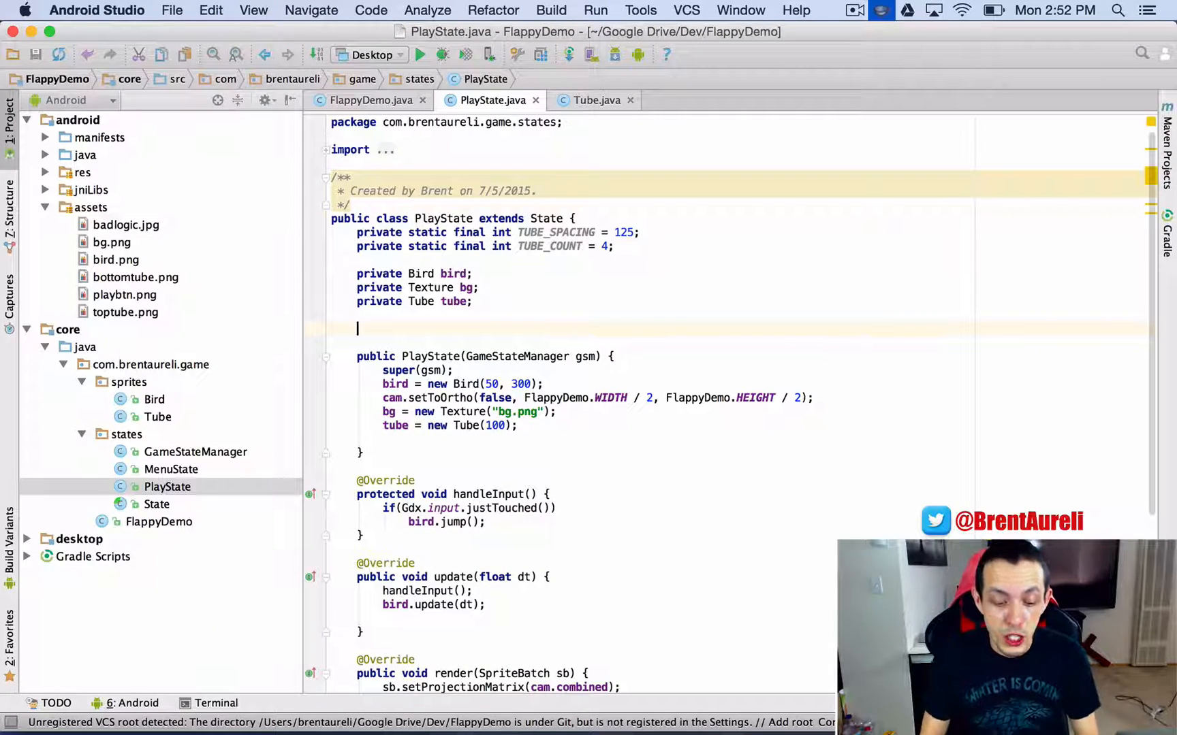
Declare private Array<Tube> tubes and initialize it with new Array<Tube>() in the constructor
type("private Array<>")
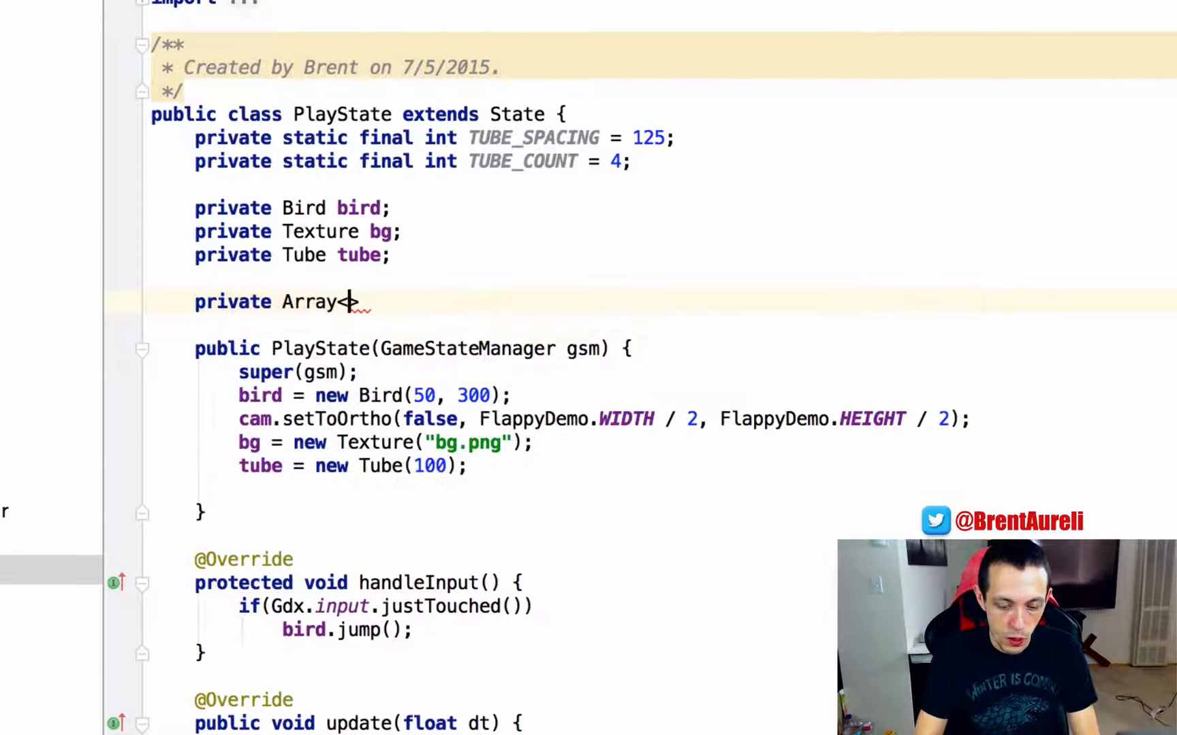
type("Tube>")
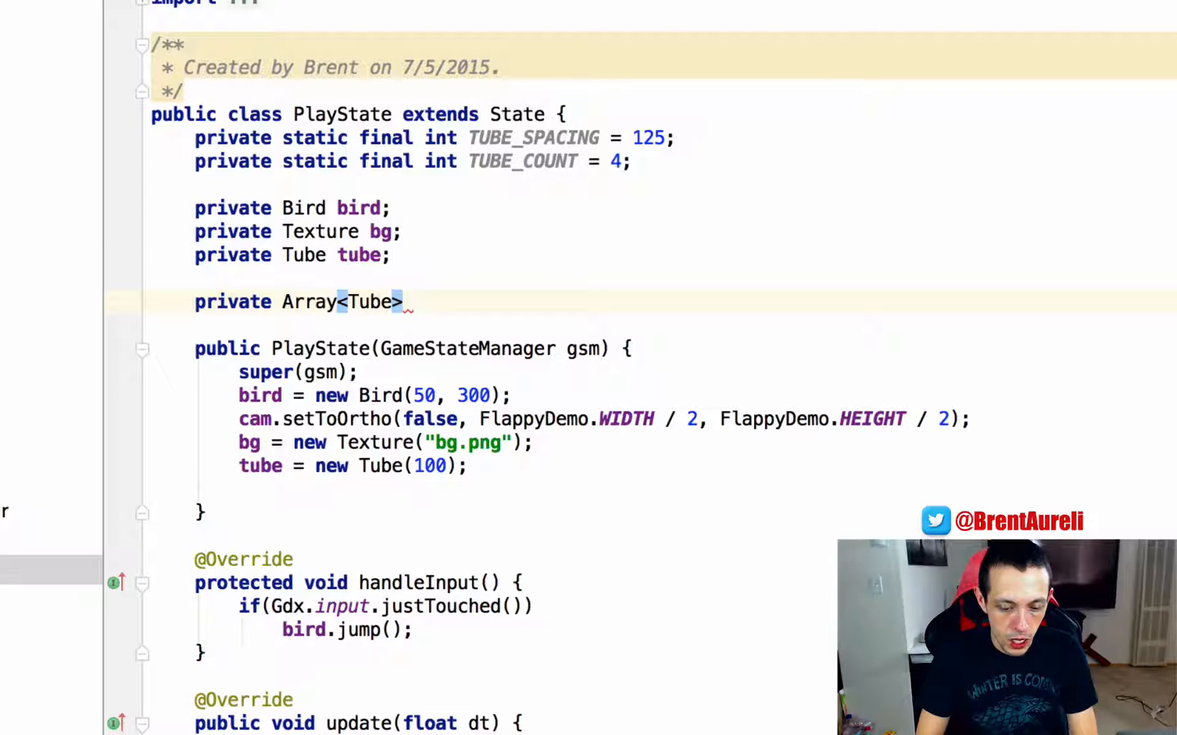
type("tubes;")
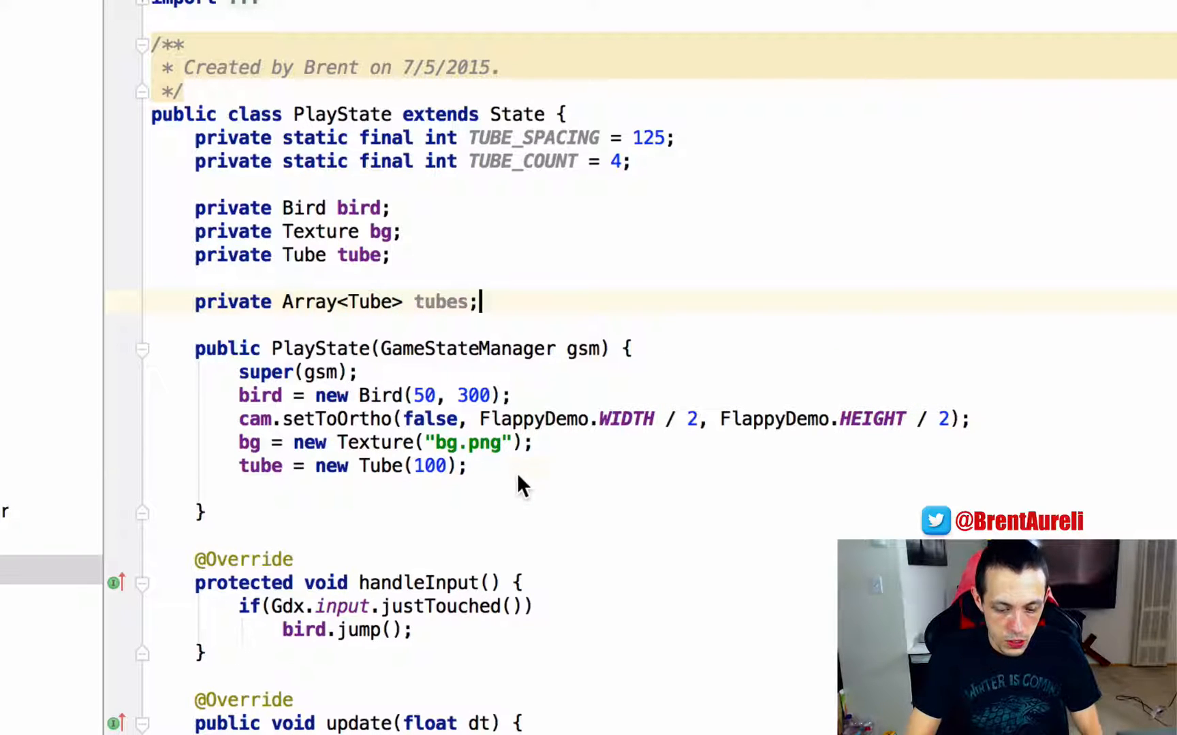
type("tubes = new Array<>")
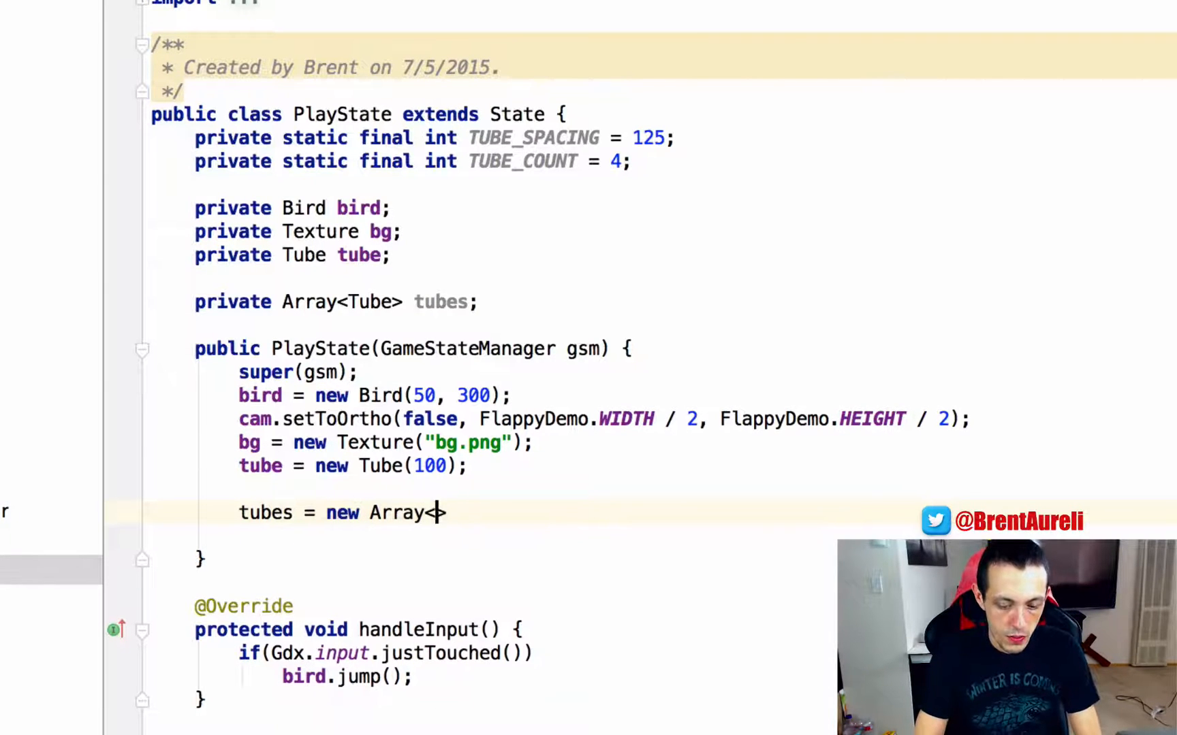
type("<Tube>();")
type("for(int ")
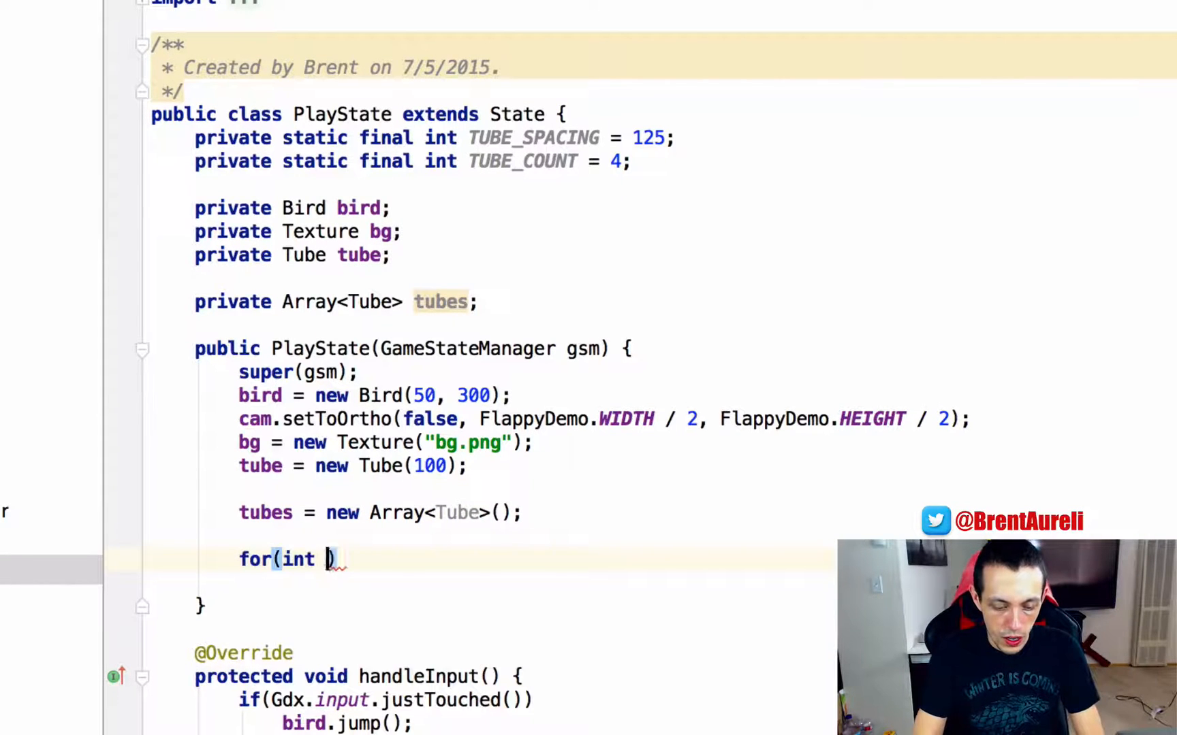
Write a for loop from i = 1 while i < TUBE_COUNT
type("i = 1")
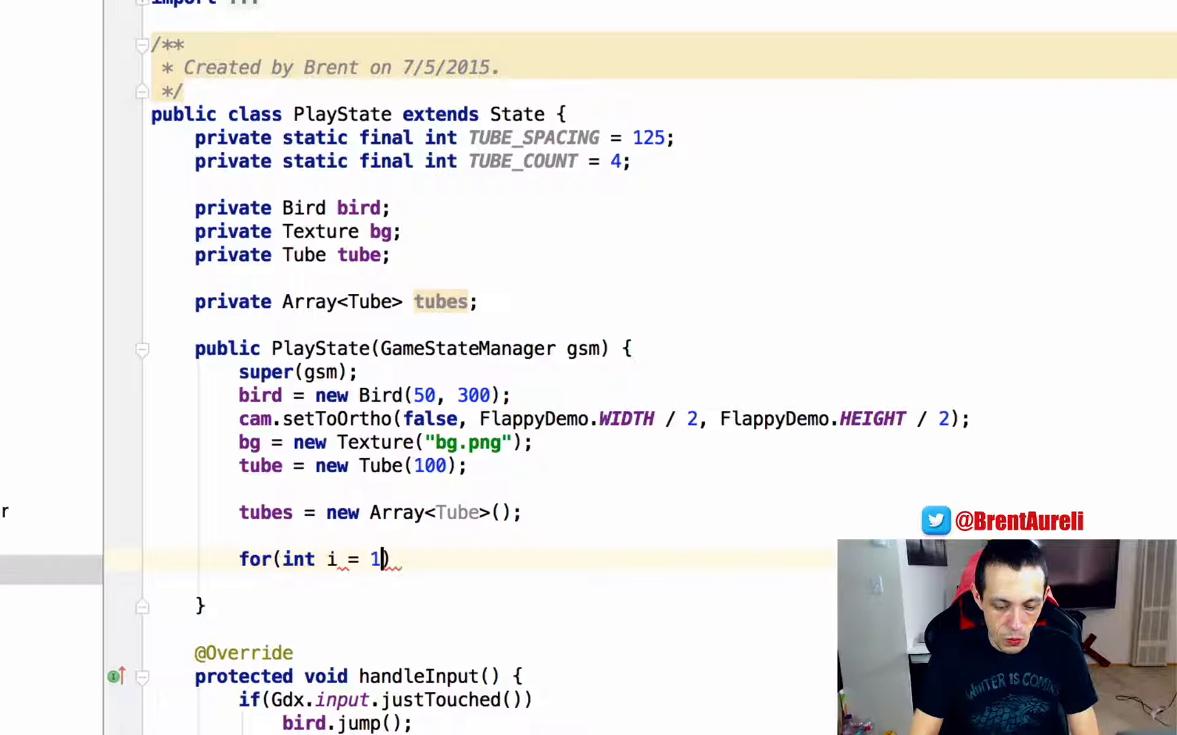
type("; i < TU")
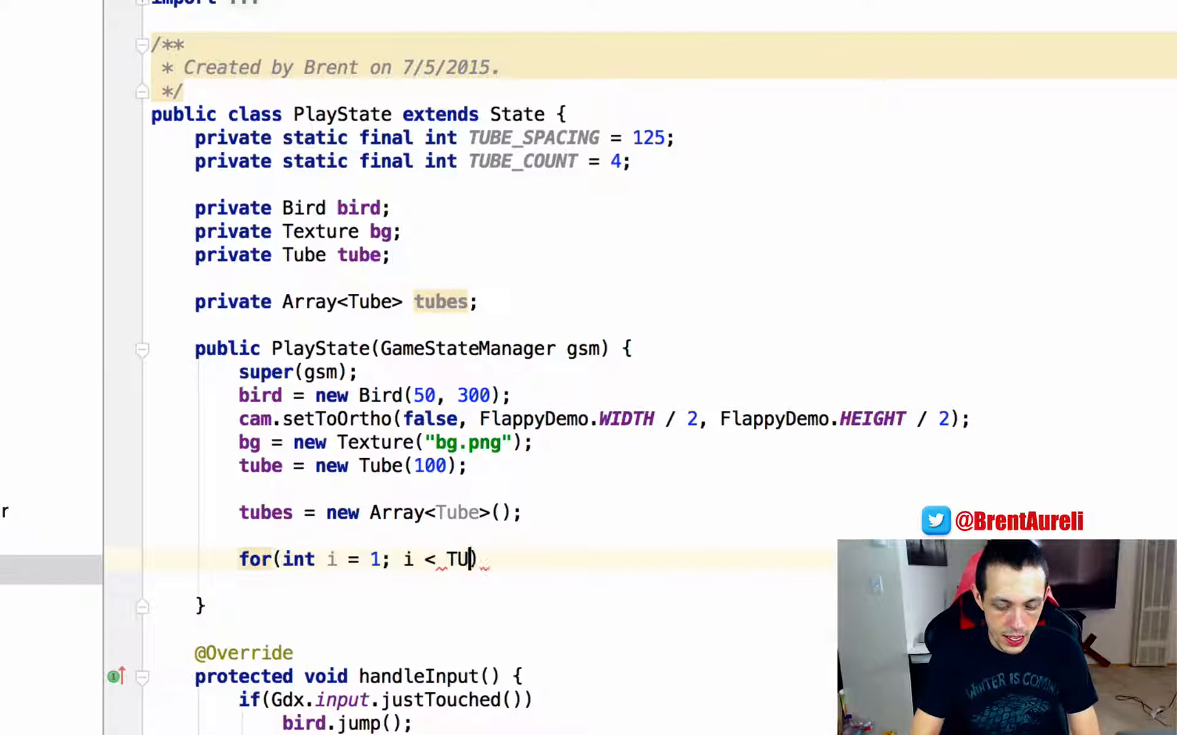
type("BE_COUNT")
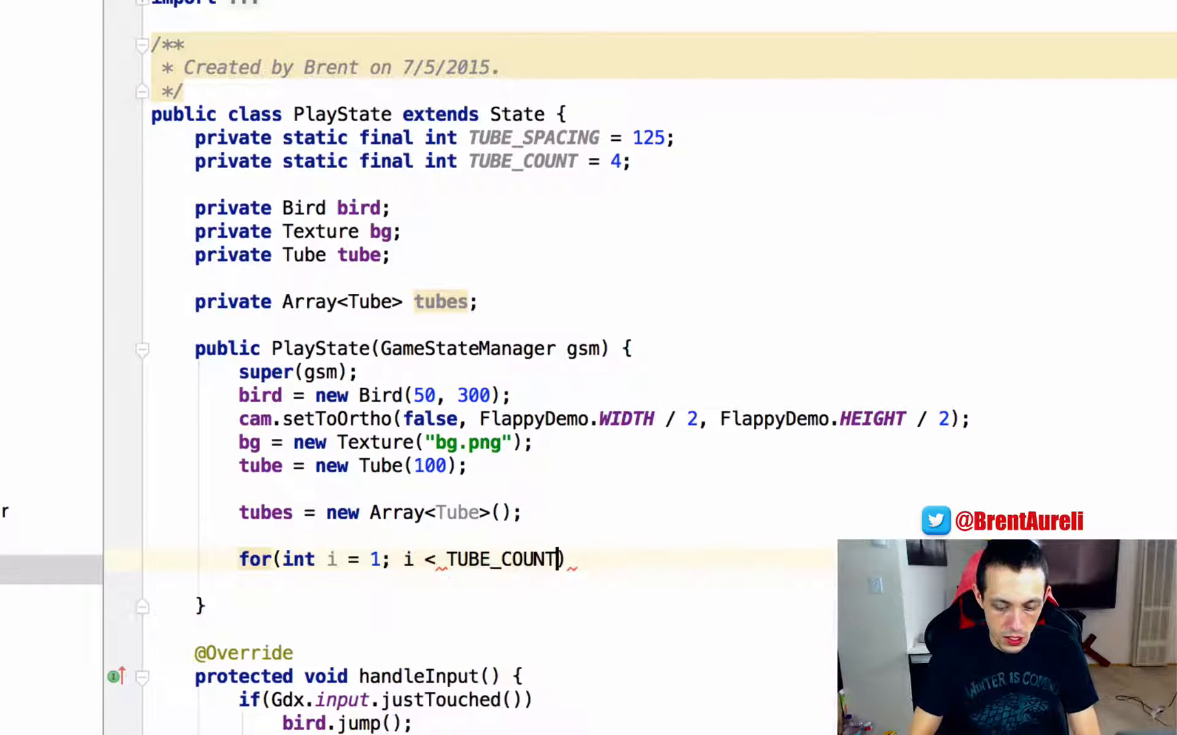
type("; i++")
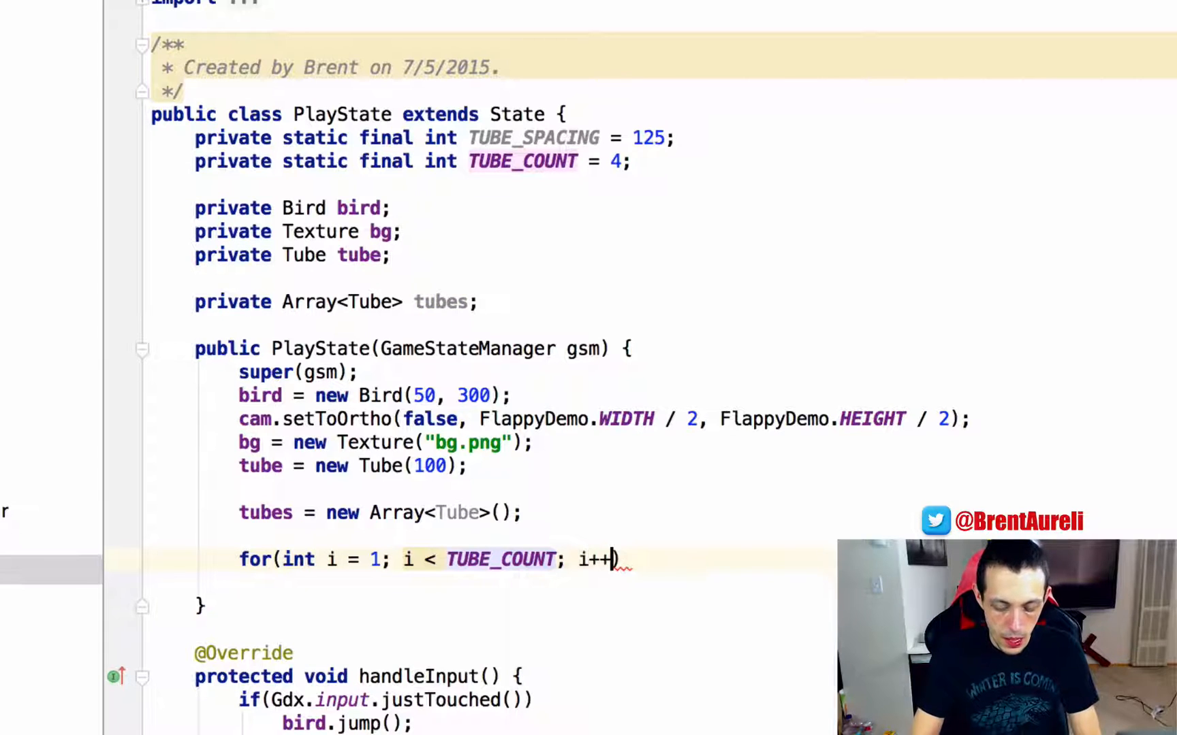
type("{")
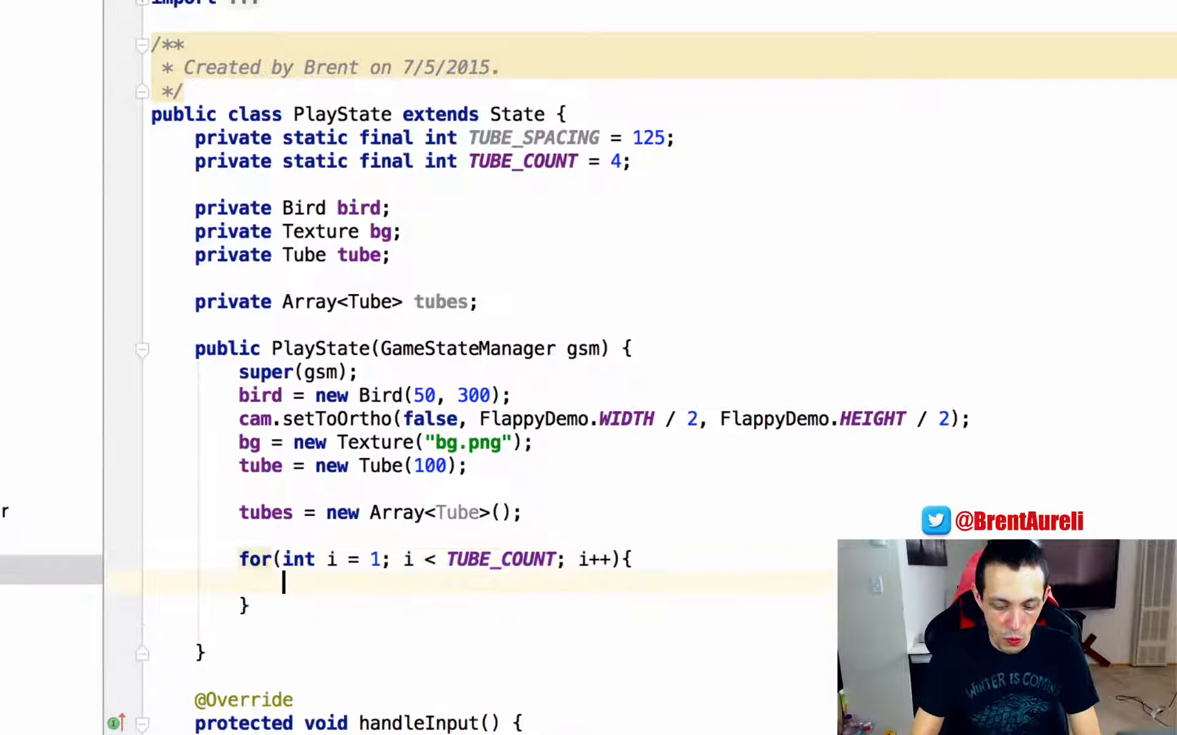
Inside the loop add tubes.add(new Tube(i * (TUBE_SPACING + Tube.TUBE_WIDTH)))
type("tubes.")
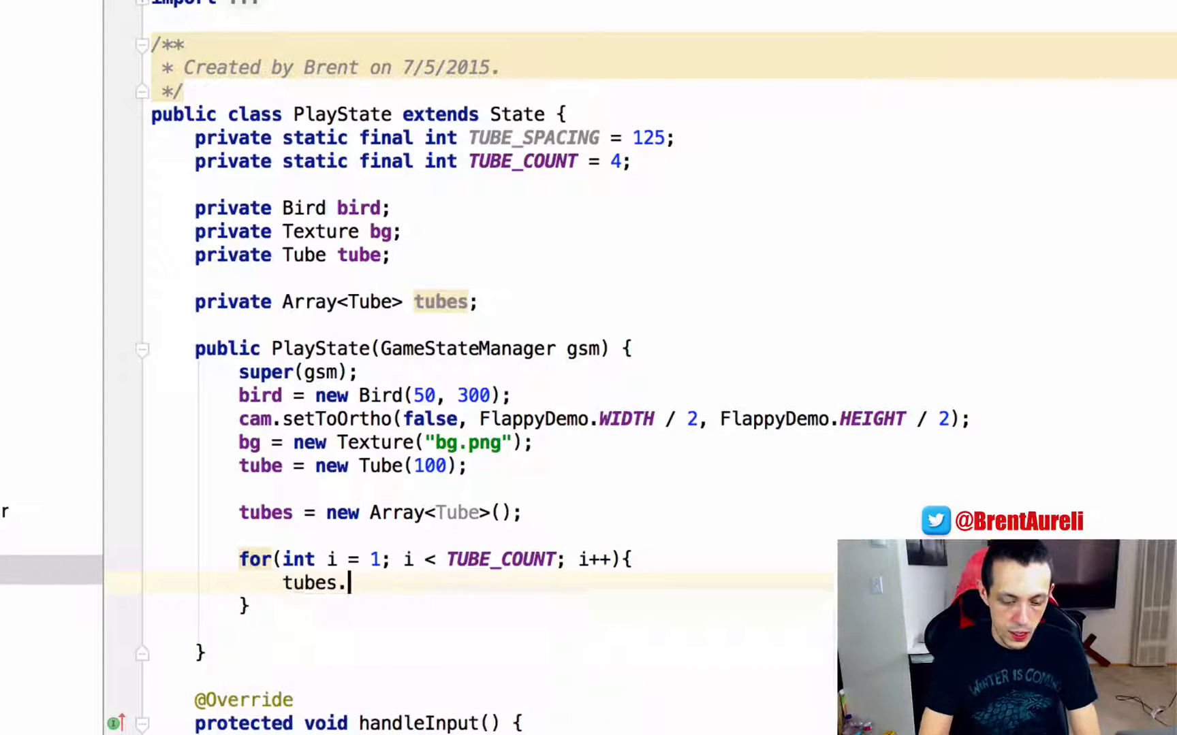
type("add")
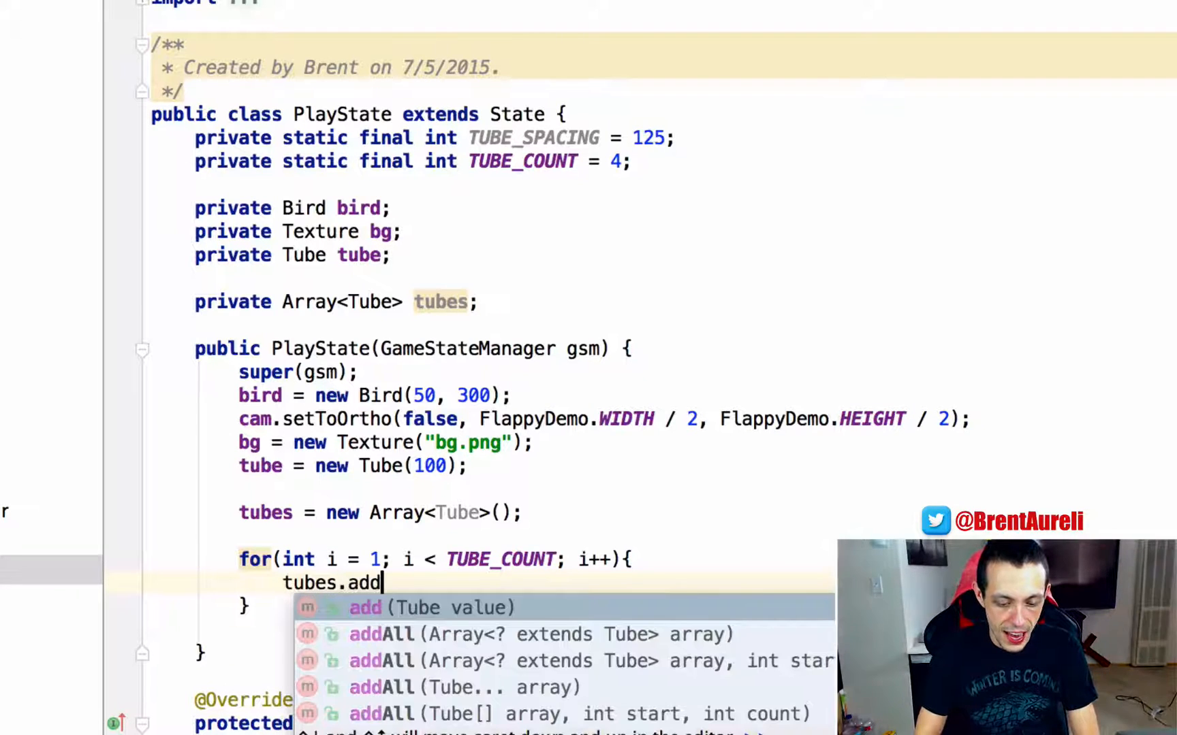
type("(new Tube")
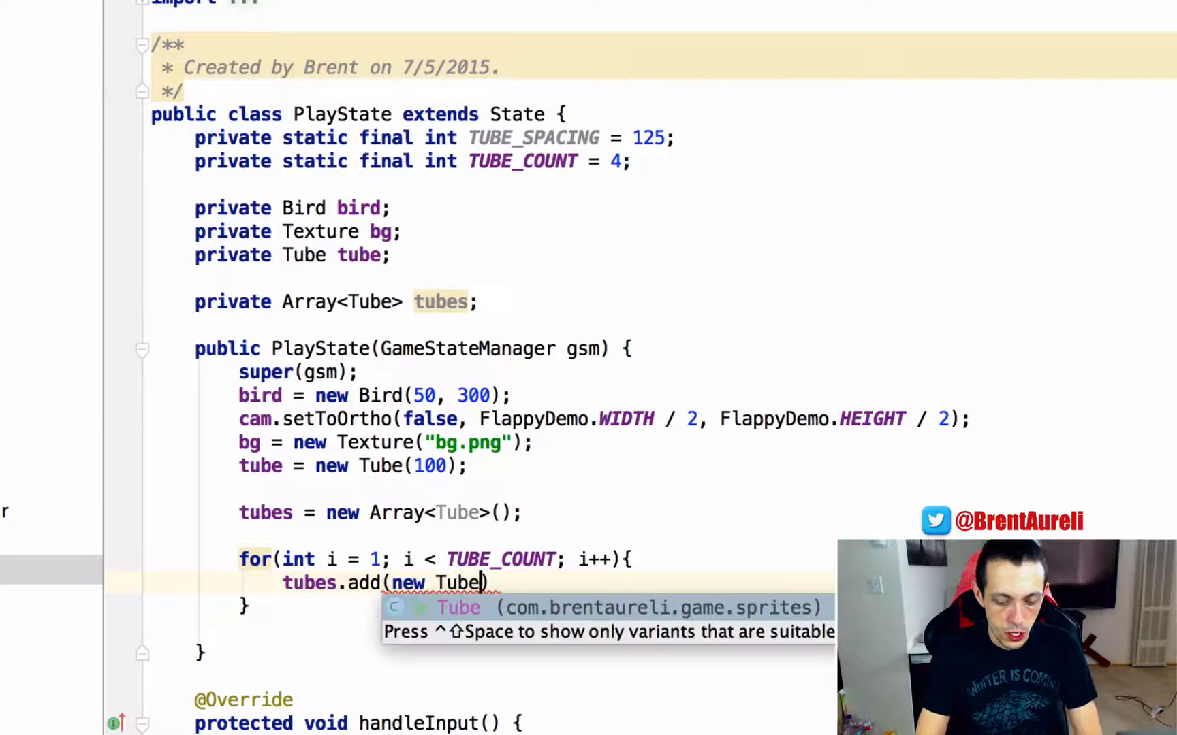
type("i * (T")
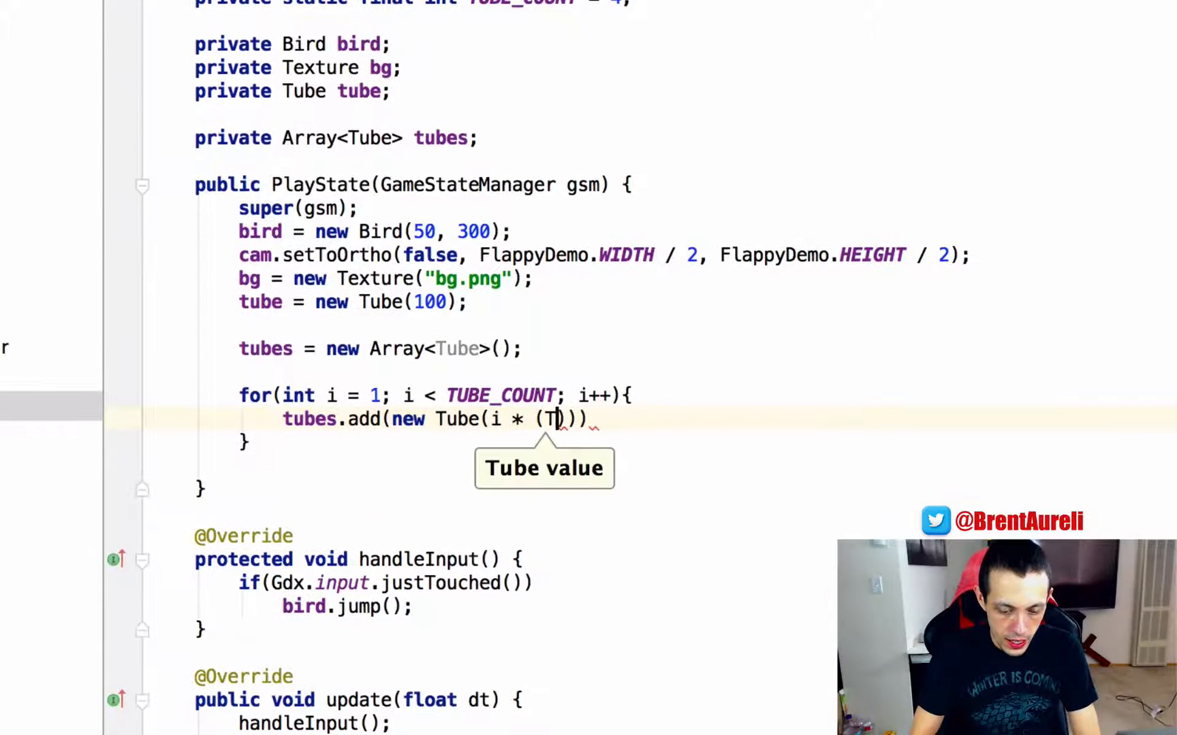
type("UBE_SPACING +")
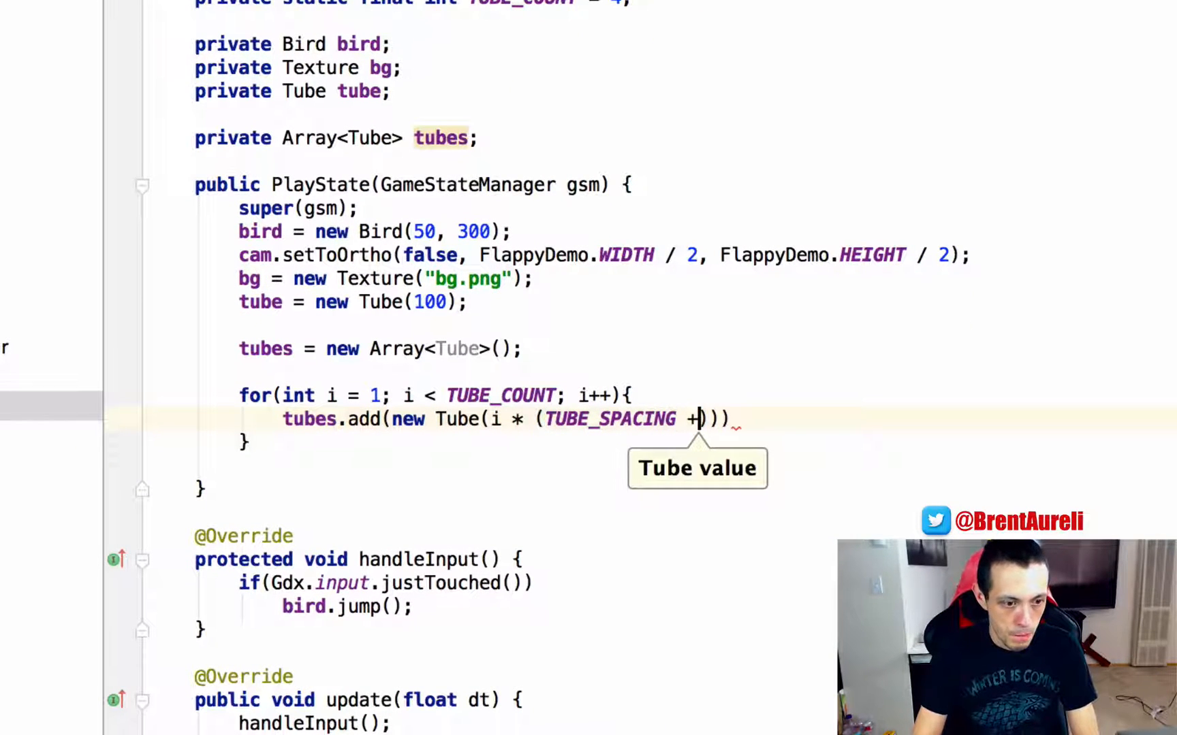
type("Tube.TUBE")
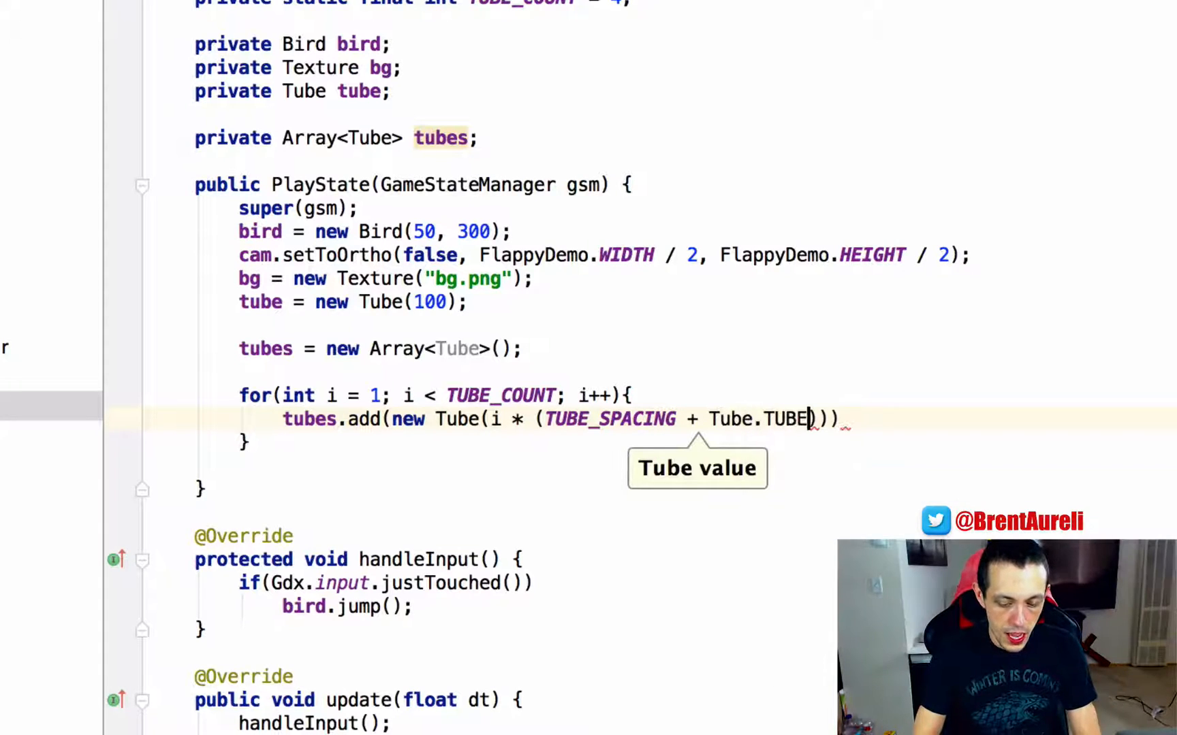
type("_WIDTH")
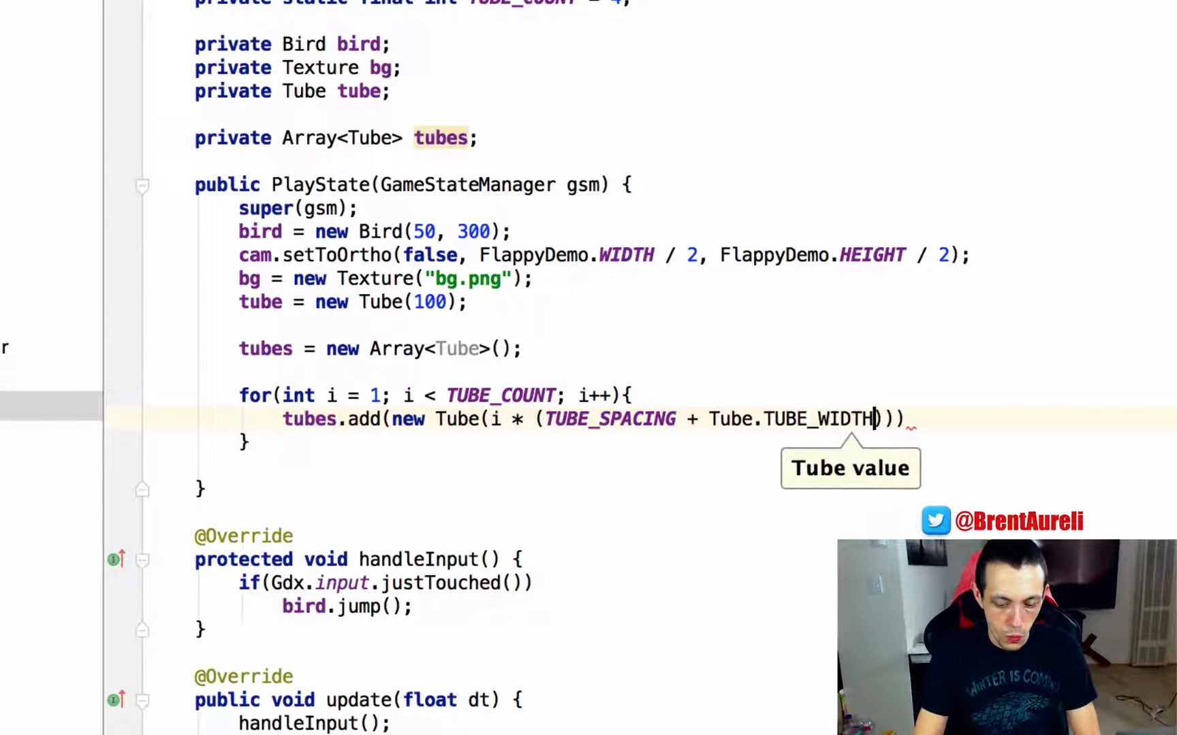
type(";")
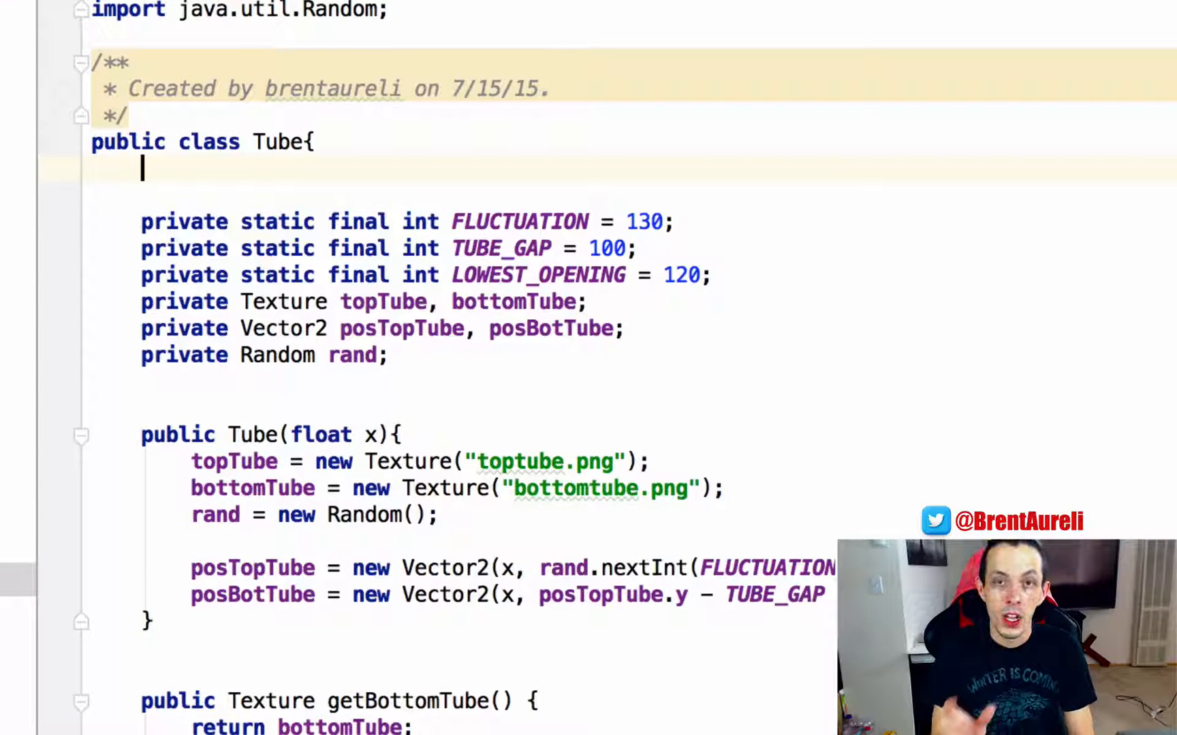
Declare public static final int TUBE_WIDTH = 52 in the Tube class
type("pr")
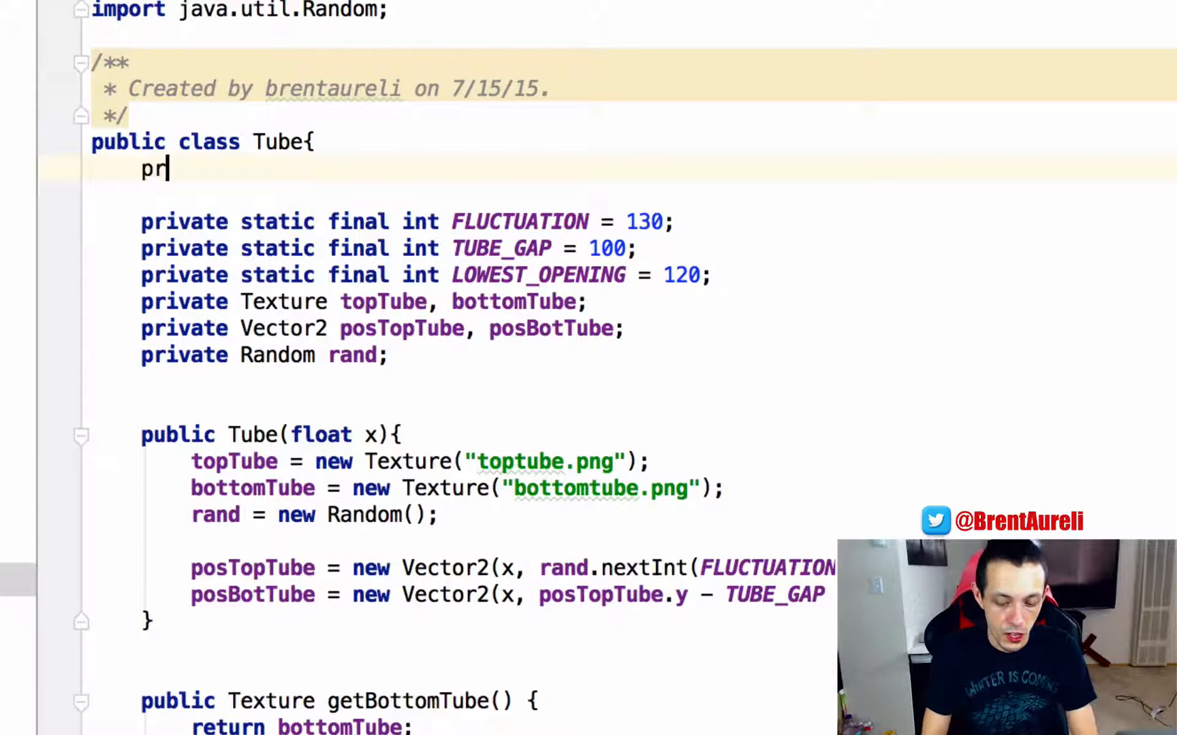
type("ivate static f")
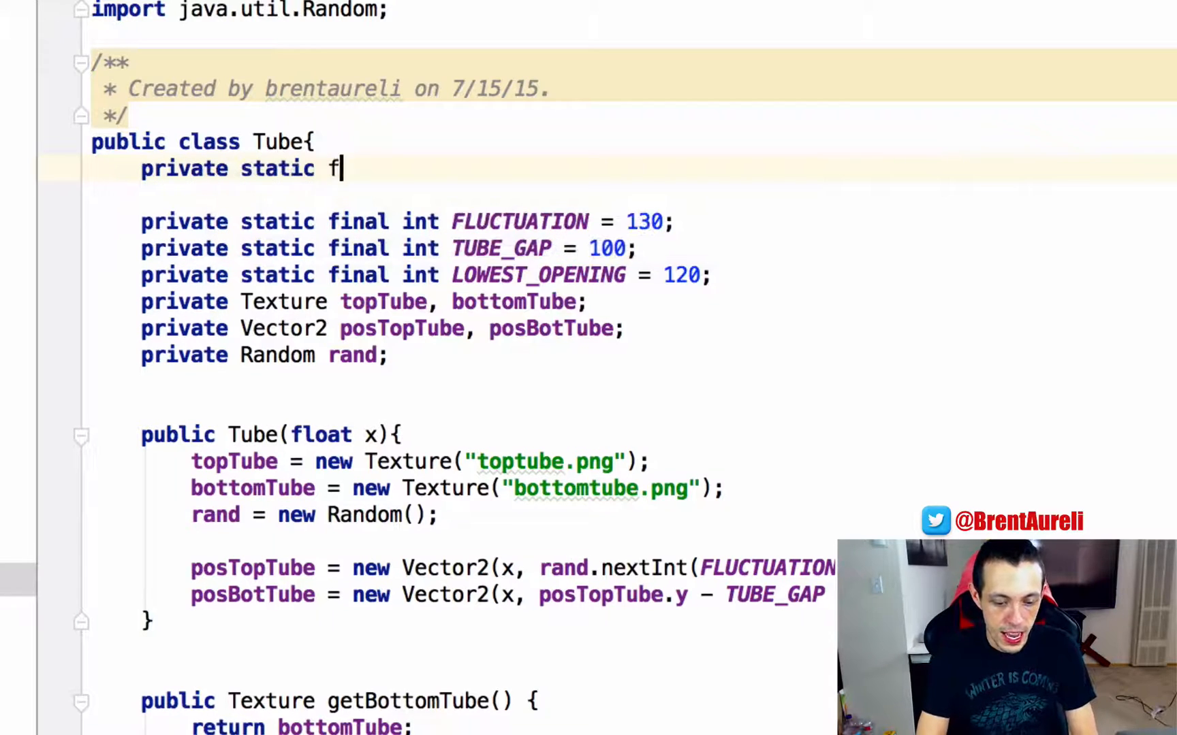
type("inal int")
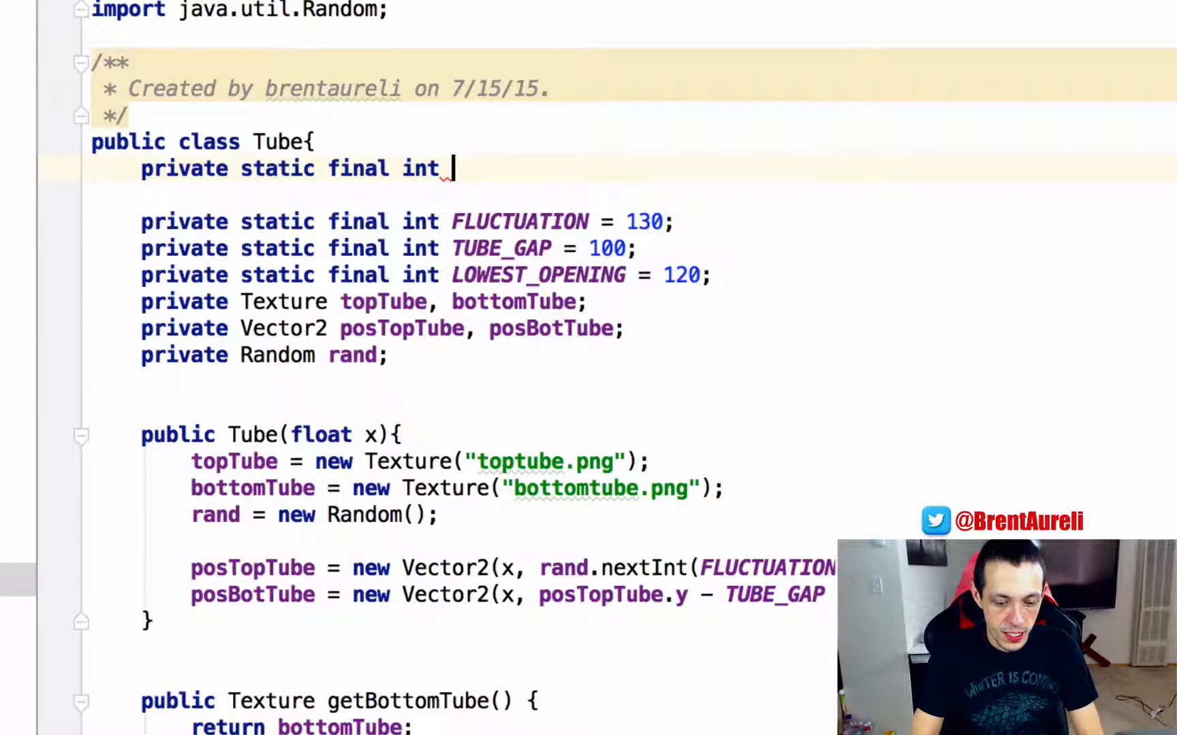
type("TUBE_WIDTH")
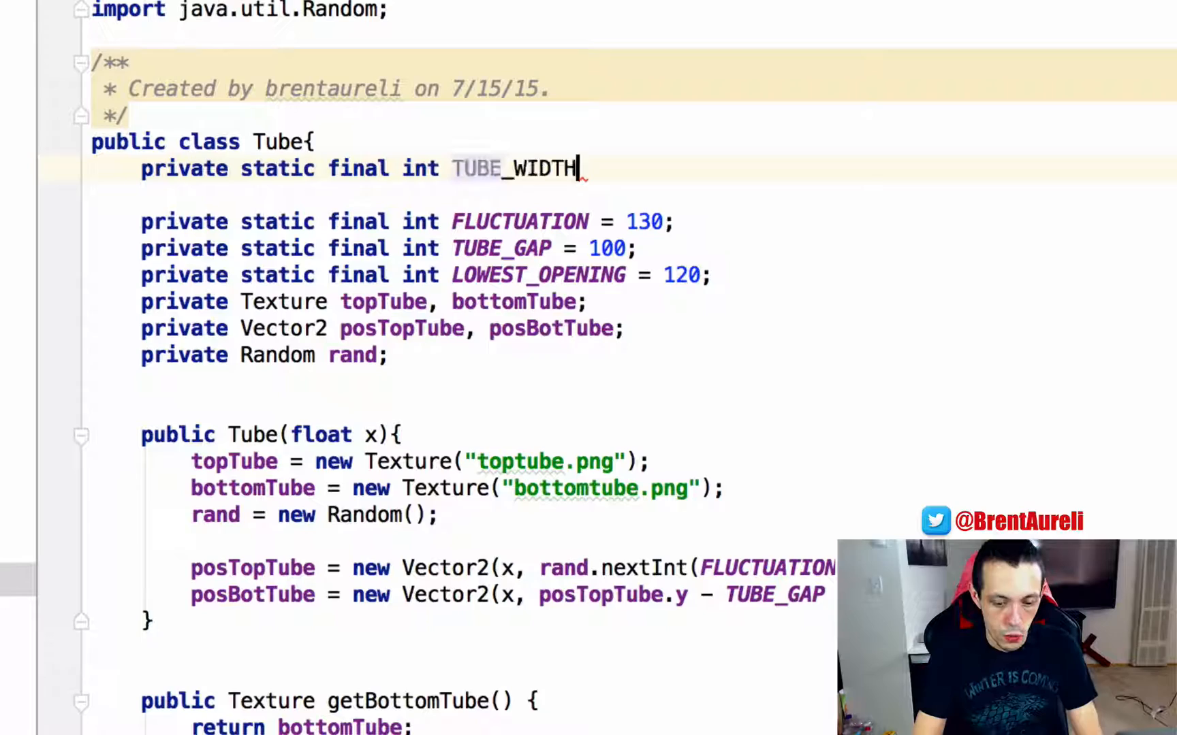
type("= 52;")
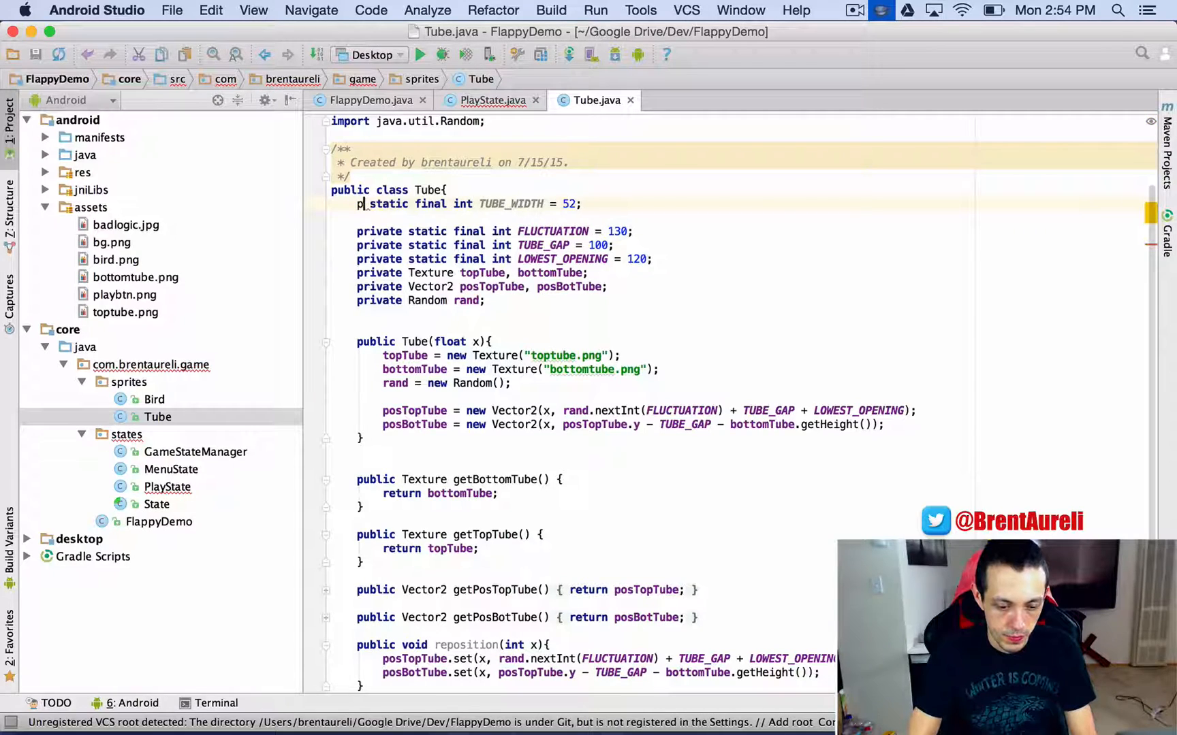
type("ublic")
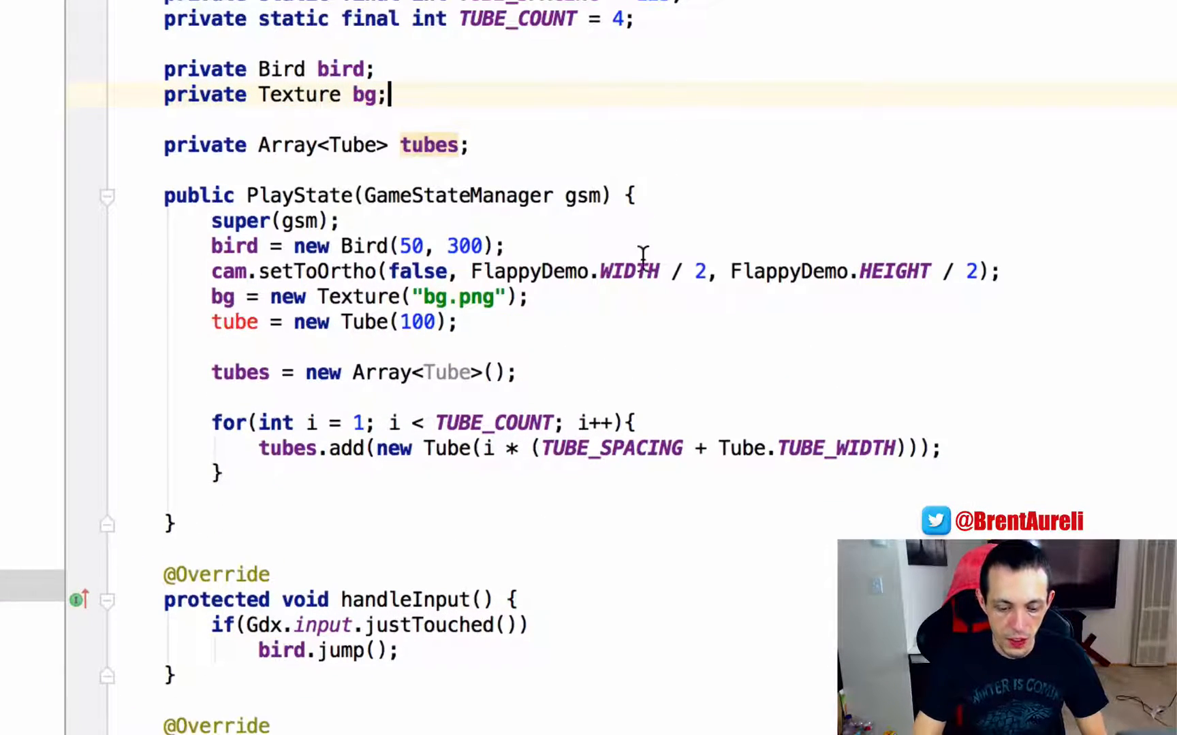
Delete the leftover 'tube = new Tube(100);' line from the PlayState constructor
left_click_drag(531, 297, 457, 321)
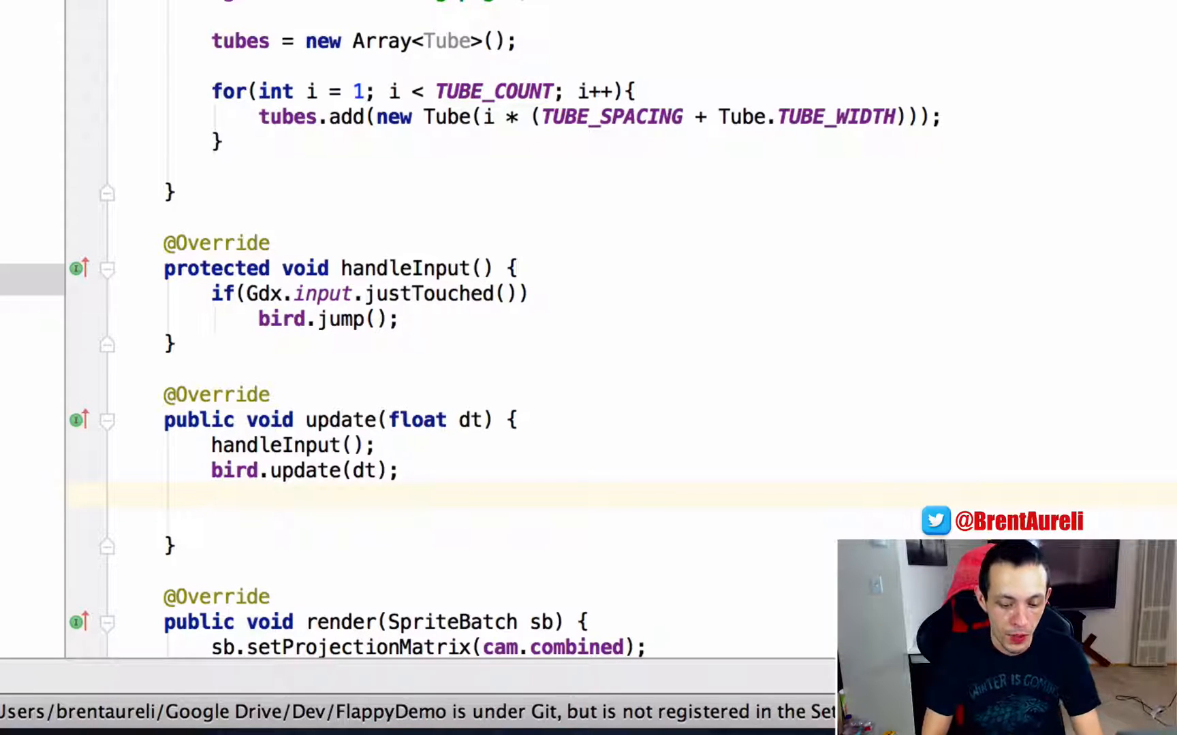
In update(), loop with for(Tube tube : tubes) and begin an if condition inside it
type("for(")
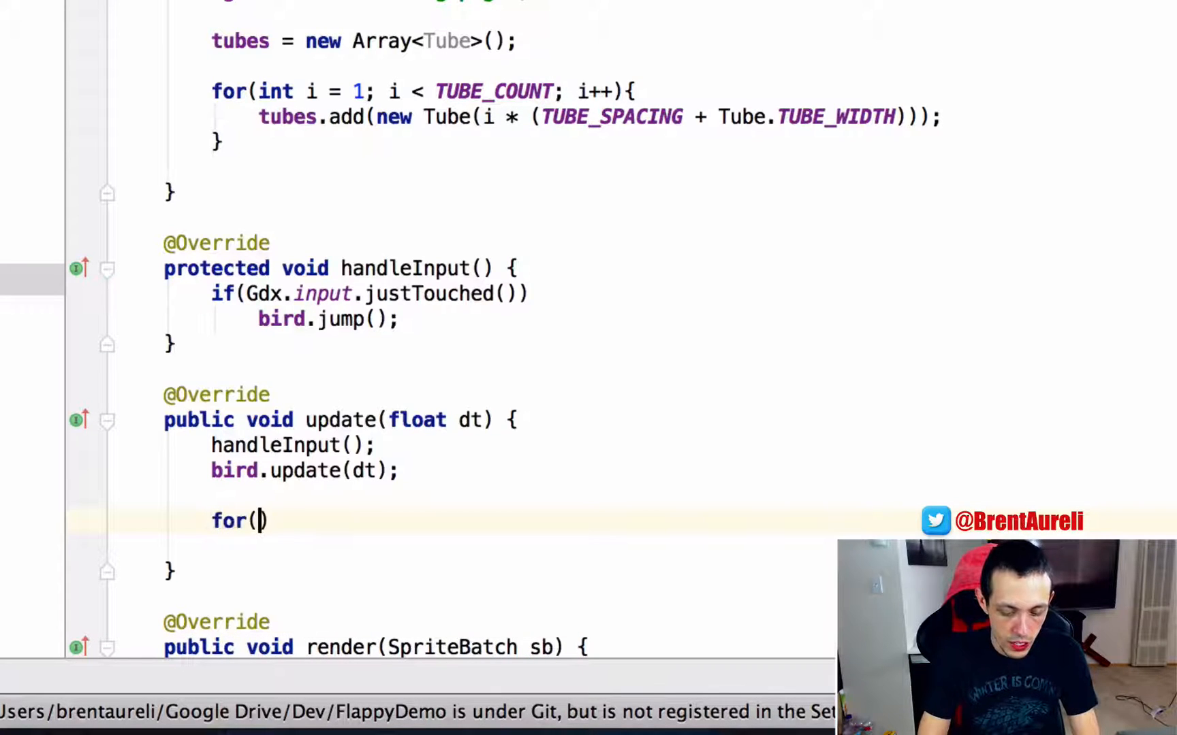
type("Tube tube")
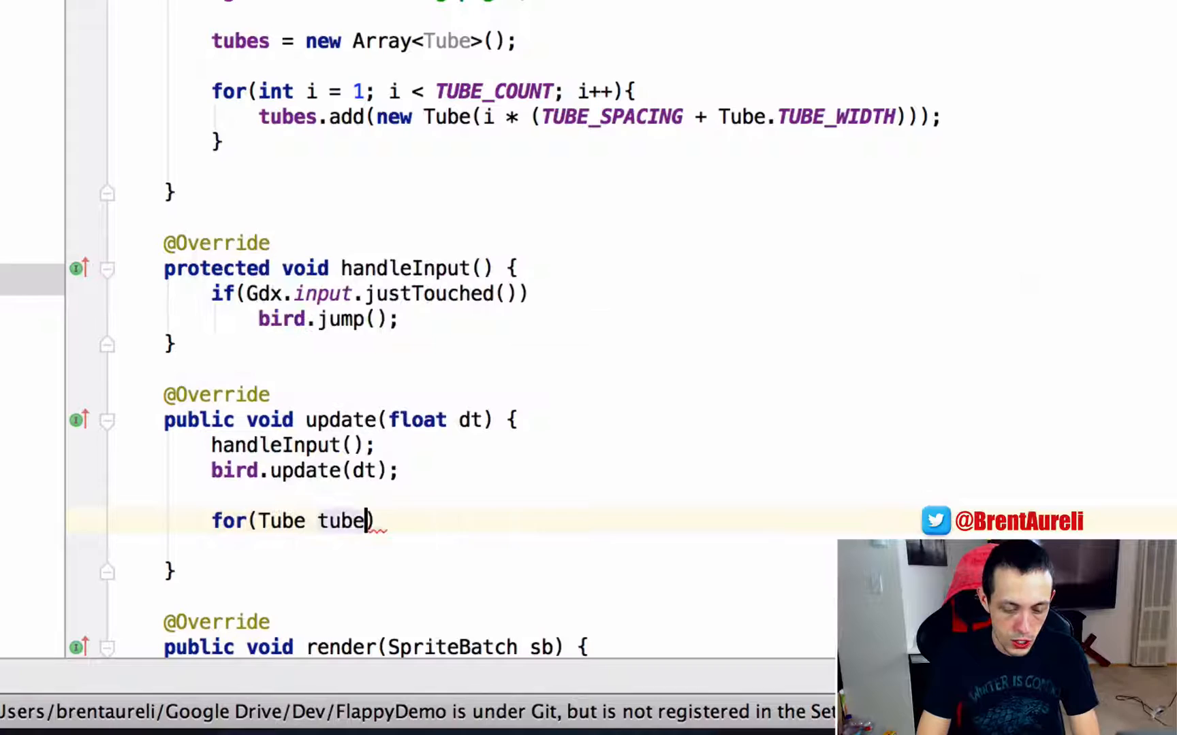
type(": tubes")
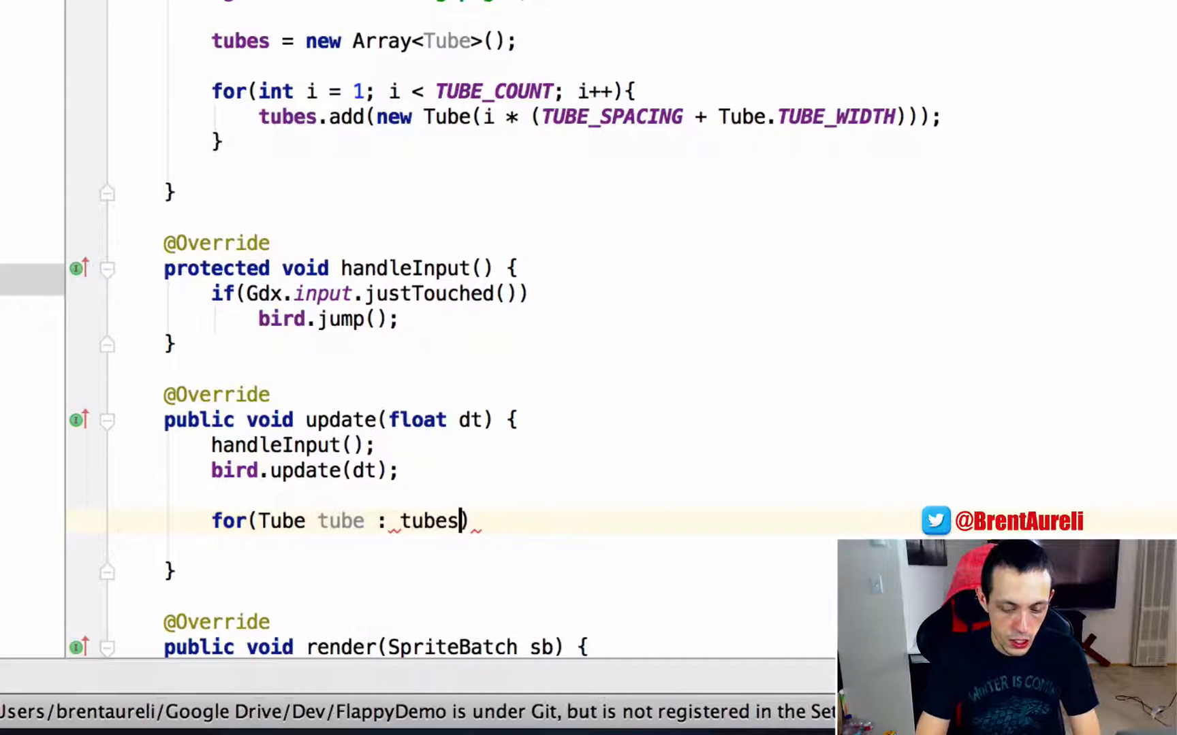
type("{")
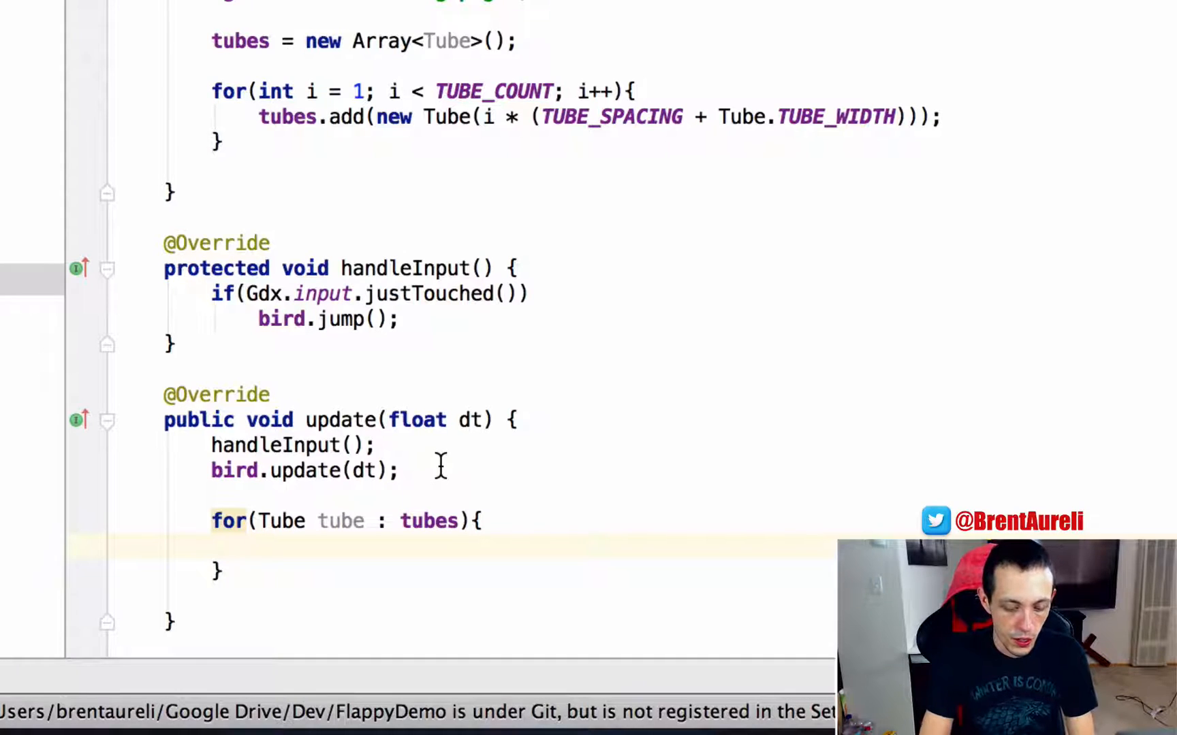
type("if(")
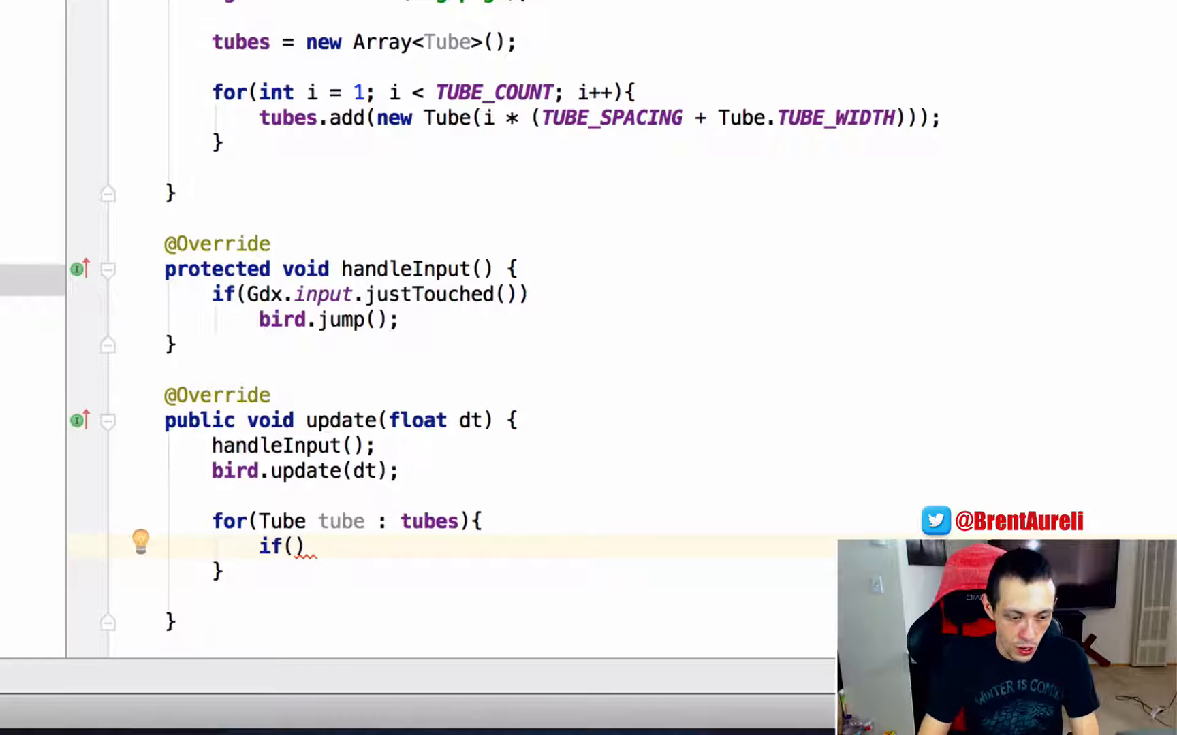
Condition: cam.position.x - (cam.viewportWidth / 2) > tube.getPosTopTube().x + tube.getTopTube().getWidth()
type("cam")
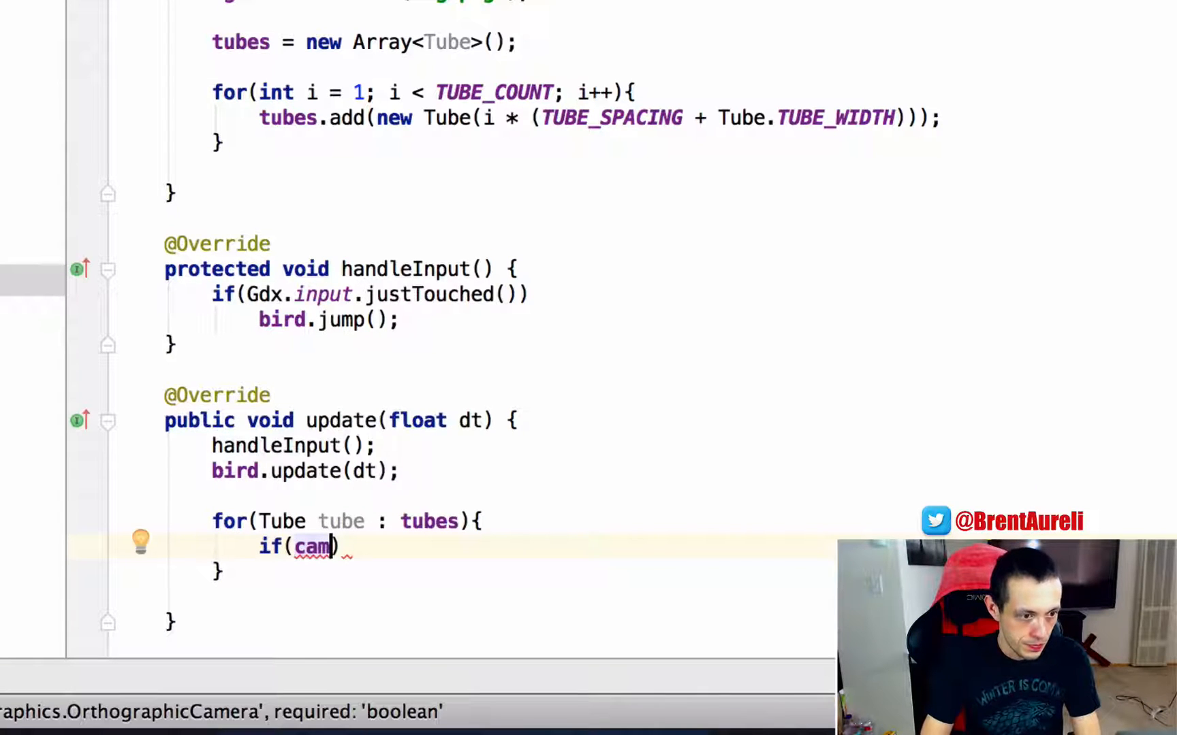
type(".pos")
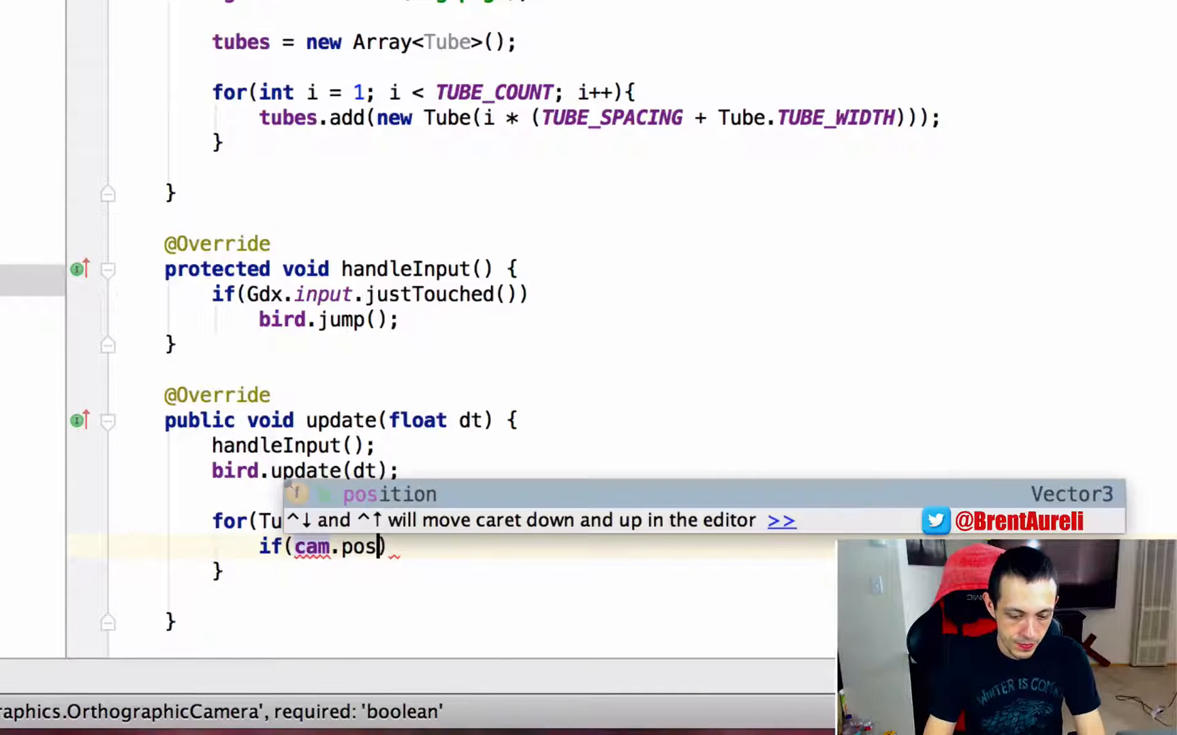
type("ition.x -")
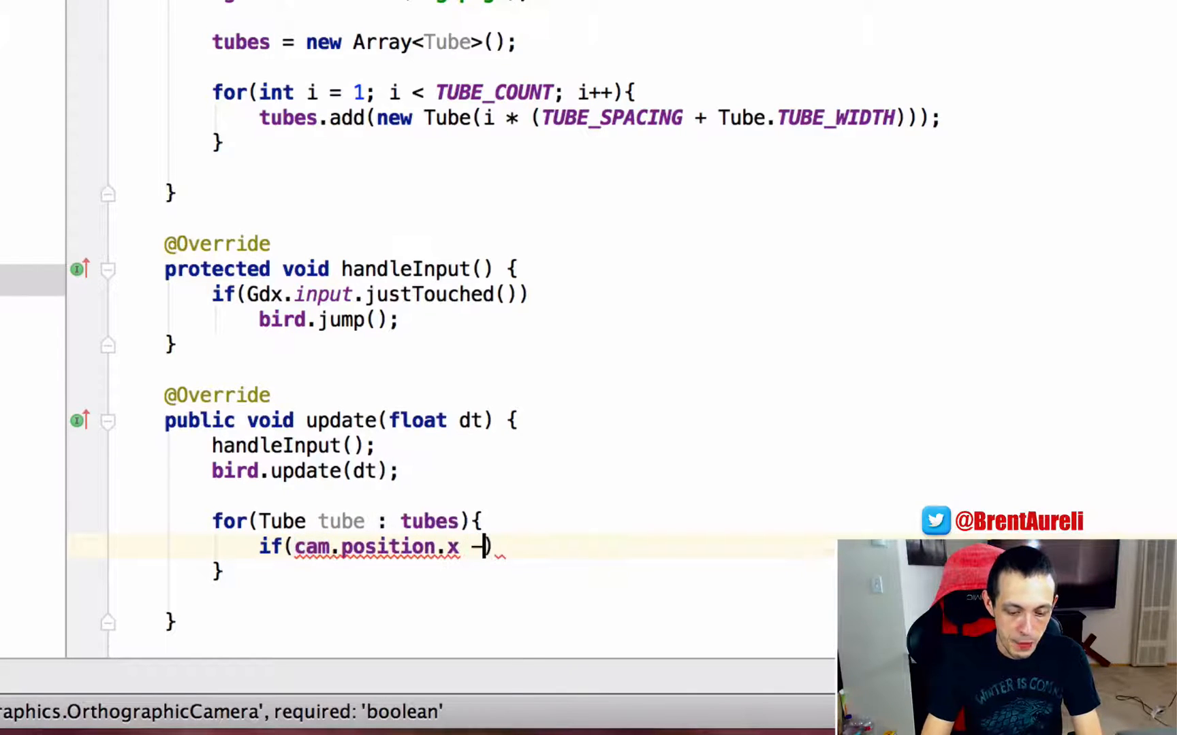
type("(c")
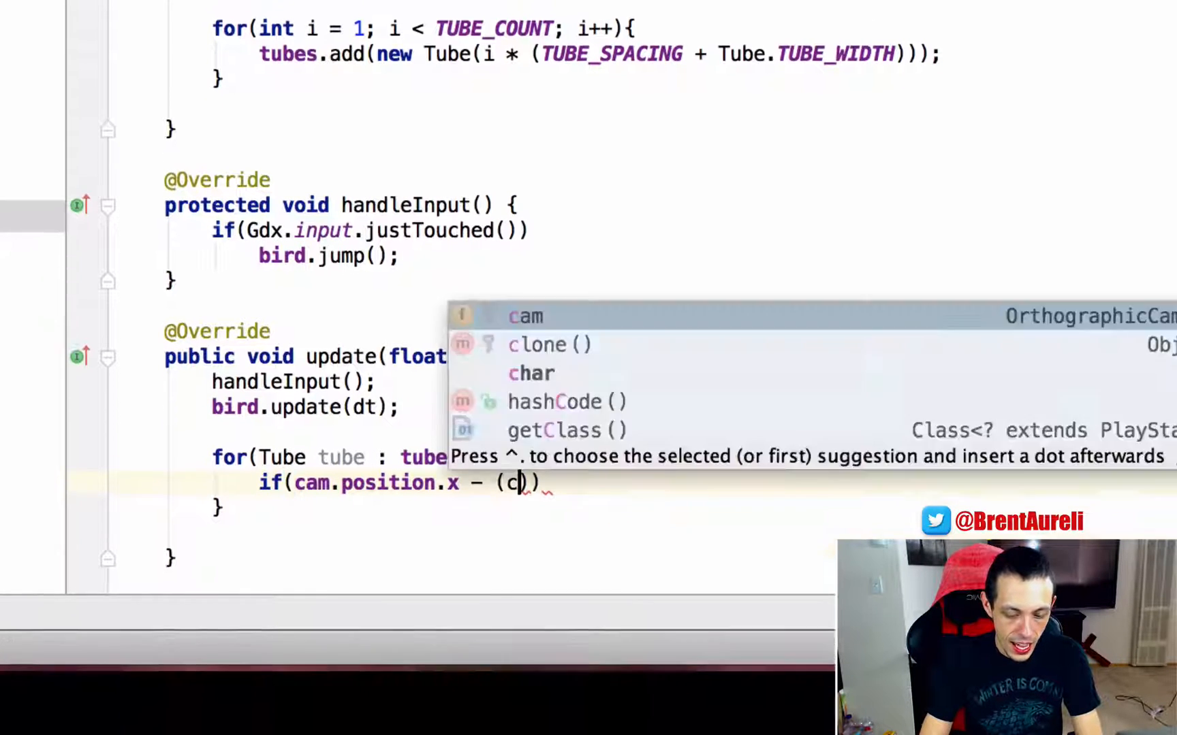
type("am.vi")
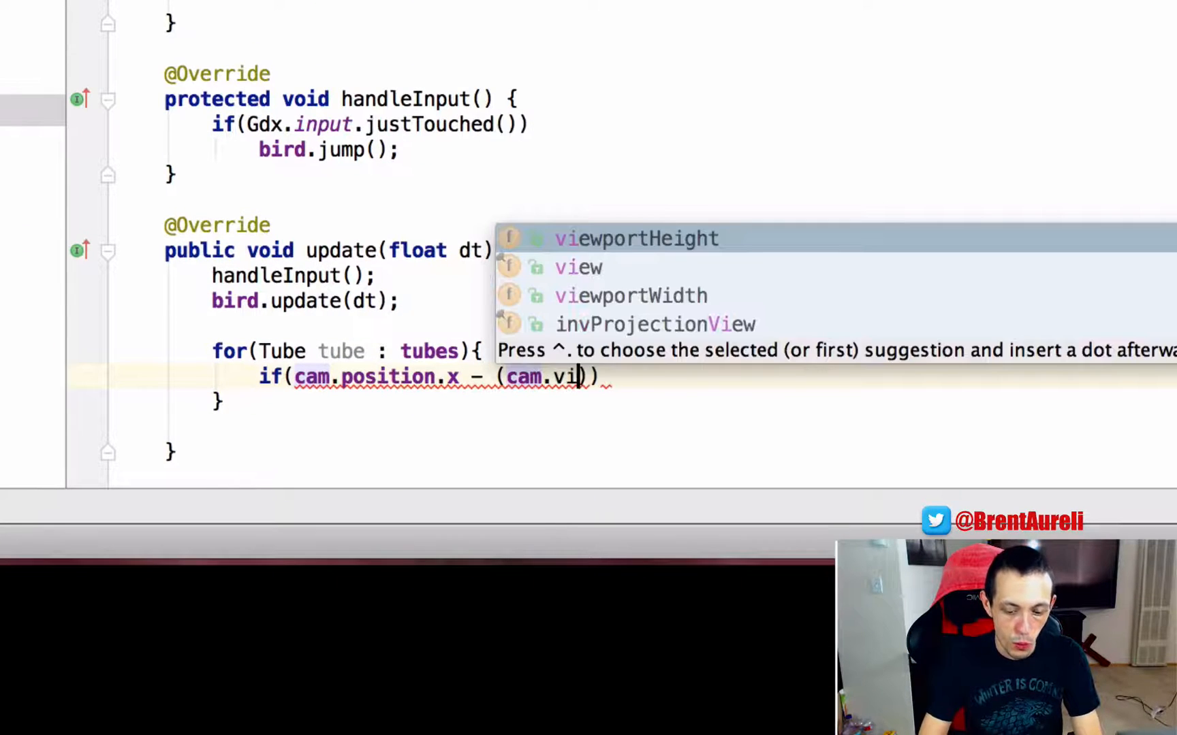
left_click(629, 296)
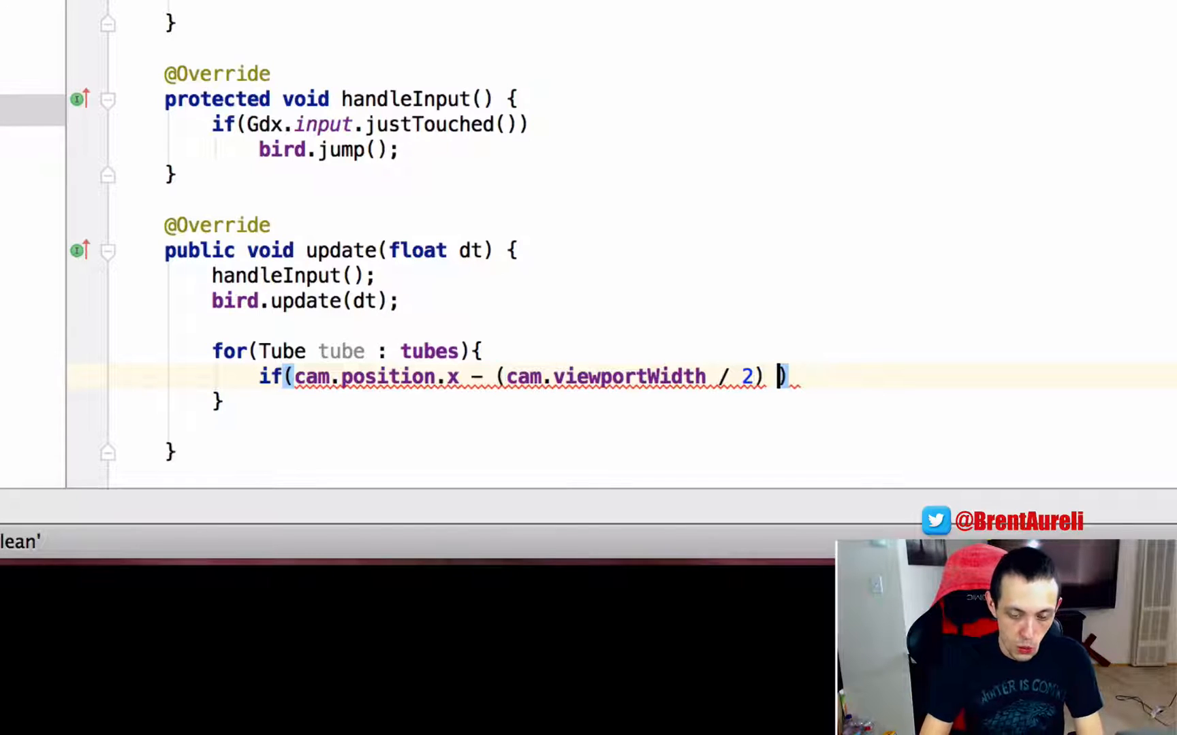
type(">")
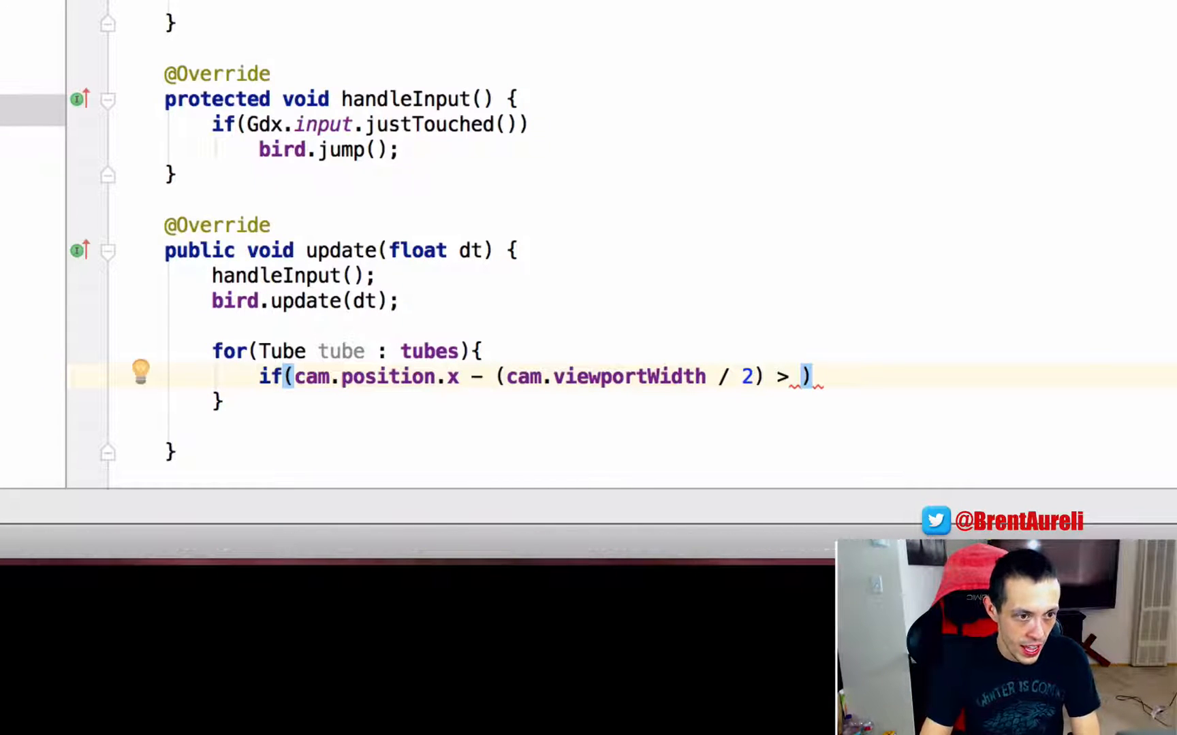
type("tube")
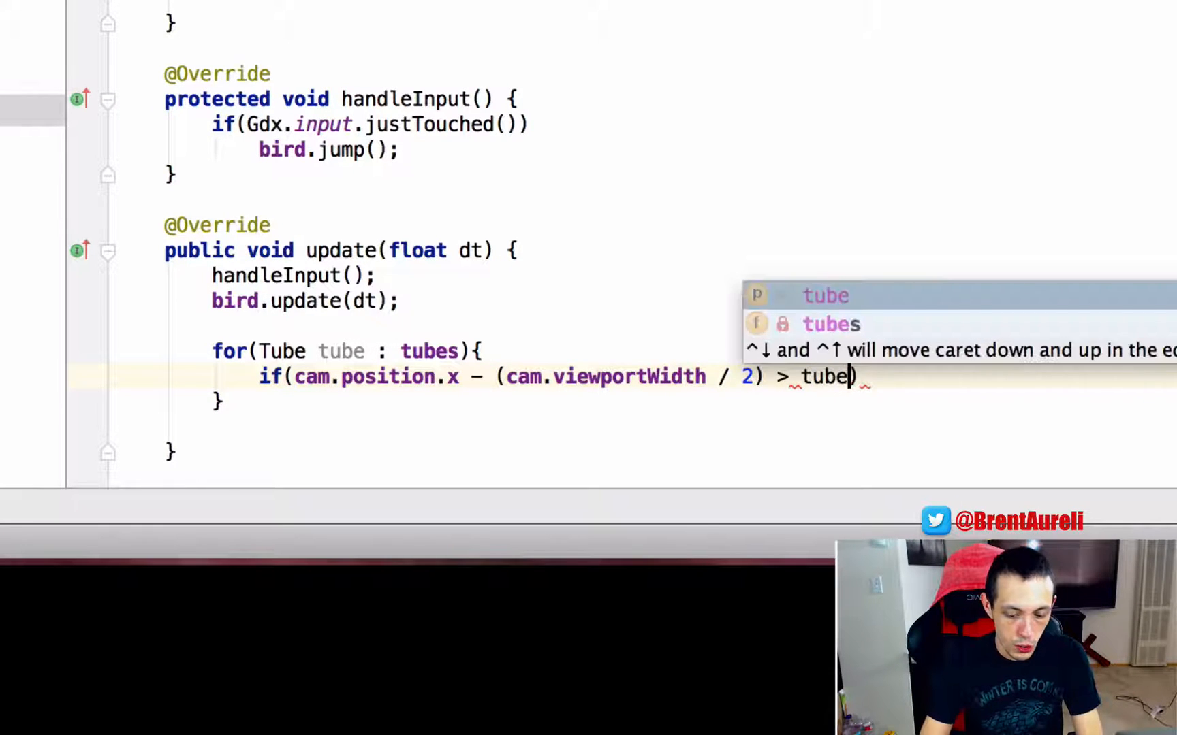
type(".getPosTopTube(")
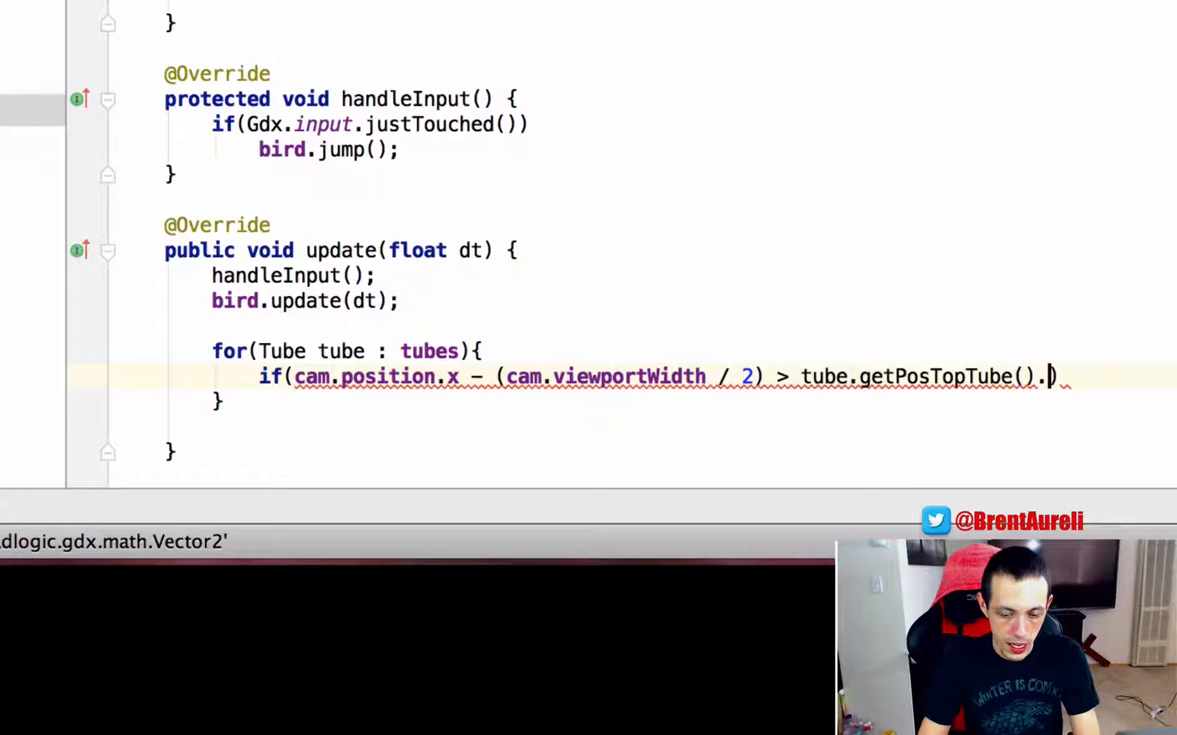
type("x + tube")
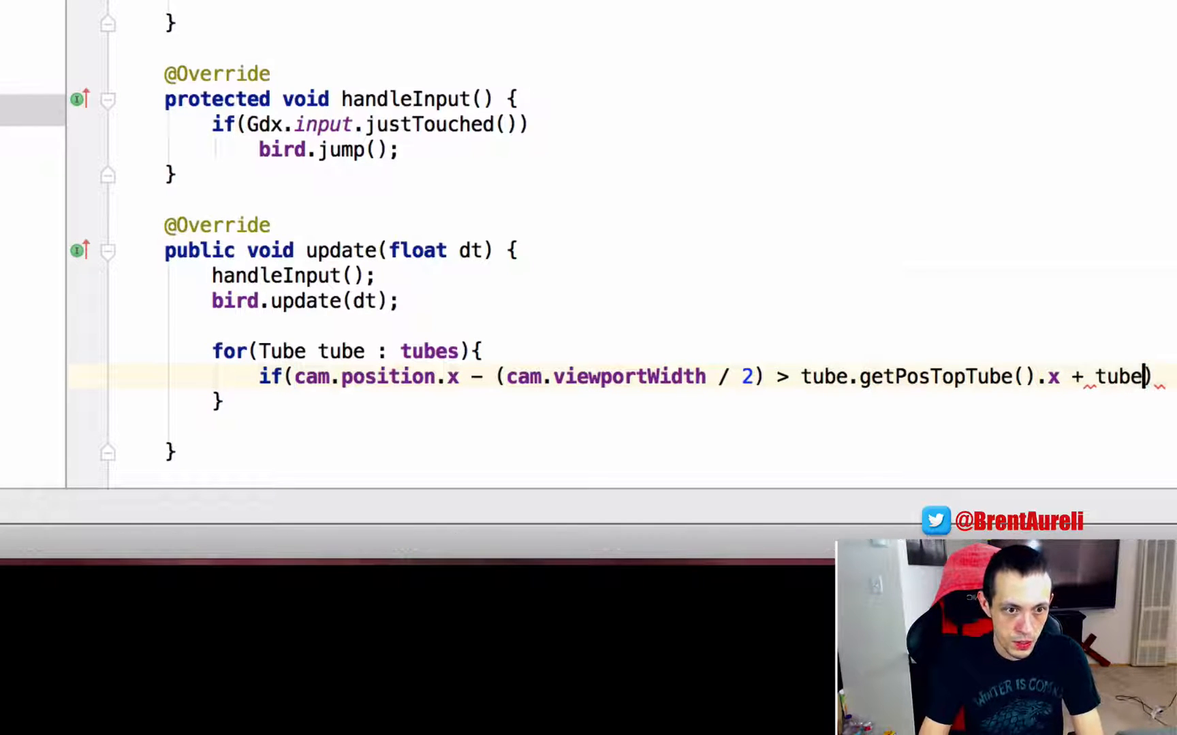
type(".g")
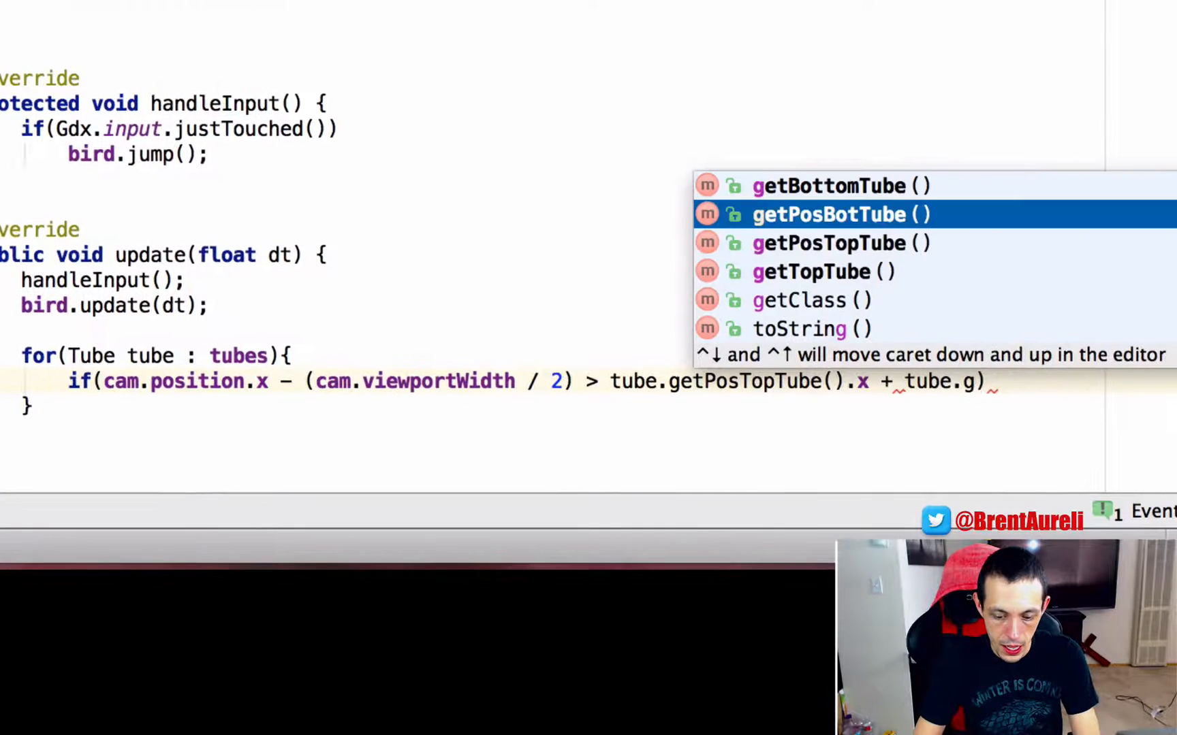
left_click(823, 272)
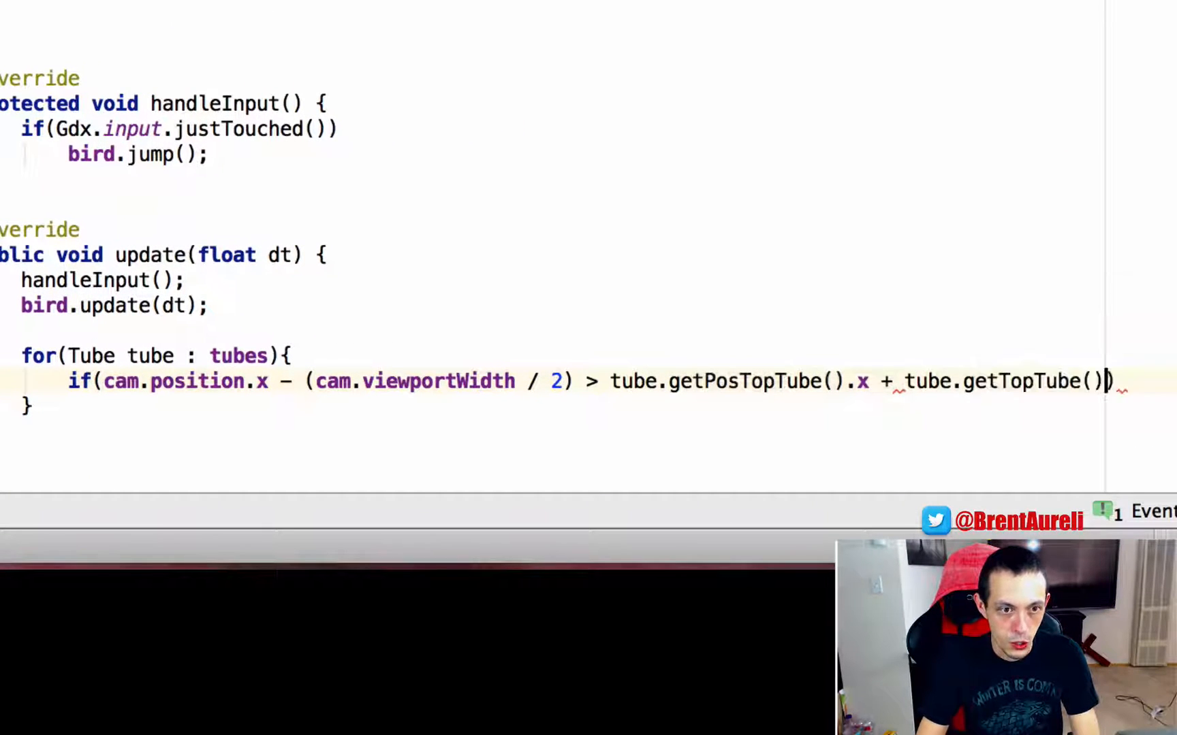
type(".getWidth(")
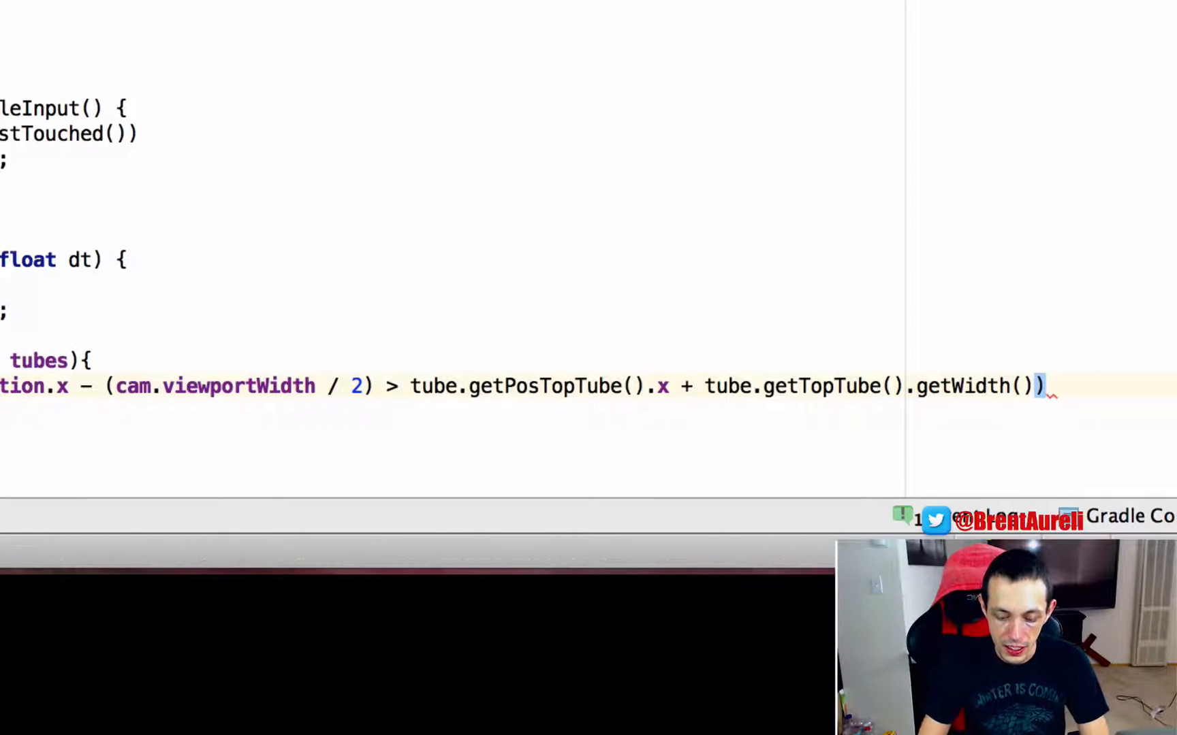
type("{")
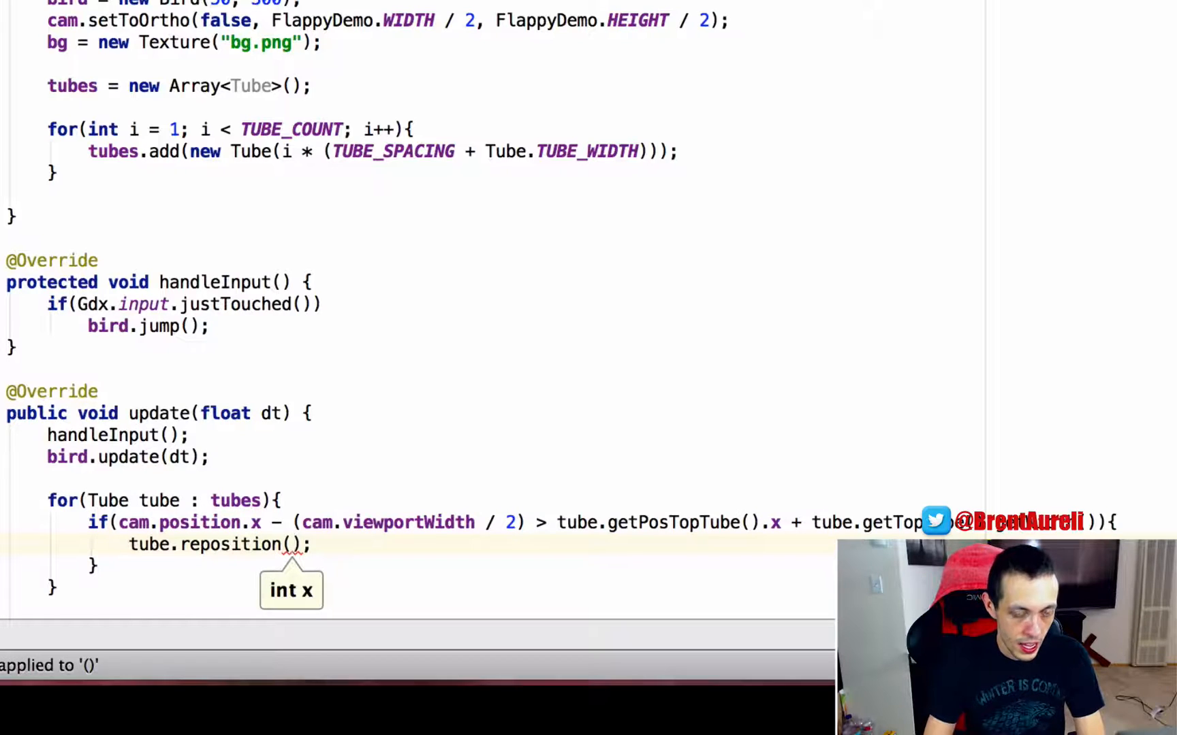
Call tube.reposition(tube.getPosTopTube().x + ((Tube.TUBE_WIDTH + TUBE_SPACING) * TUBE_COUNT))
type("tube.")
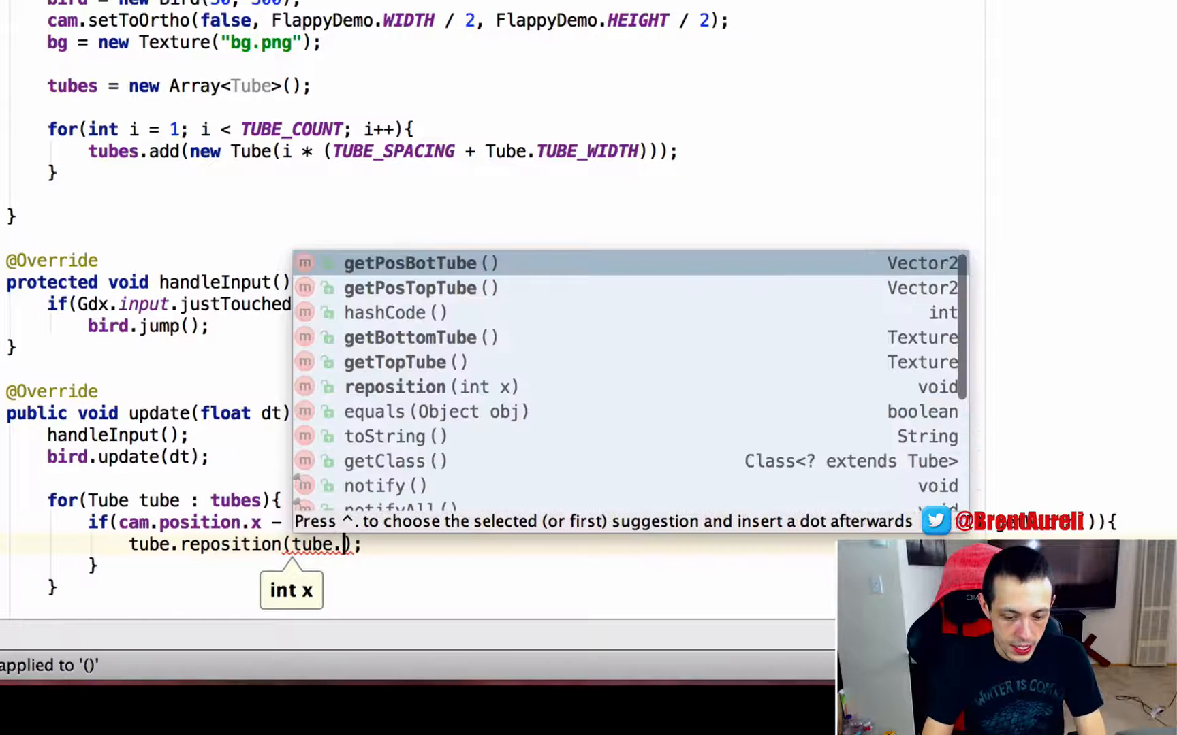
type("get")
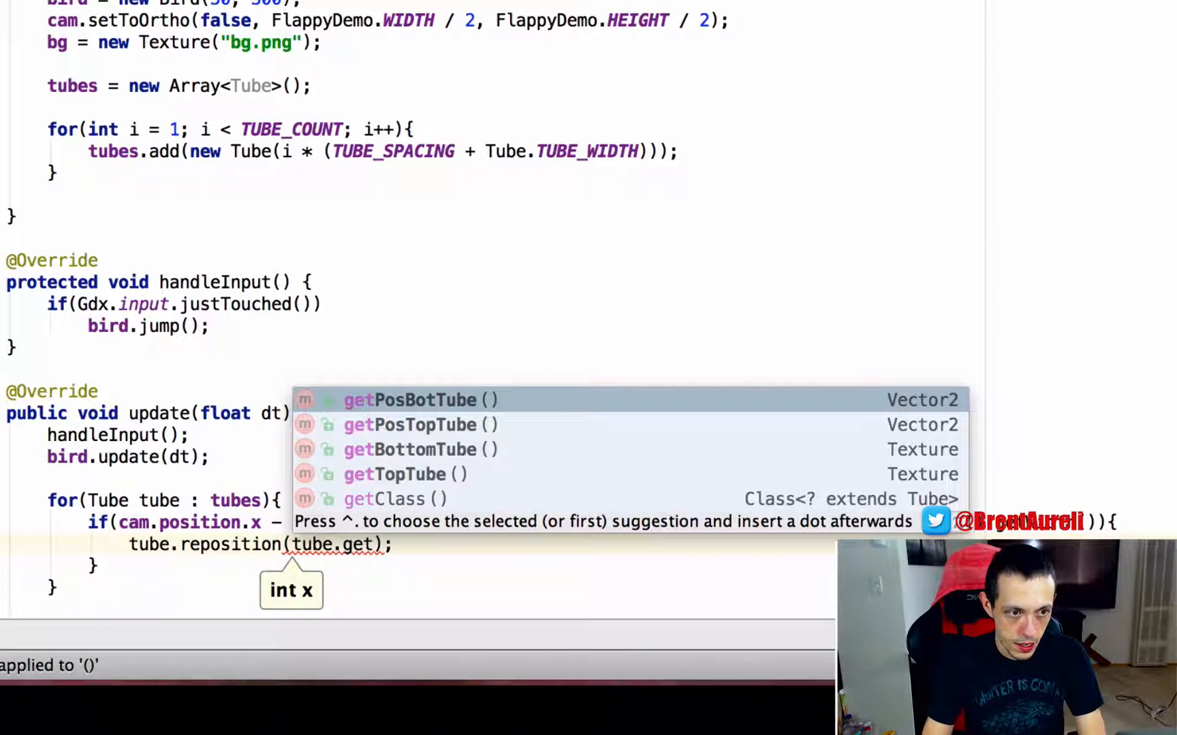
key("Down")
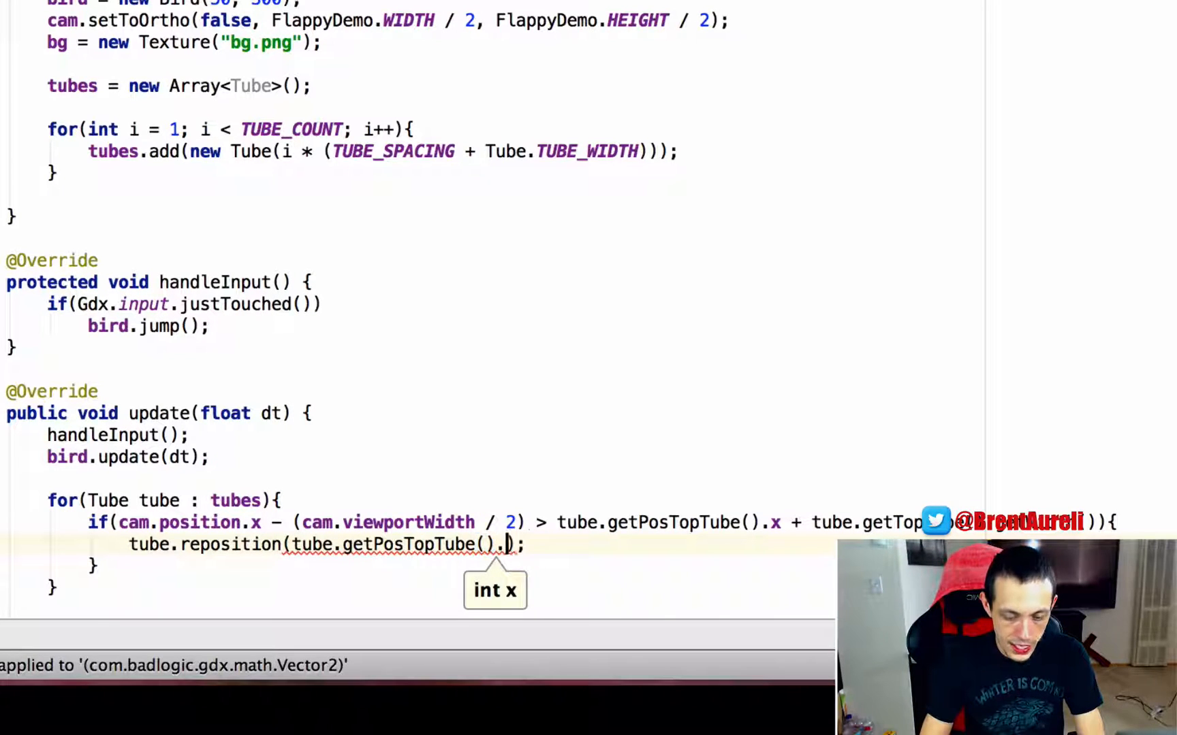
type("x")
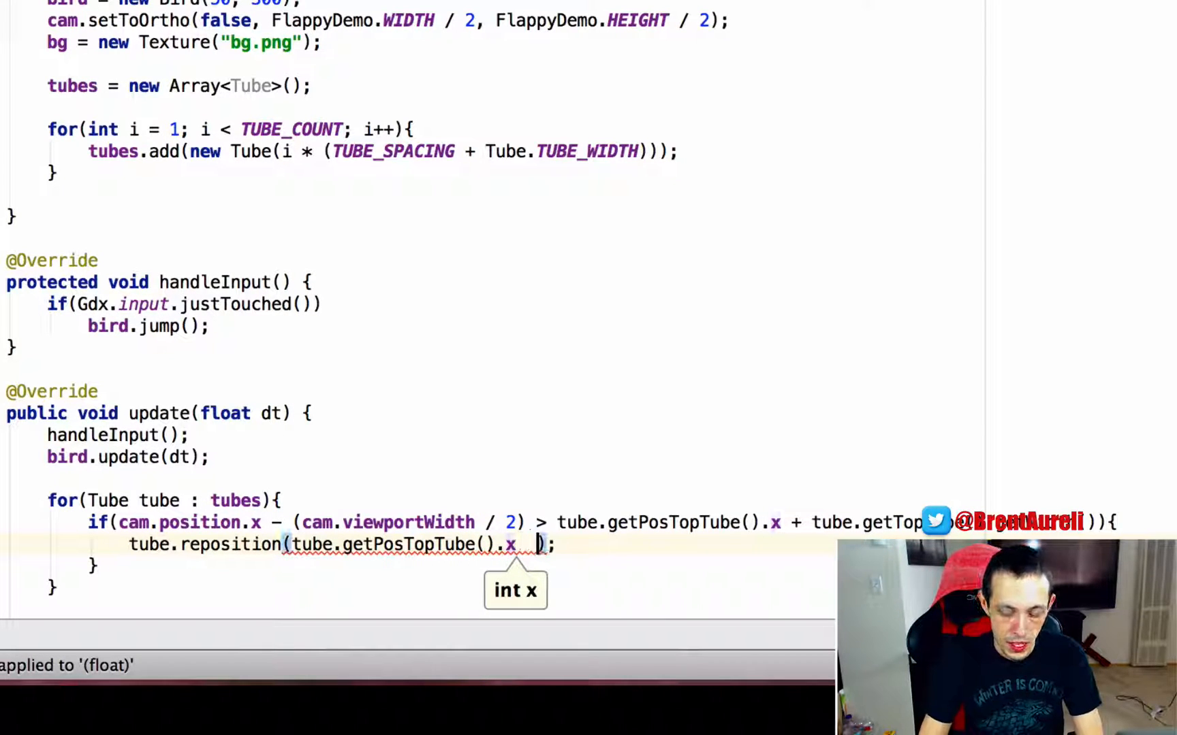
type("+")
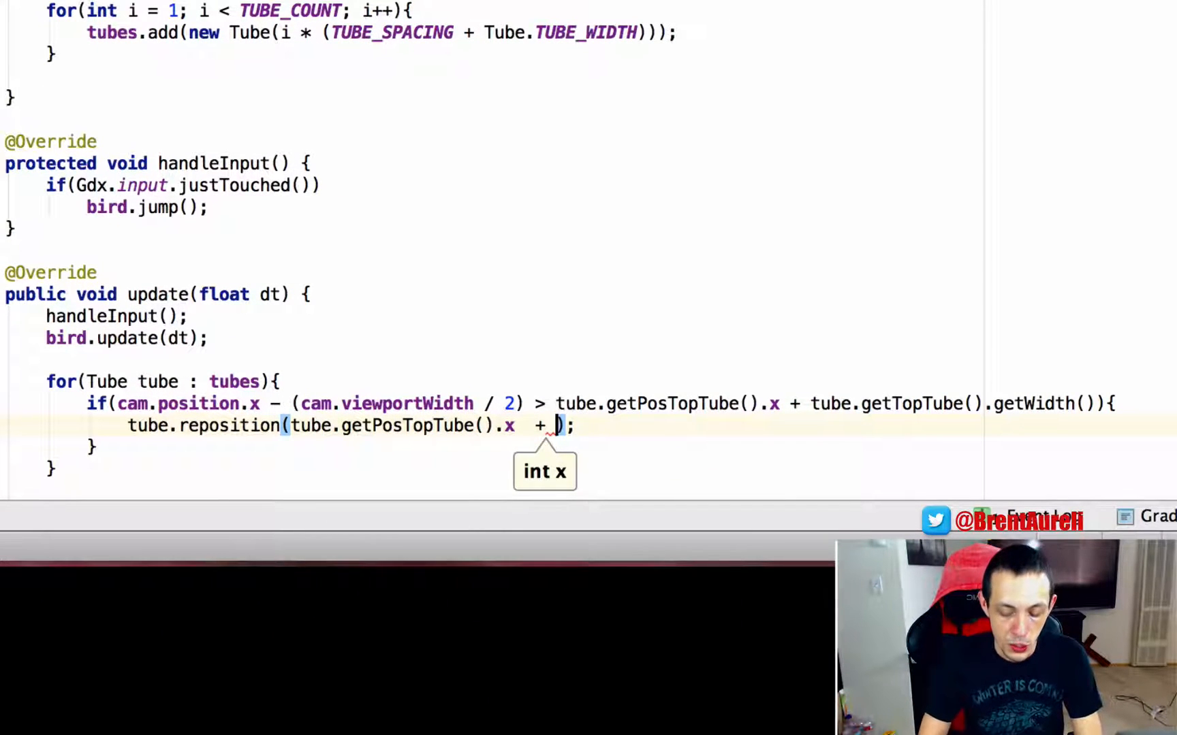
type("(")
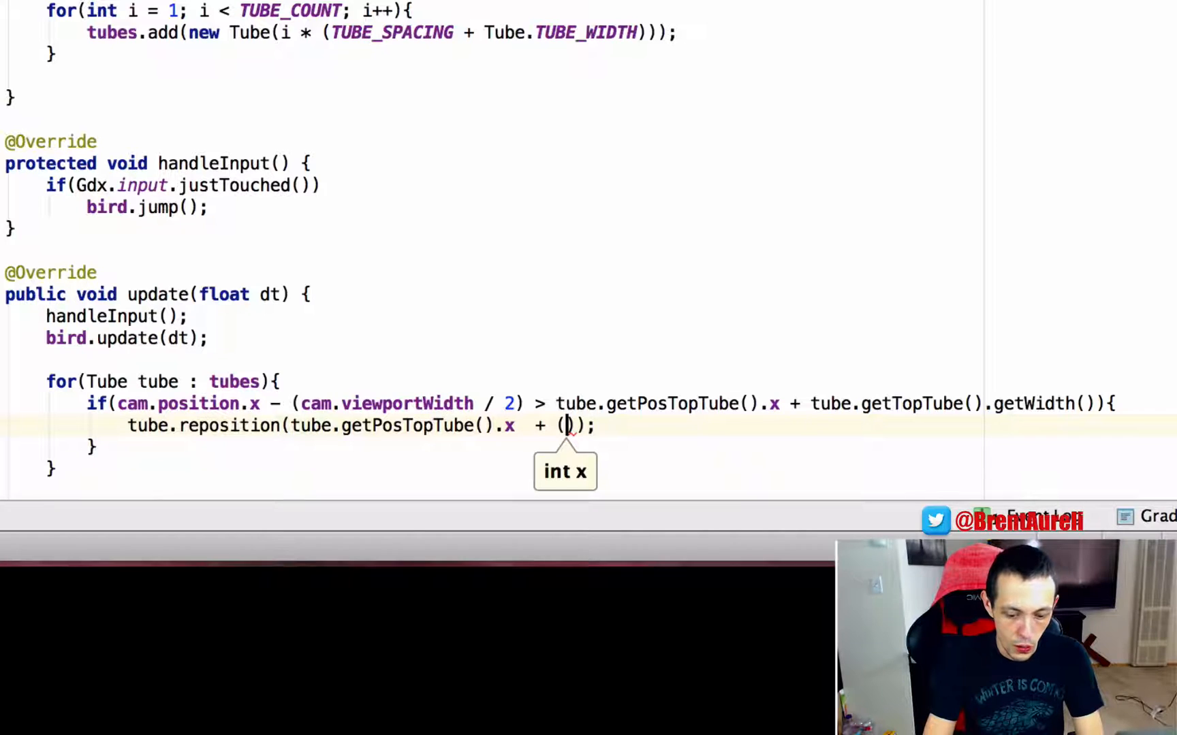
type("(T")
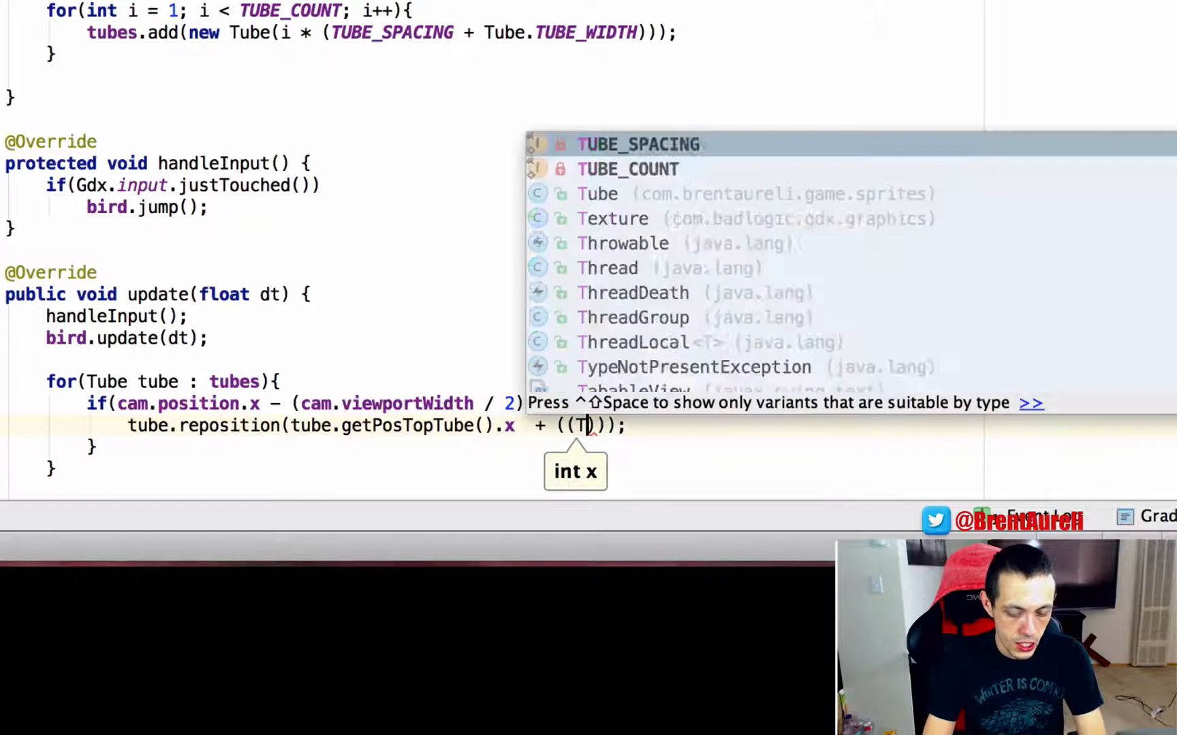
type("ube")
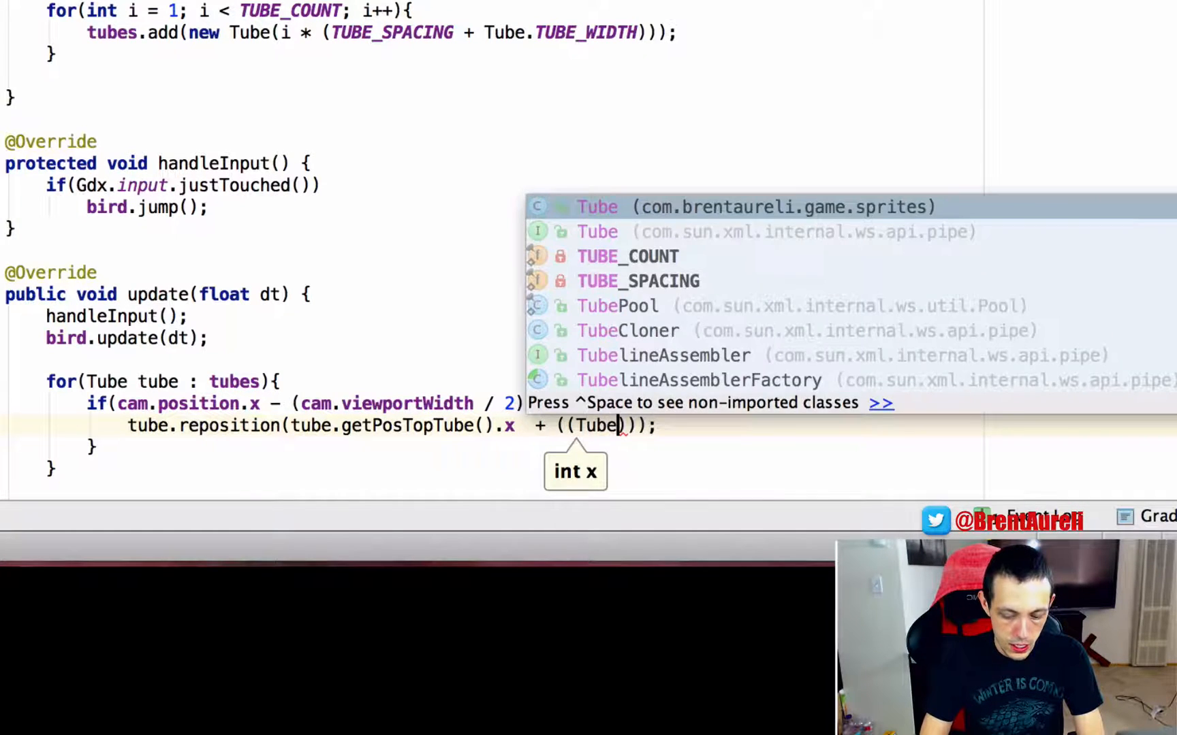
type("Tube.TU")
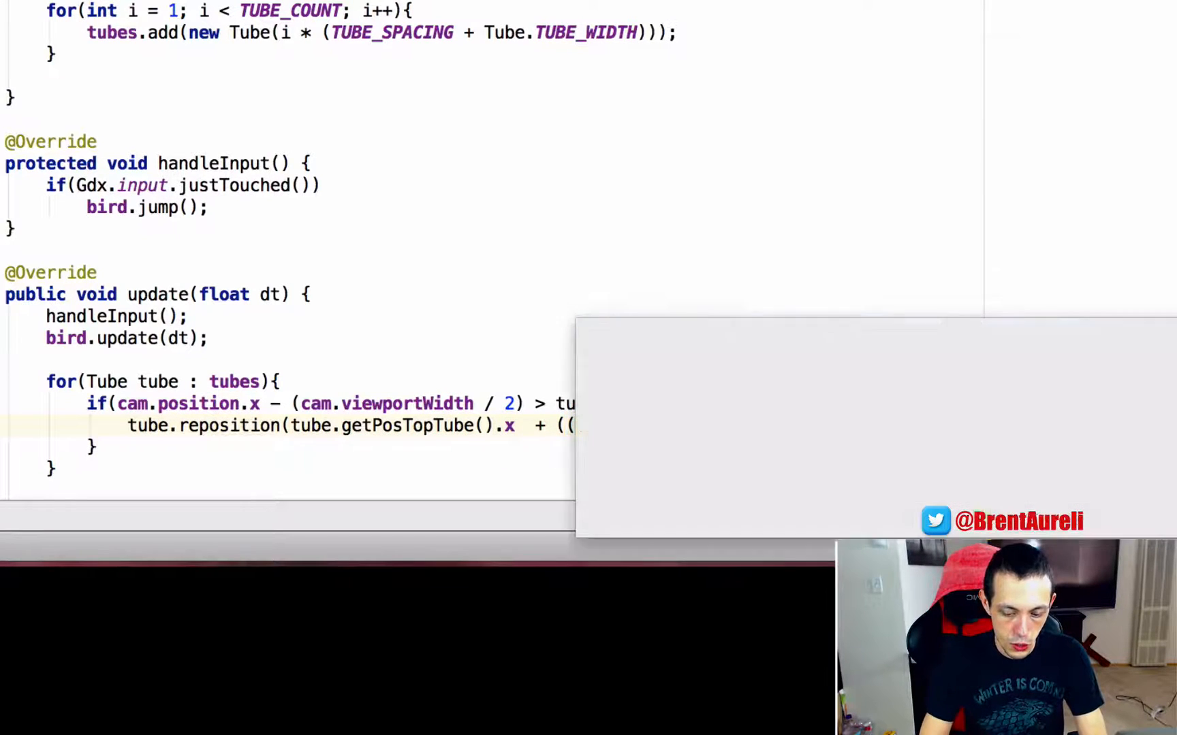
type("TUBE_WIDTH +")
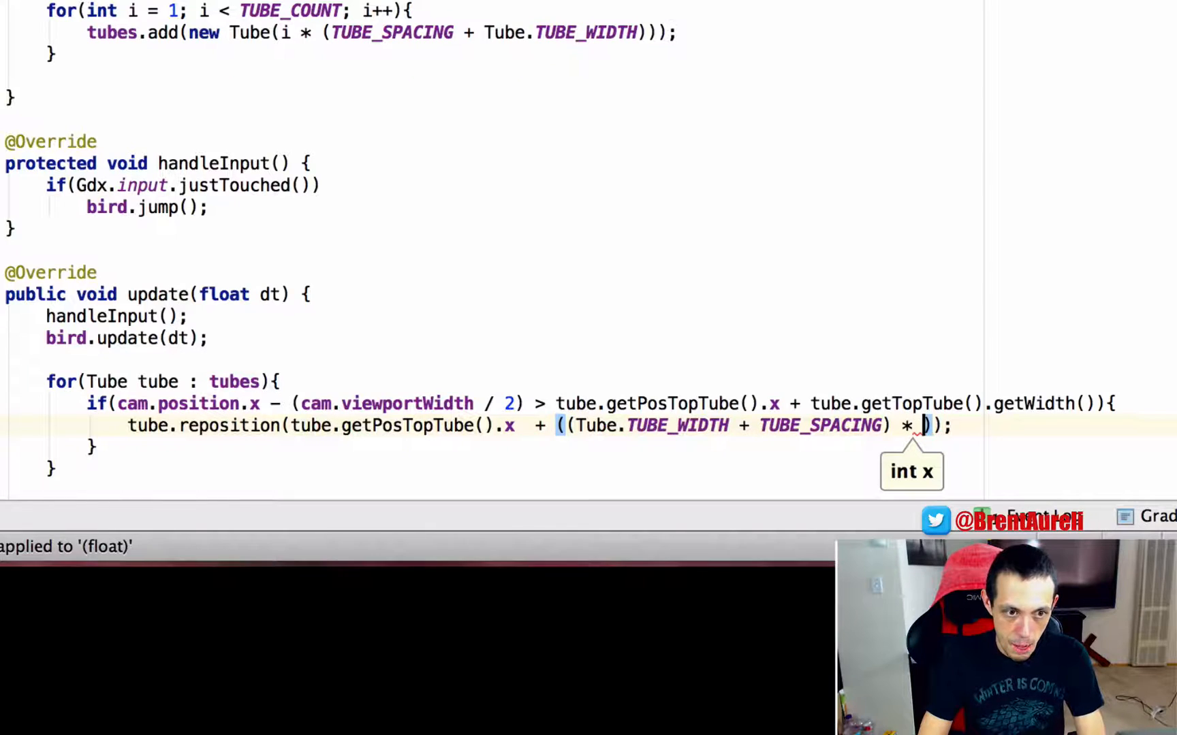
type("TUBE")
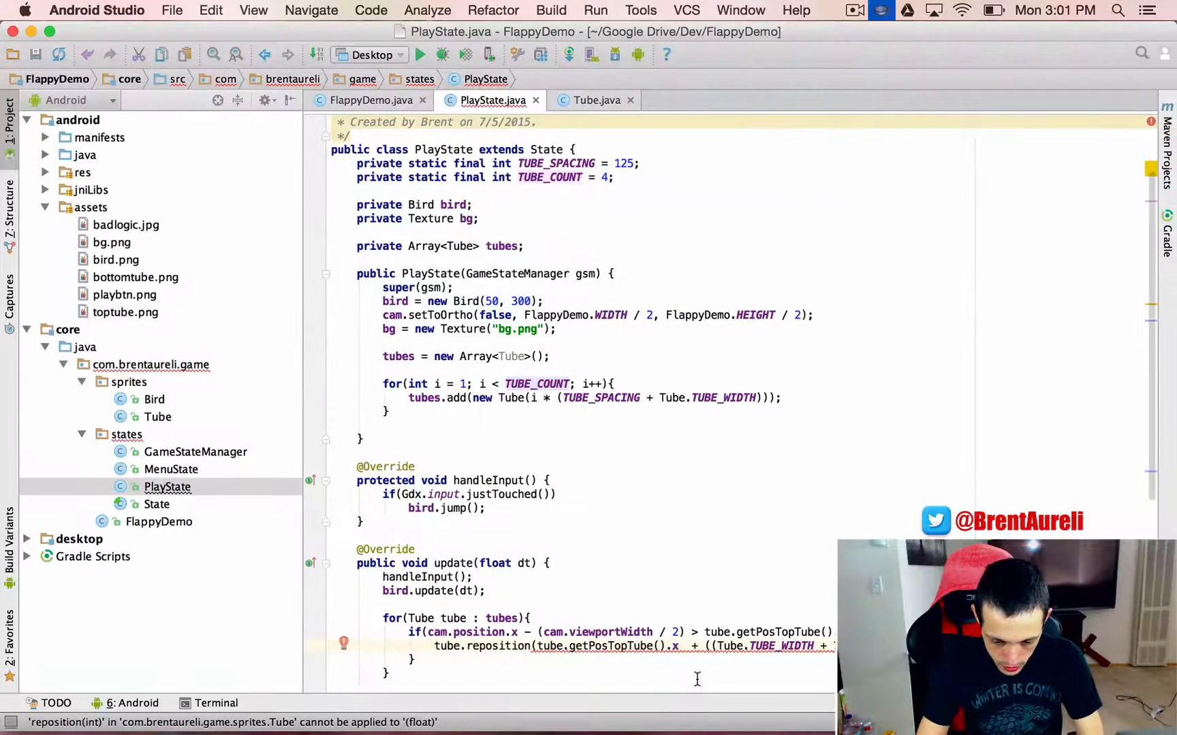
Change reposition's parameter to float x in Tube, then open the Bird class
left_click(595, 101)
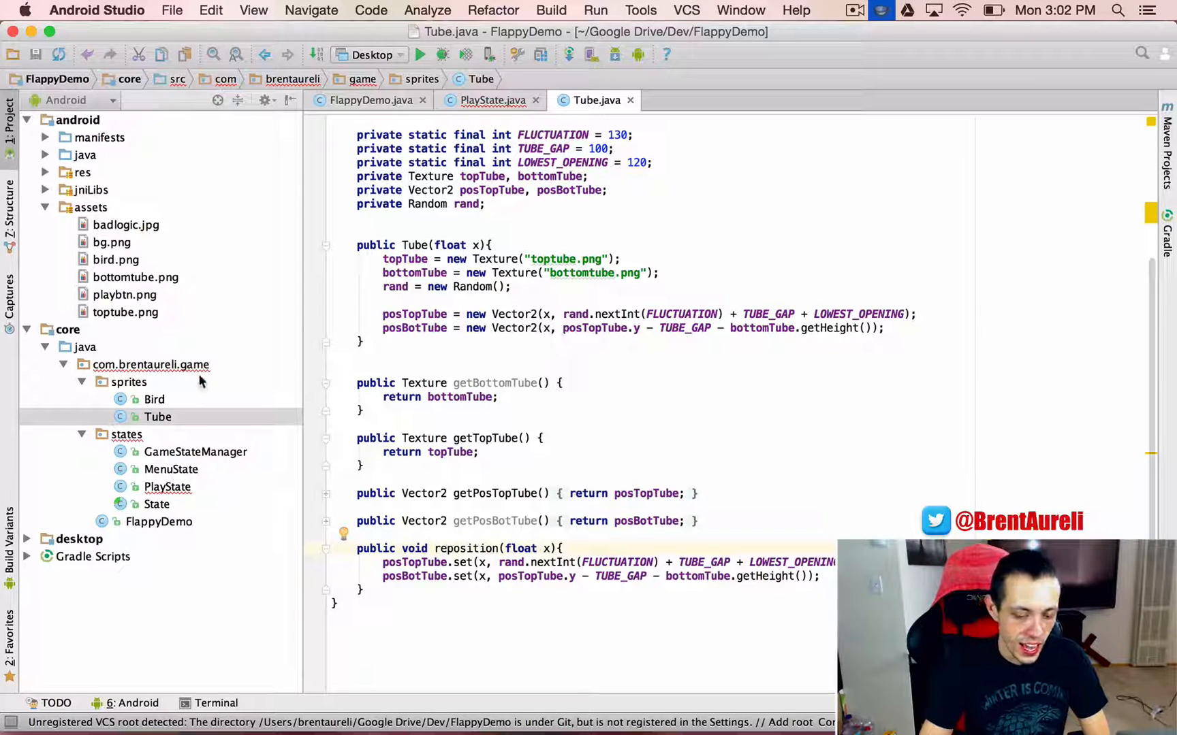
left_click(166, 488)
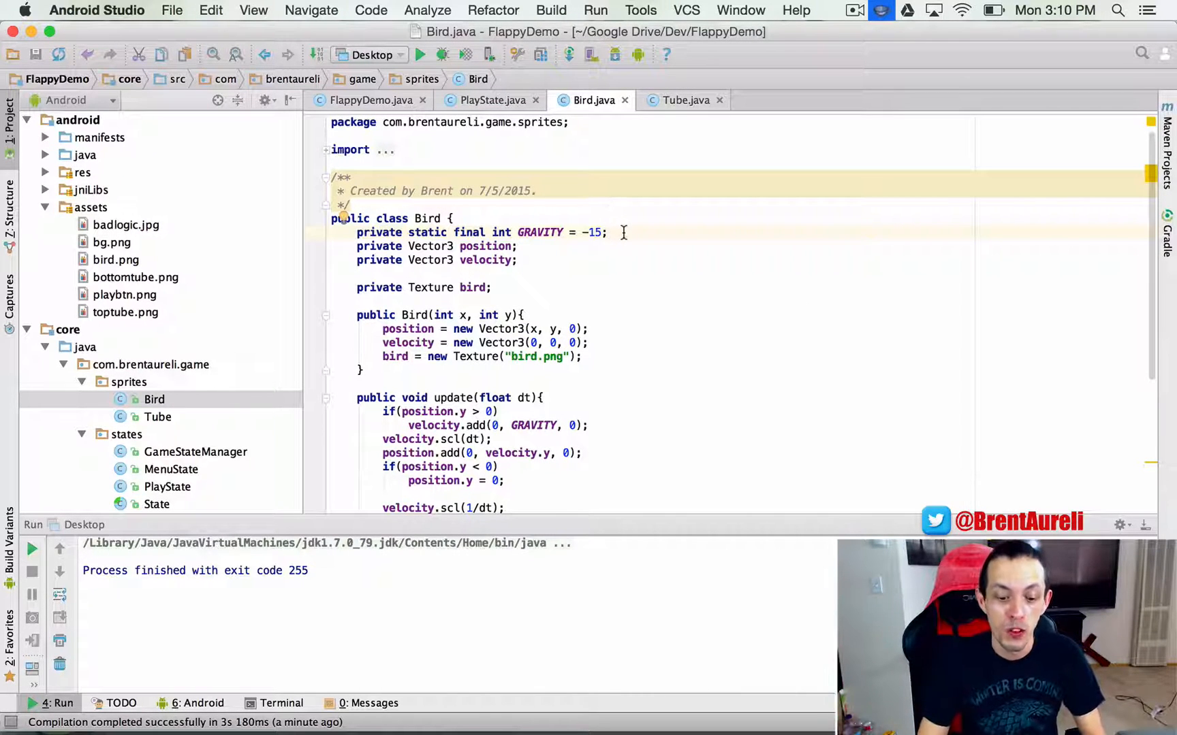
Declare private static final int MOVEMENT = 100 after GRAVITY in Bird
left_click(612, 233)
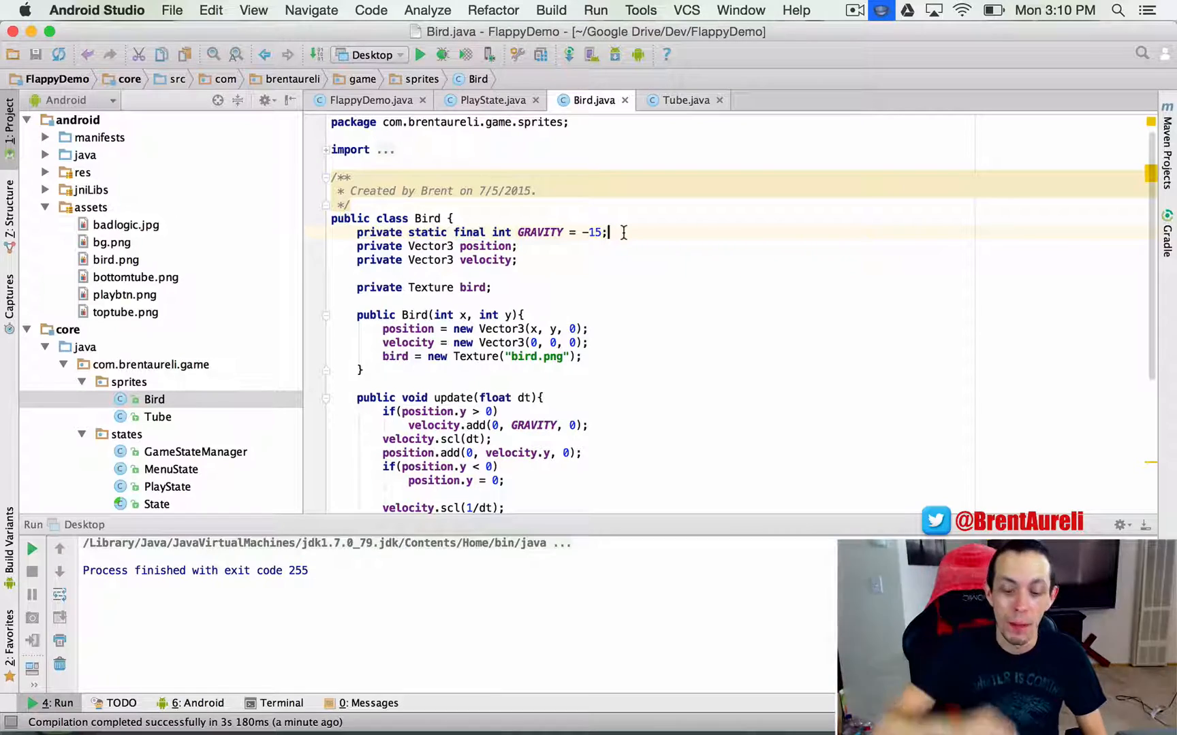
type("private static final")
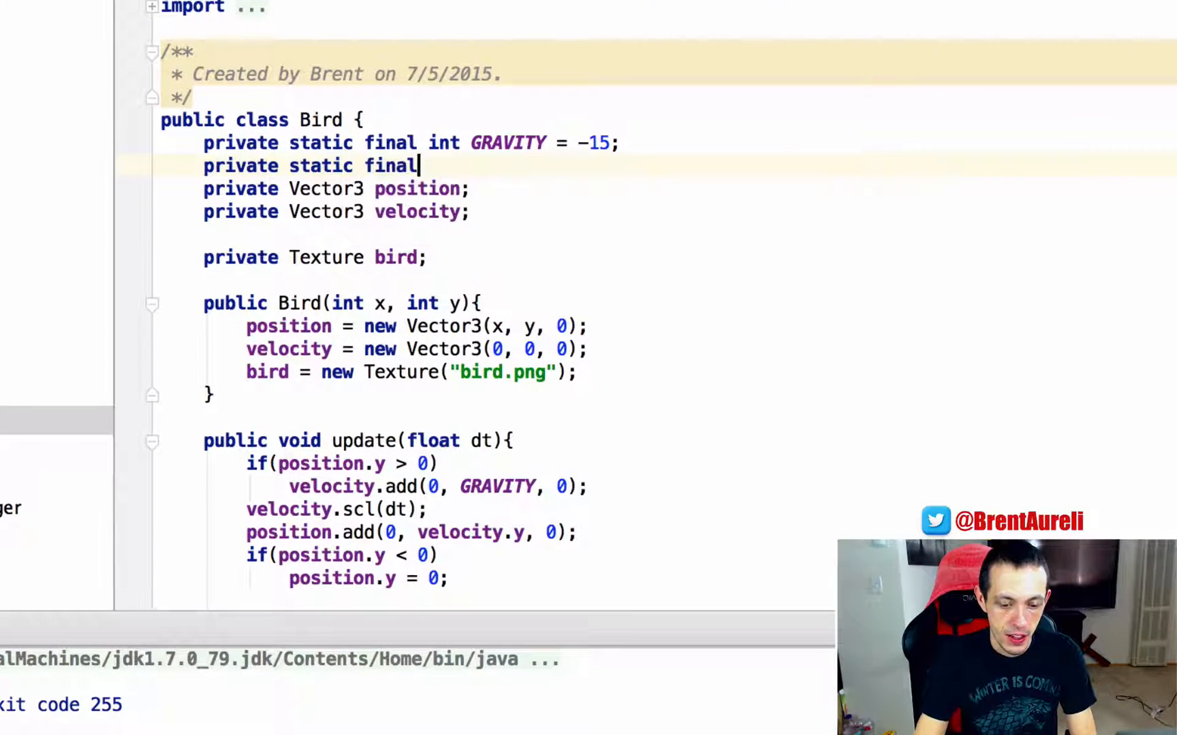
type("int MOVEMENT")
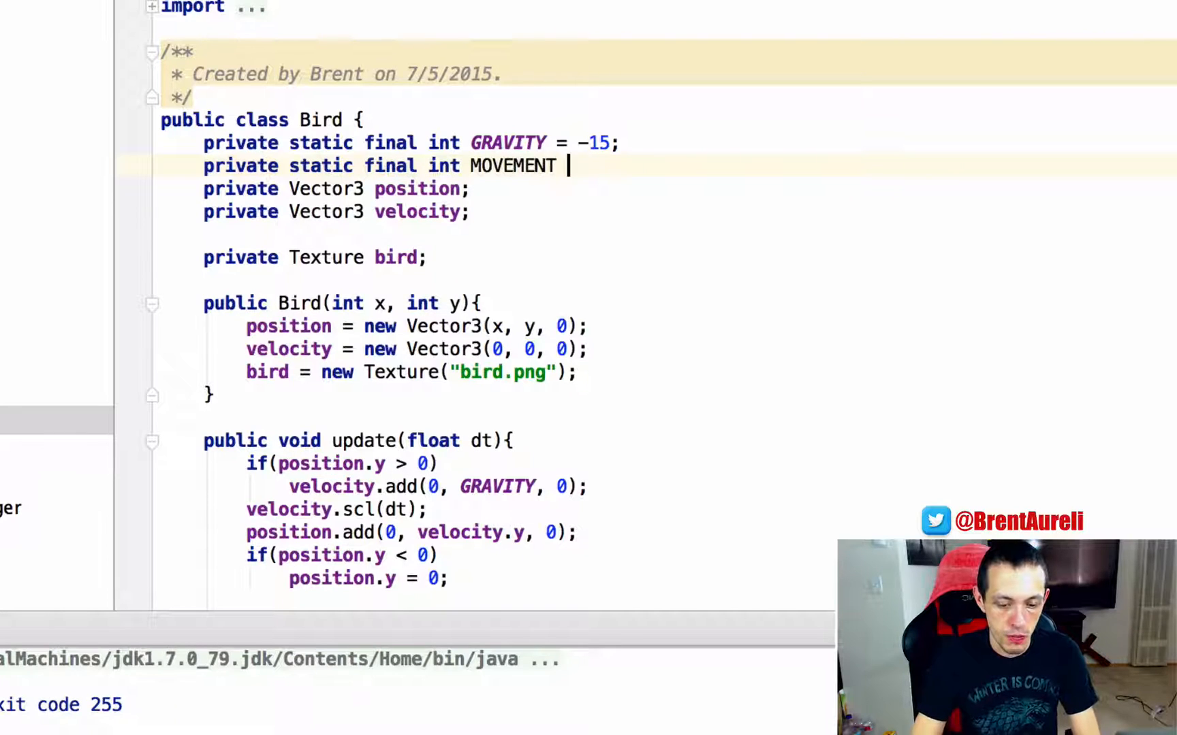
type("= 100;")
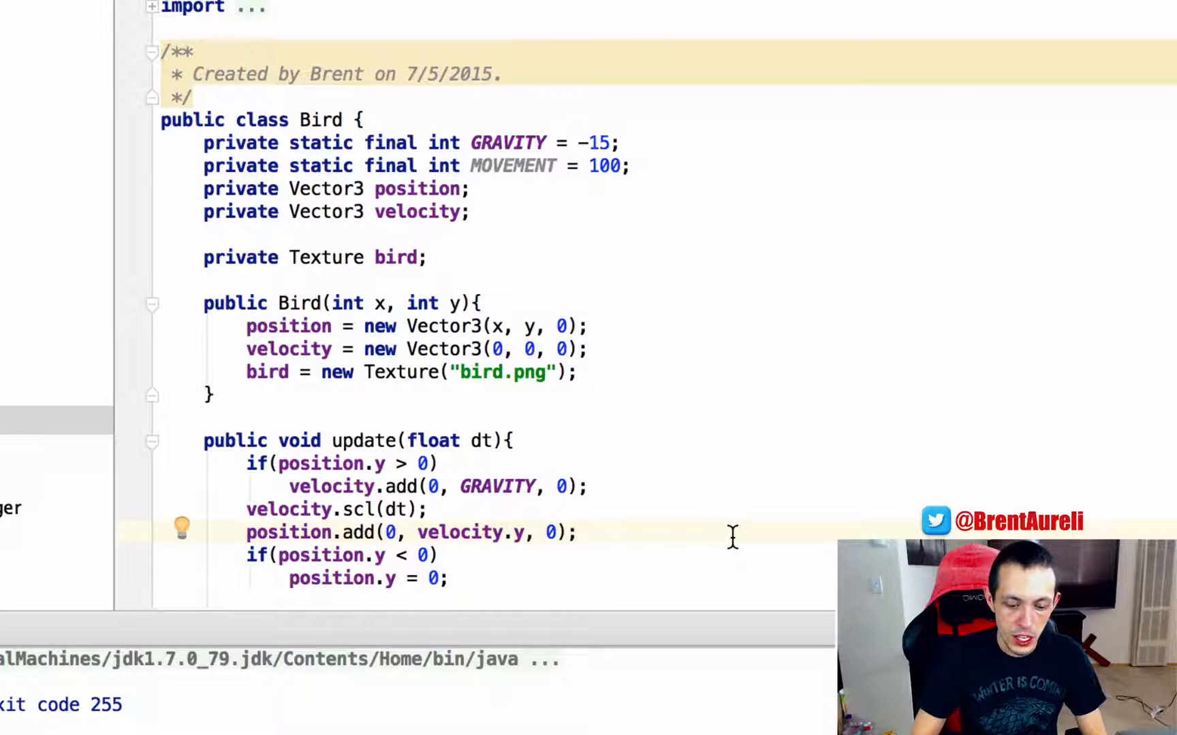
Change update to position.add(MOVEMENT * dt, velocity.y, 0)
type("MOVEMENT *")
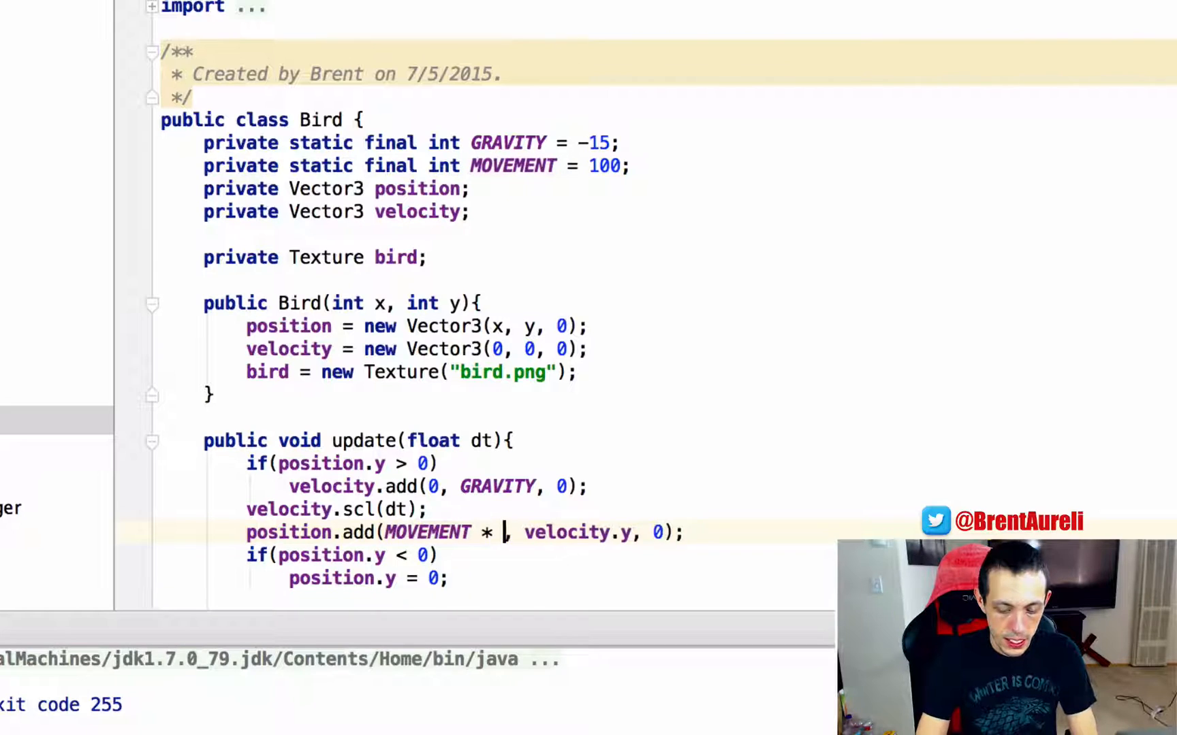
type("dt")
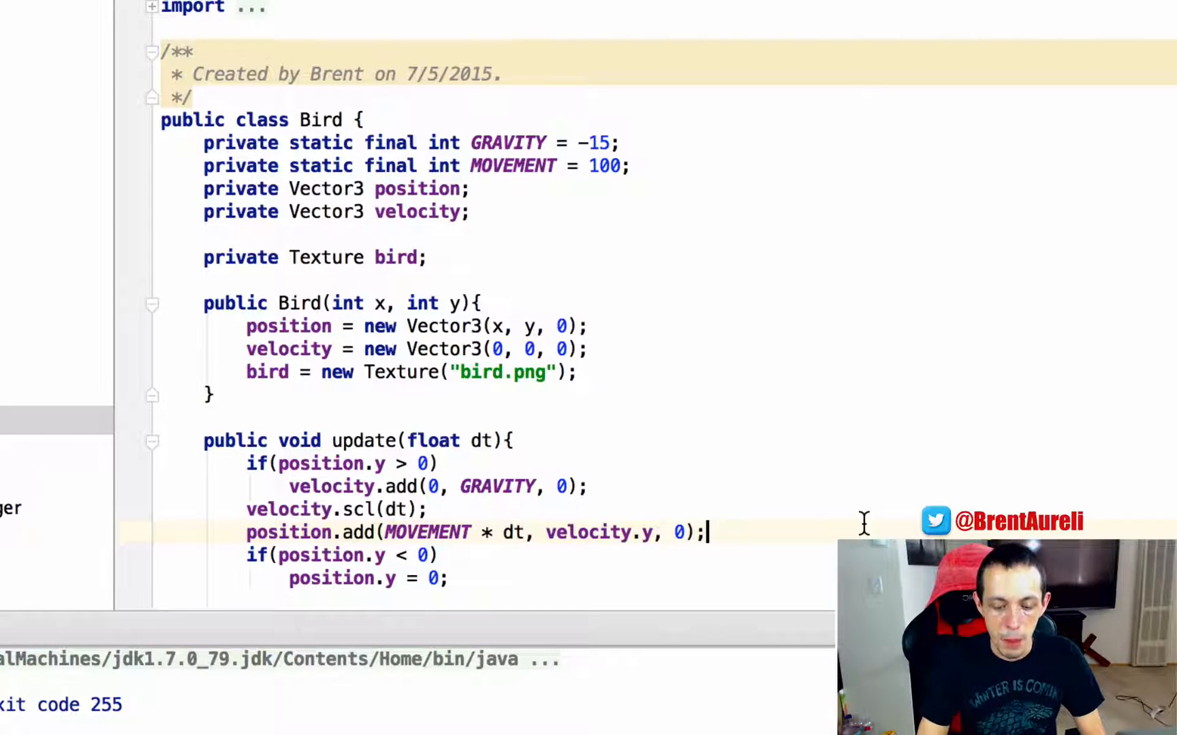
mouse_move(698, 495)
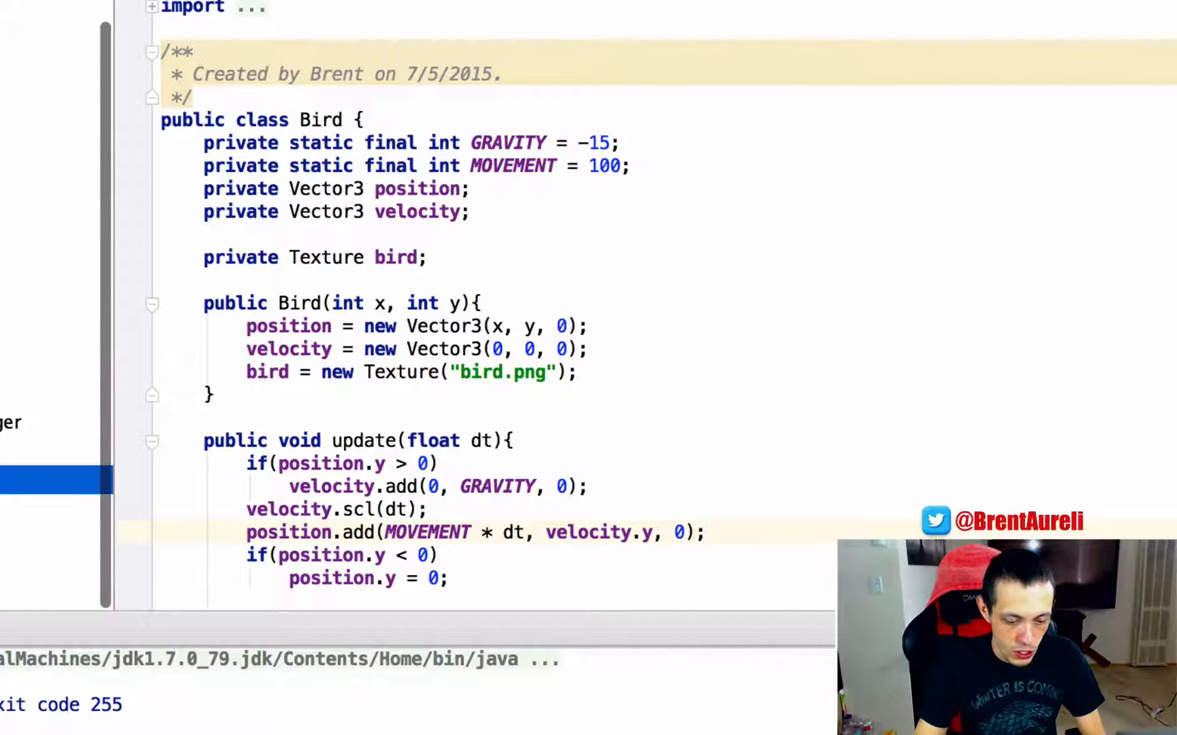
Set cam.position.x = bird.getPosition().x + 80; after the tube loop in update
scroll("down", 3)
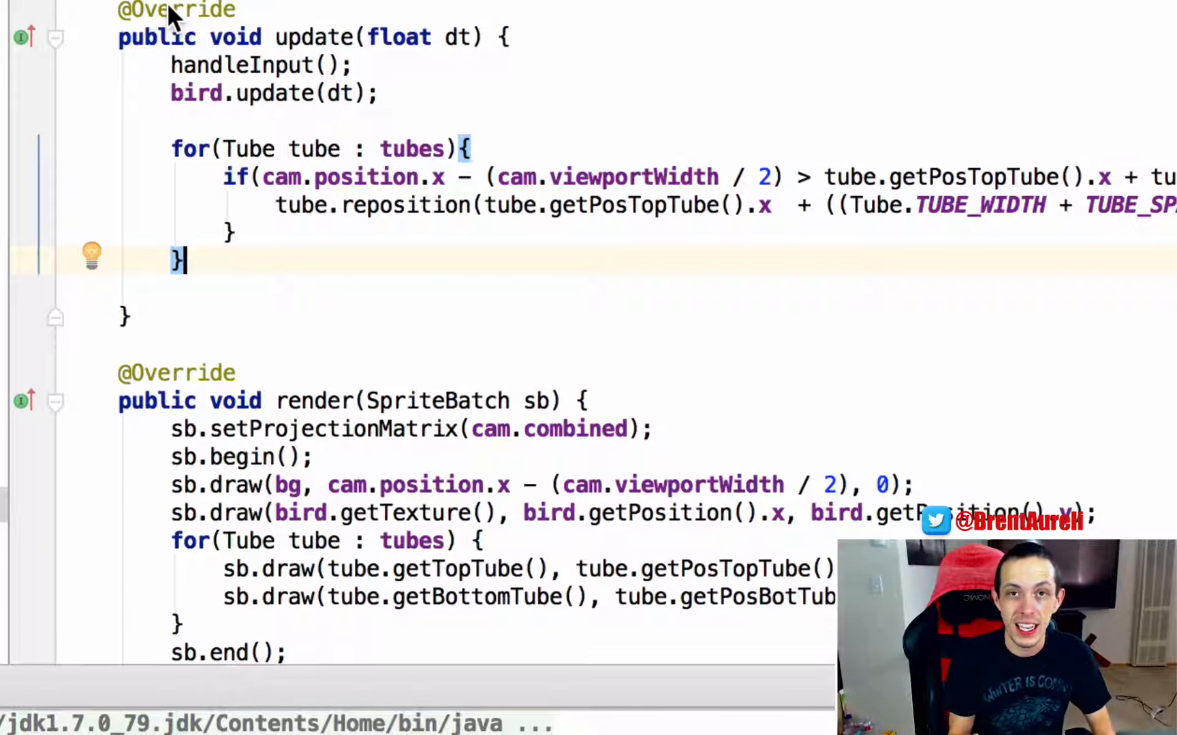
mouse_move(458, 5)
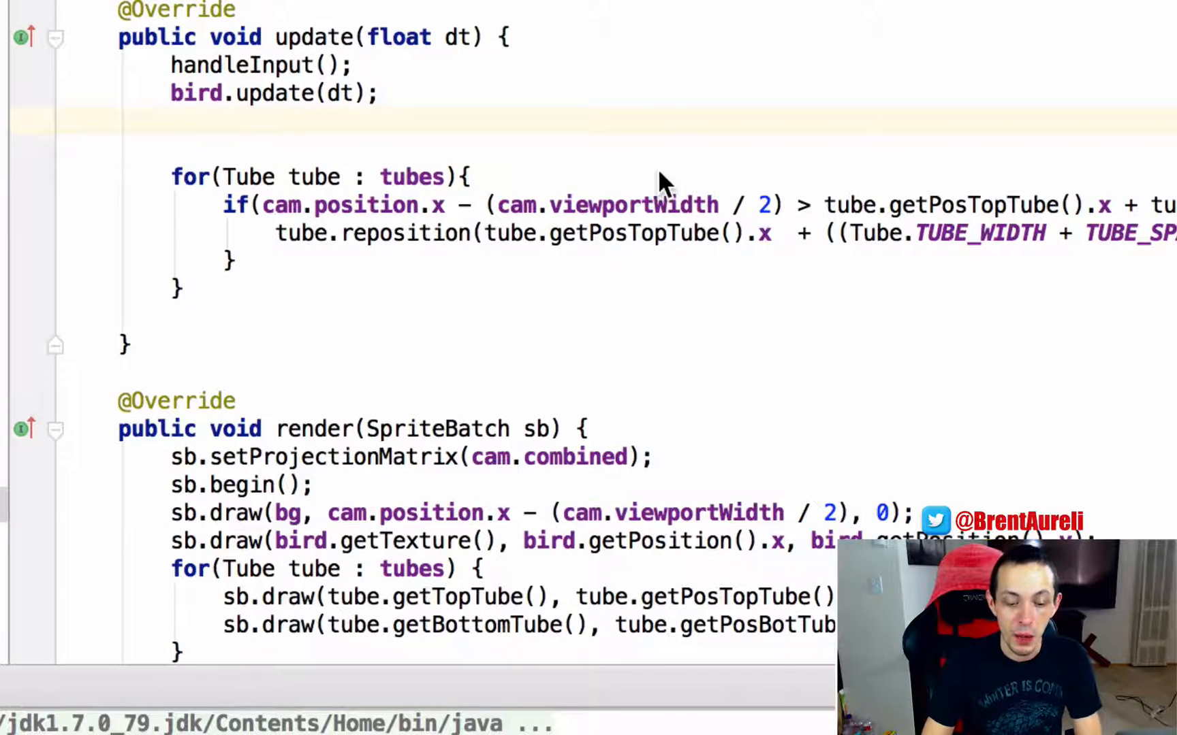
type("cam.position")
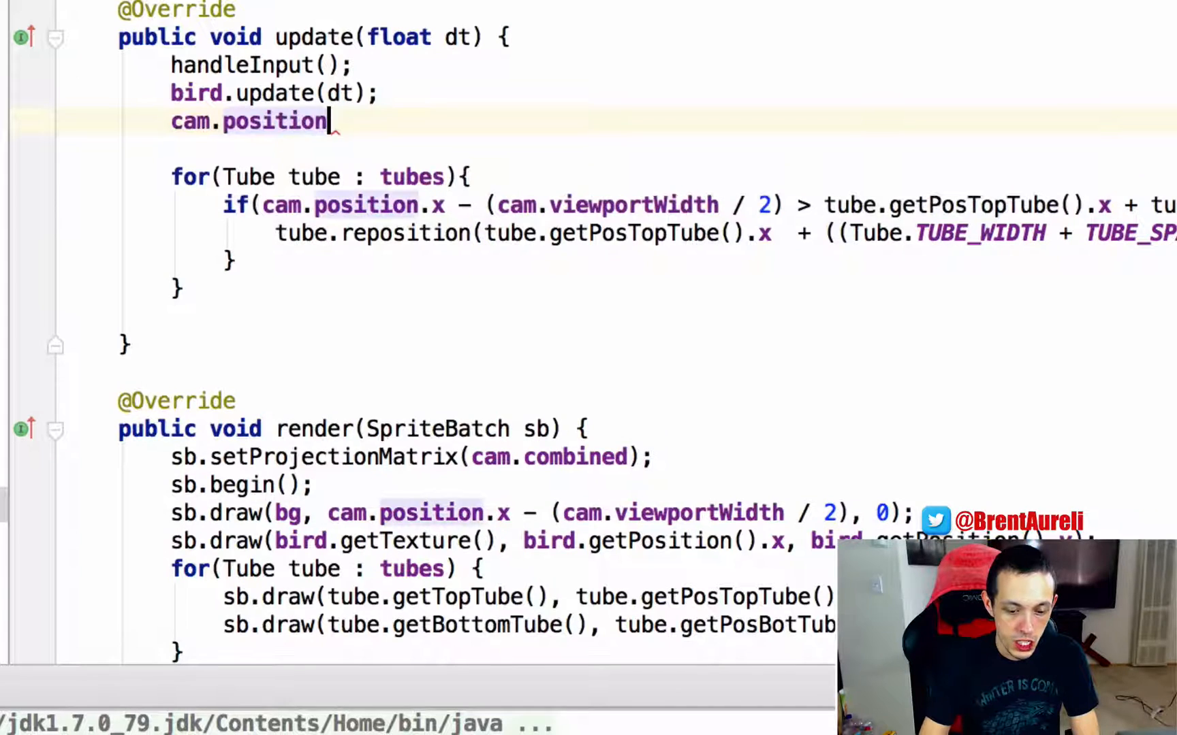
type(".x =")
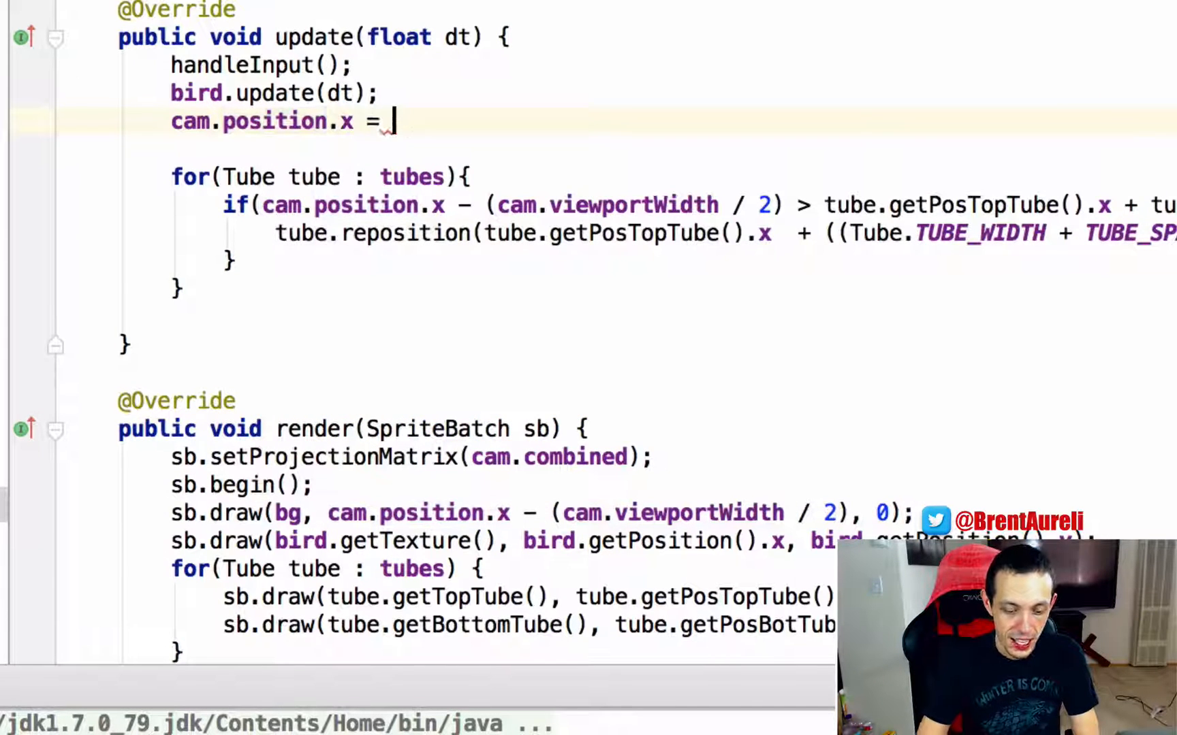
type("bird.getPosition()")
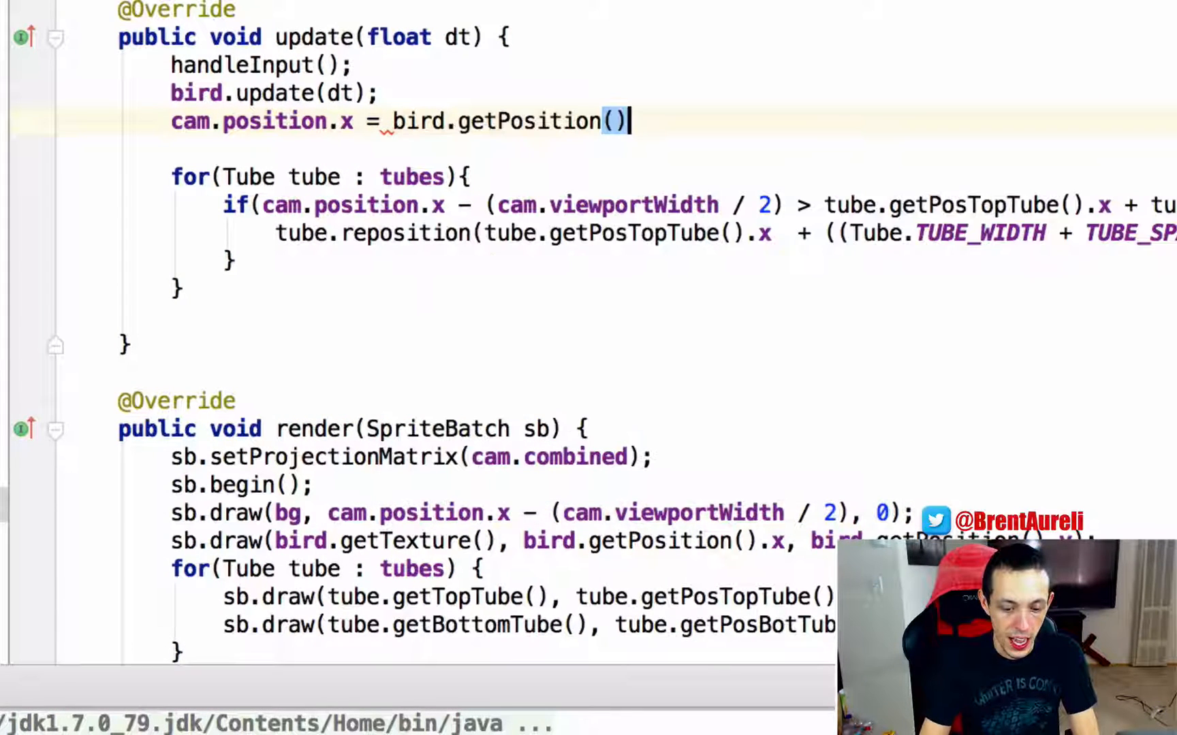
type(".x +")
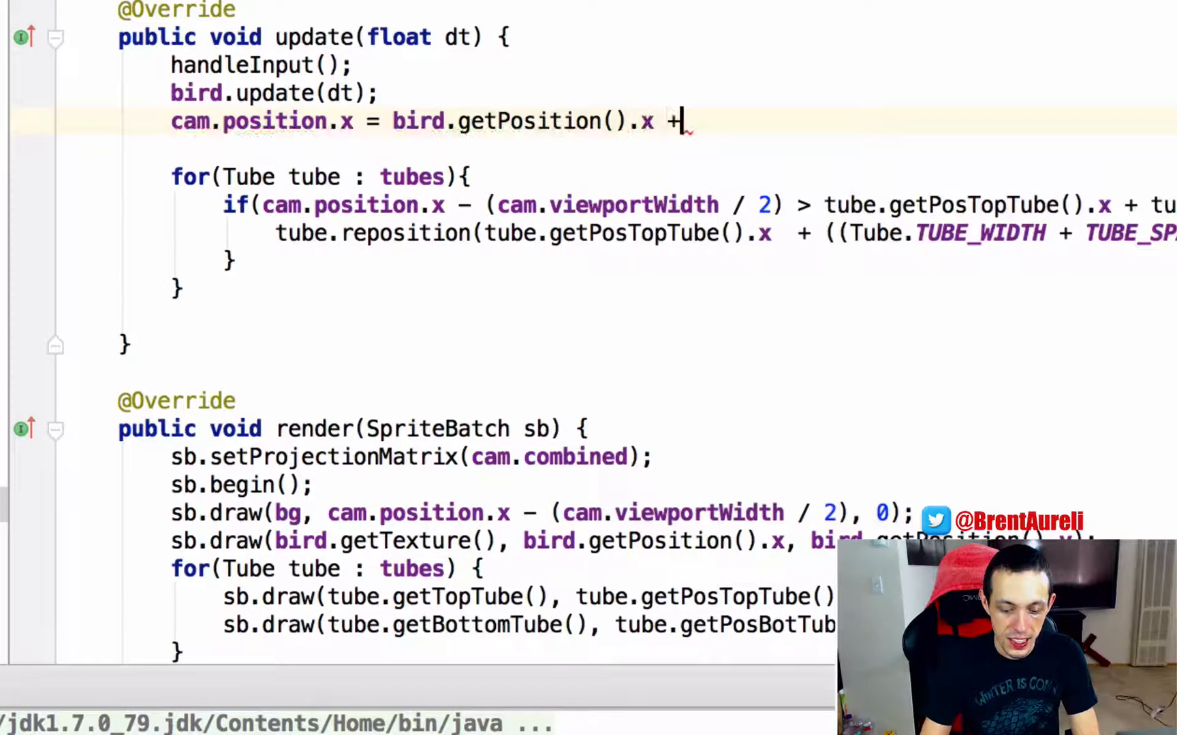
type("80;")
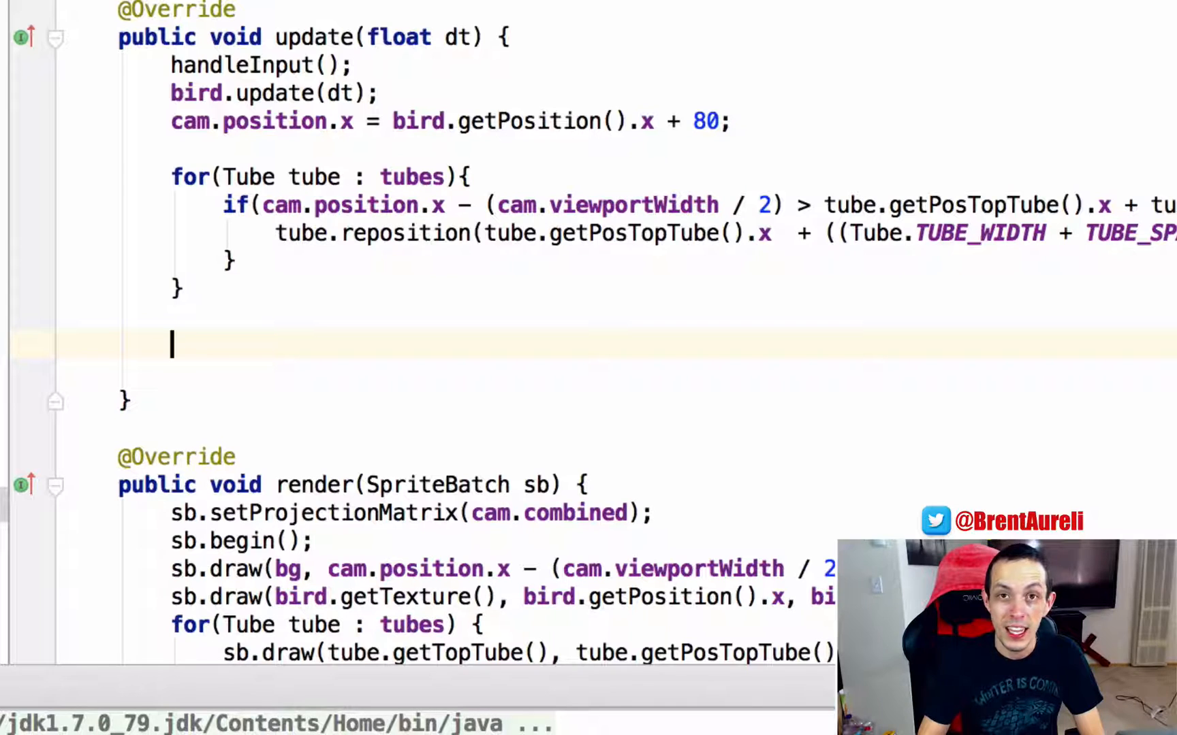
Call cam.update(); so the camera refreshes every frame
type("cam")
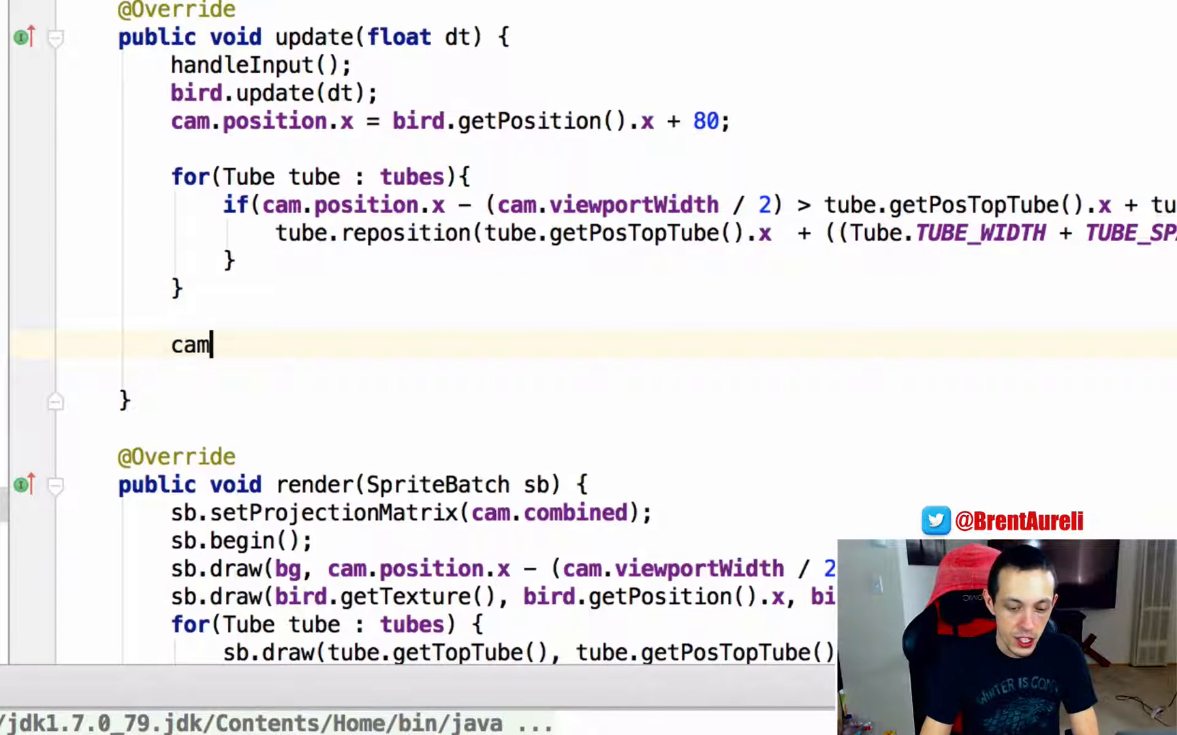
type(".up")
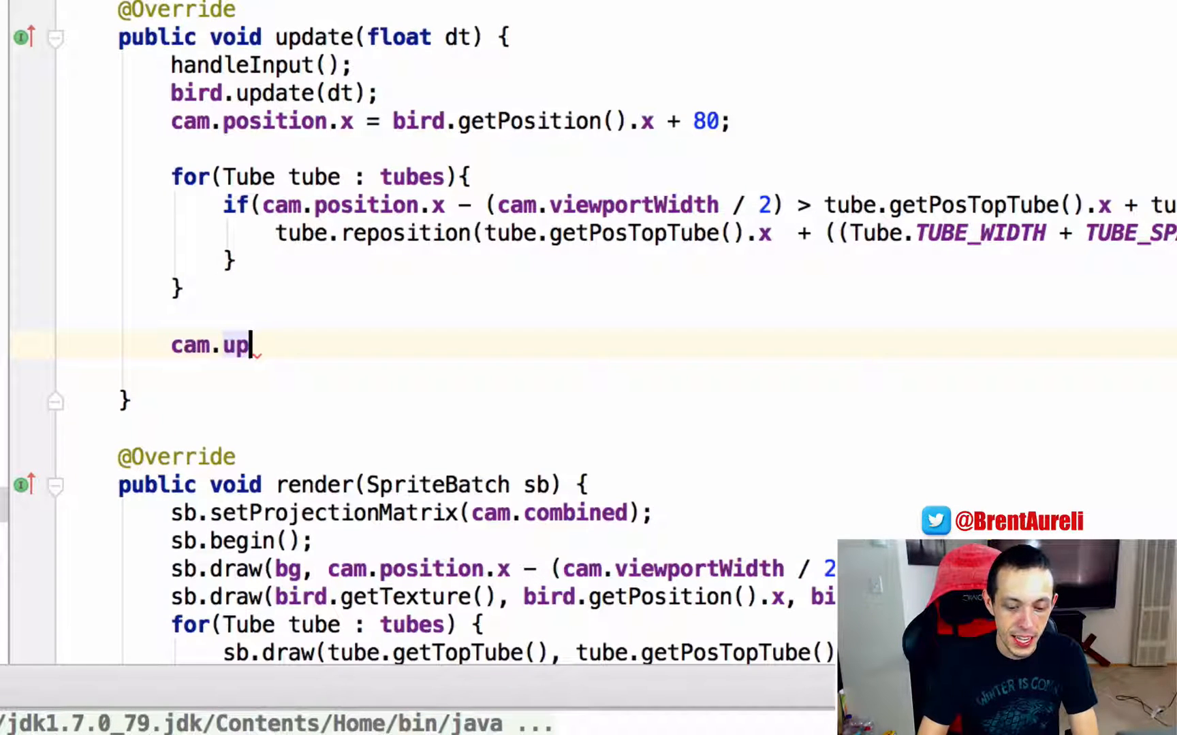
type("date();")
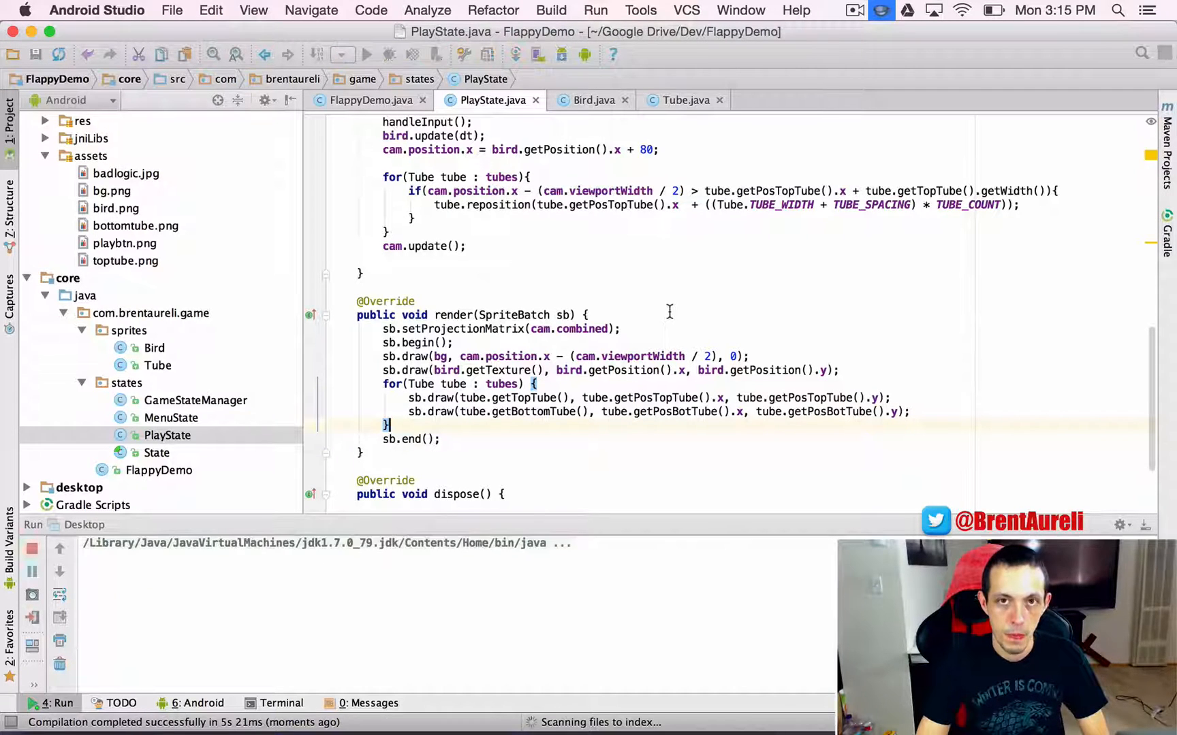
Run the desktop build, start a round to watch the bird, then close the window
left_click(365, 56)
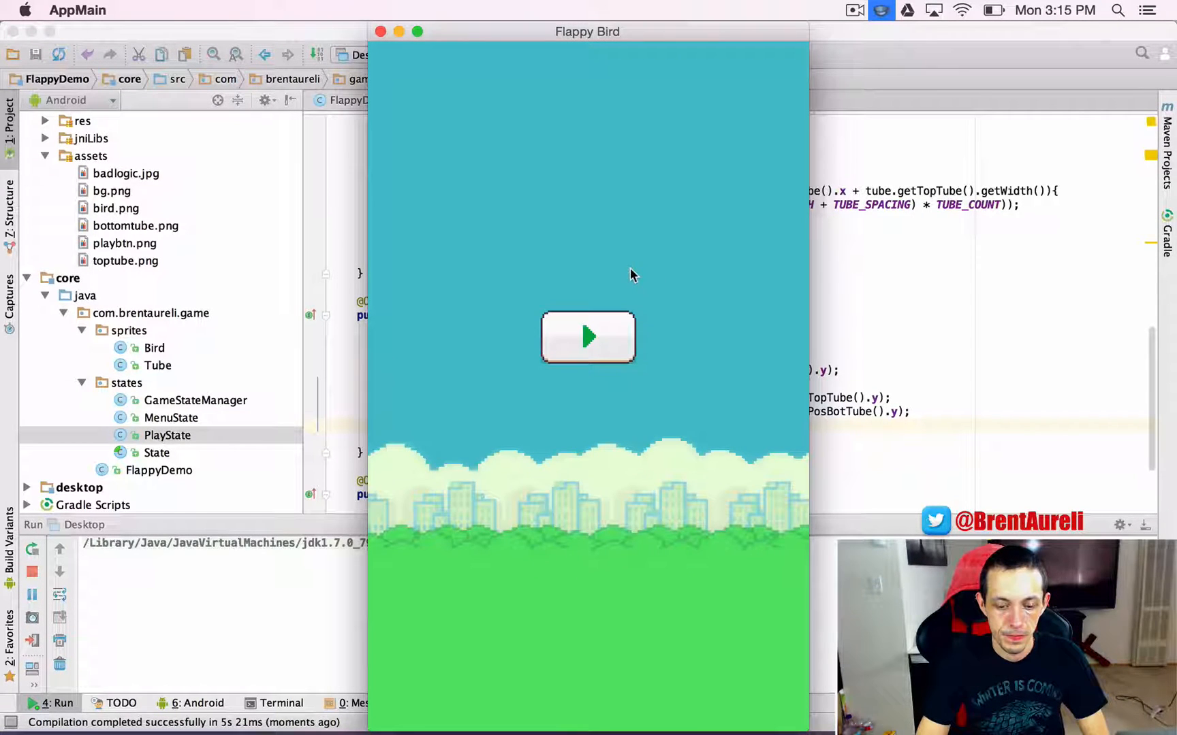
left_click(588, 337)
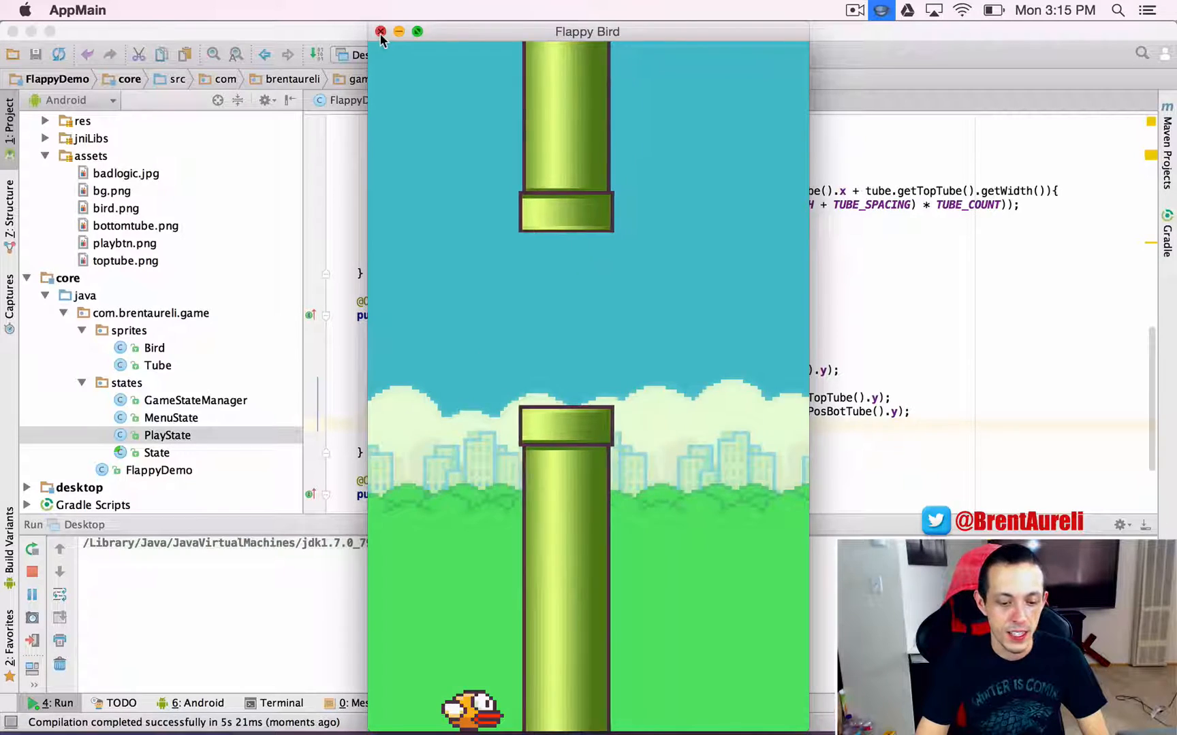
left_click(382, 31)
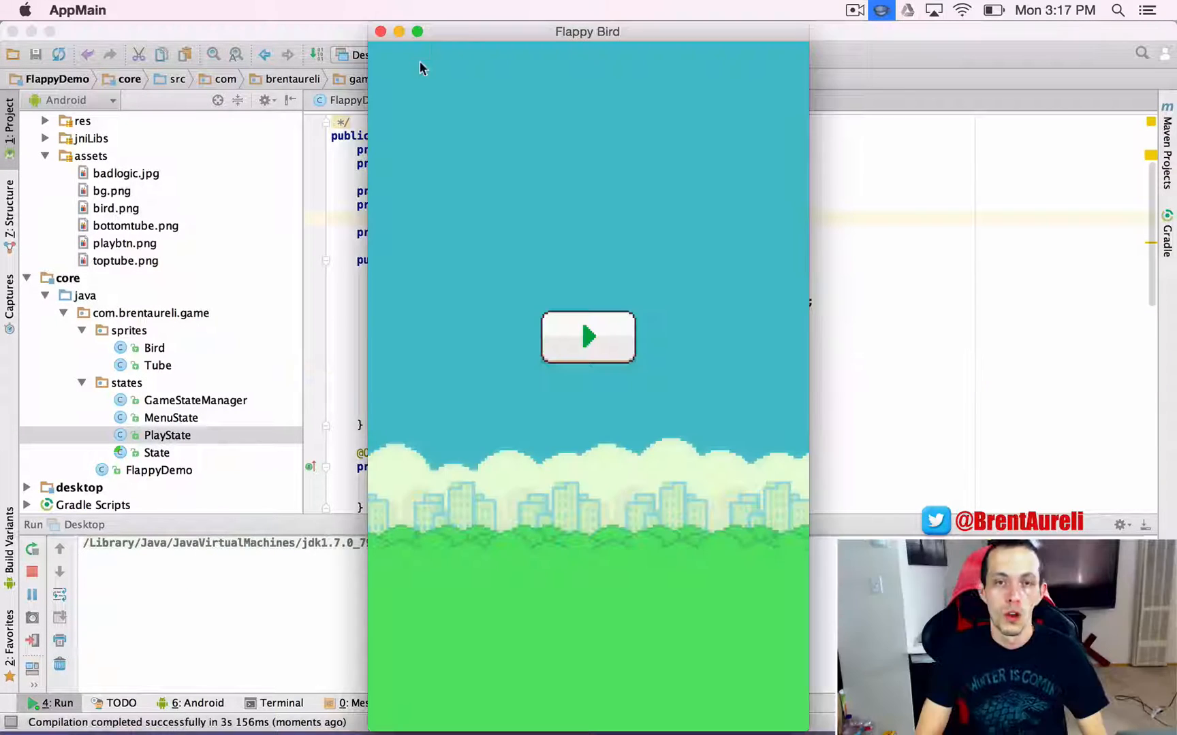
Start a new round with the camera scrolling alongside the bird through the pipes
left_click(587, 338)
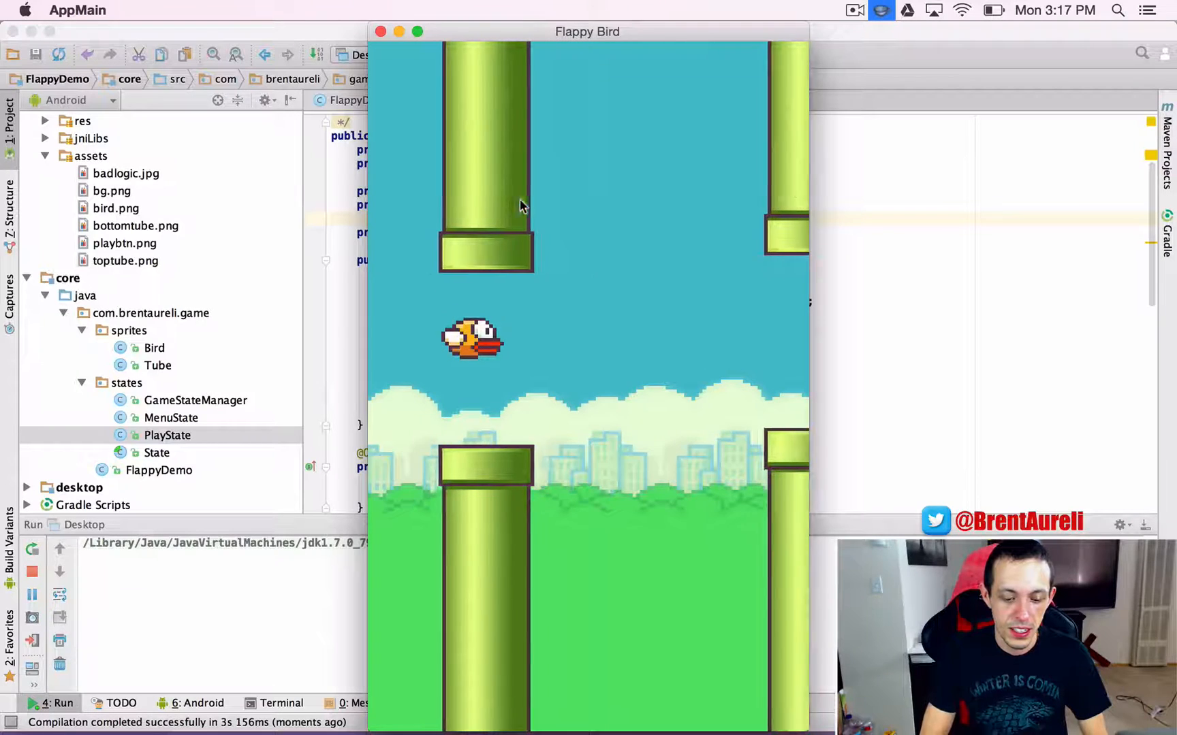